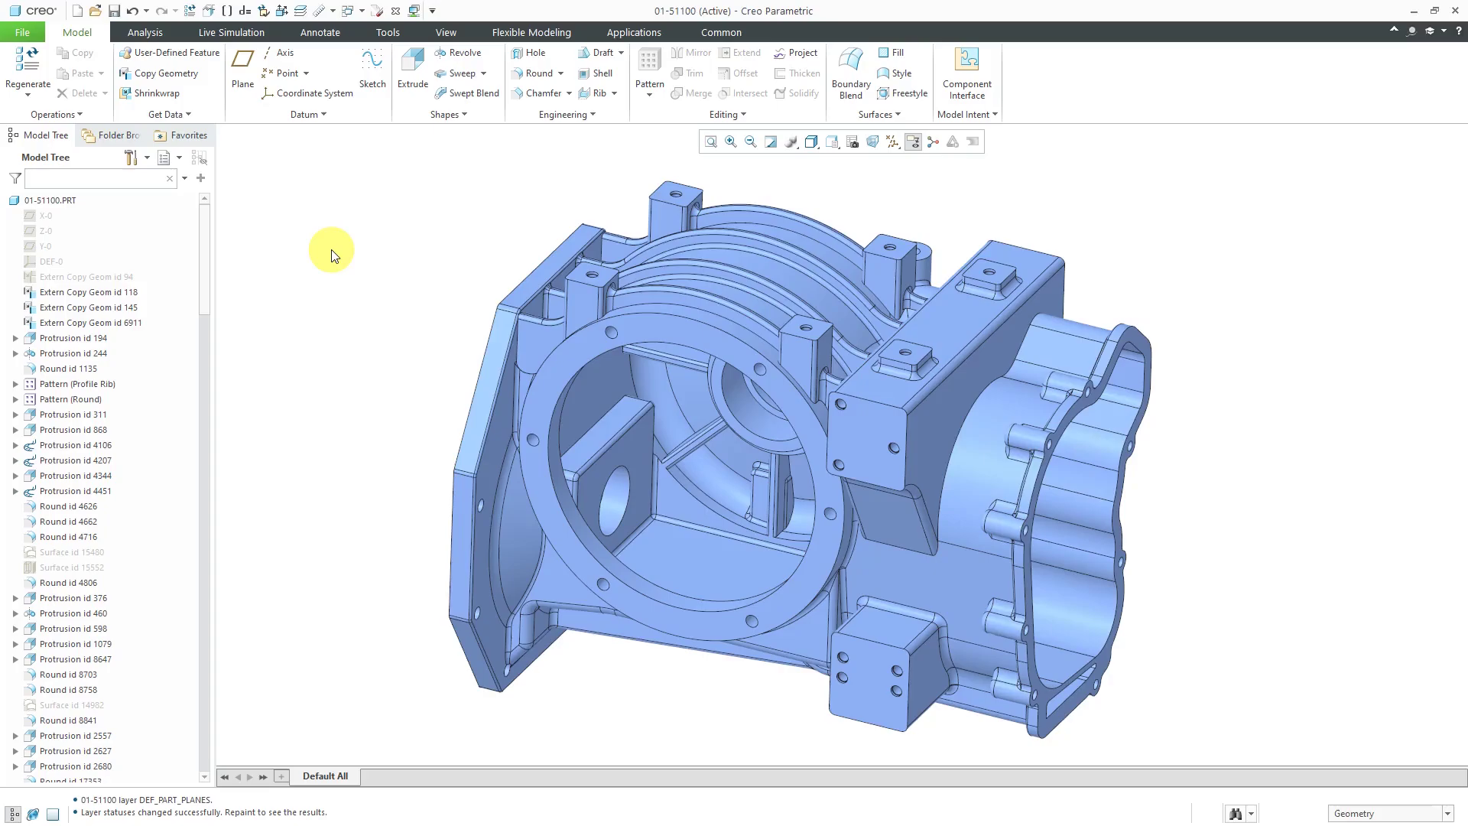
Step: Switch the ribbon to the Tools tab for investigation commands
left_click(387, 32)
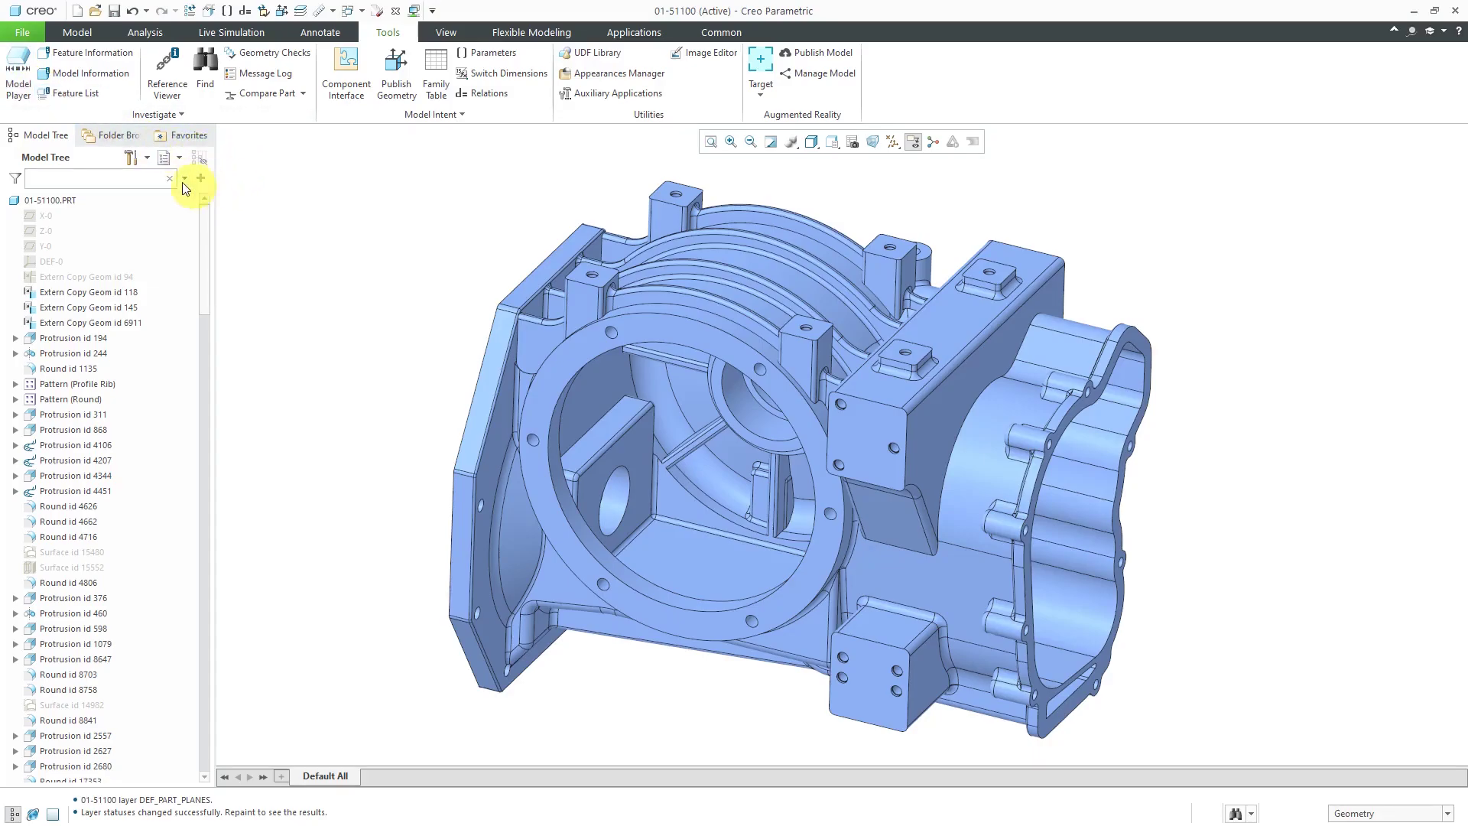
Step: Add the Feat # column to the model tree through Tree Columns settings
left_click(130, 158)
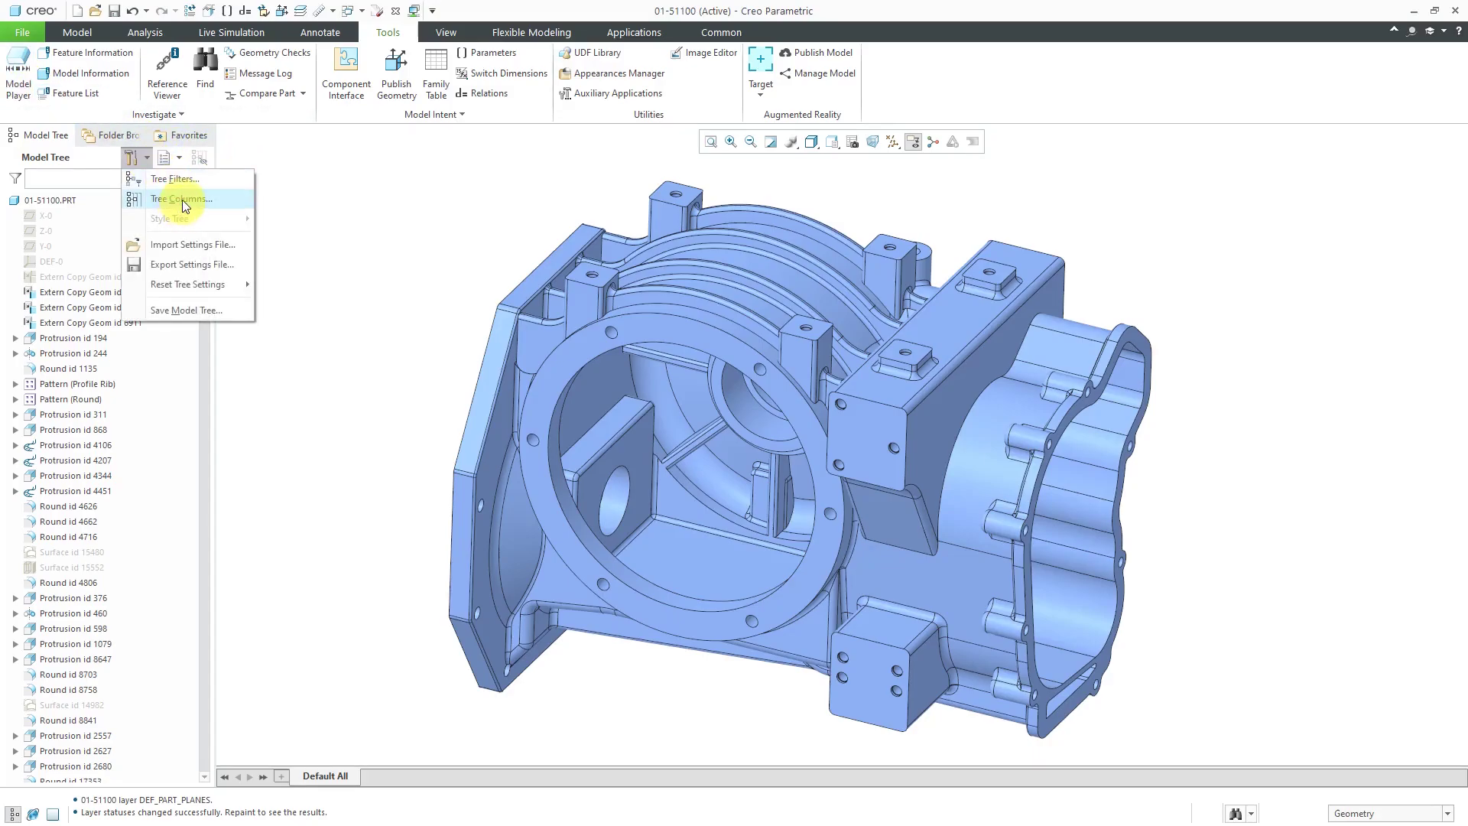
left_click(181, 198)
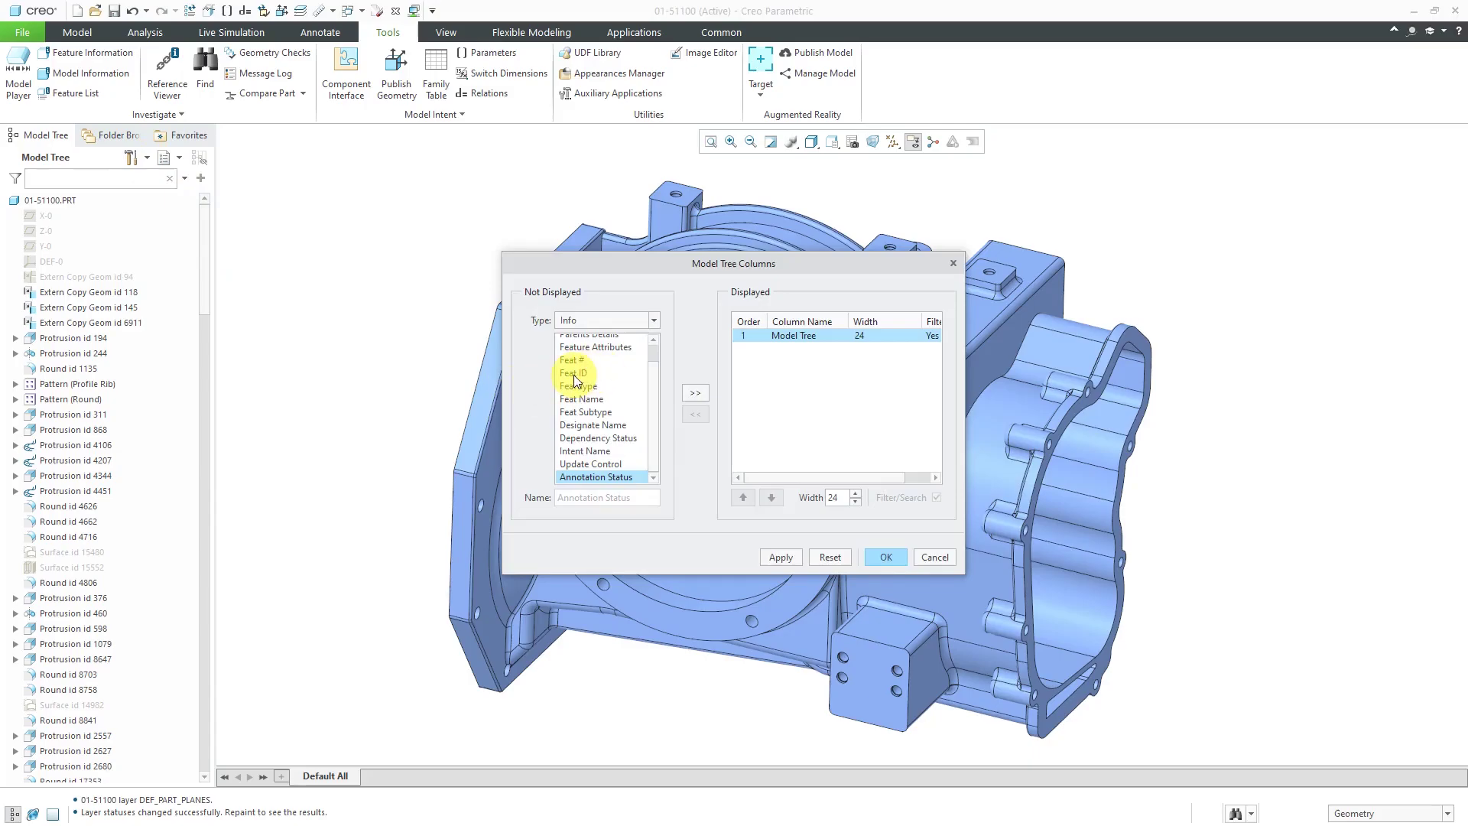
left_click(695, 392)
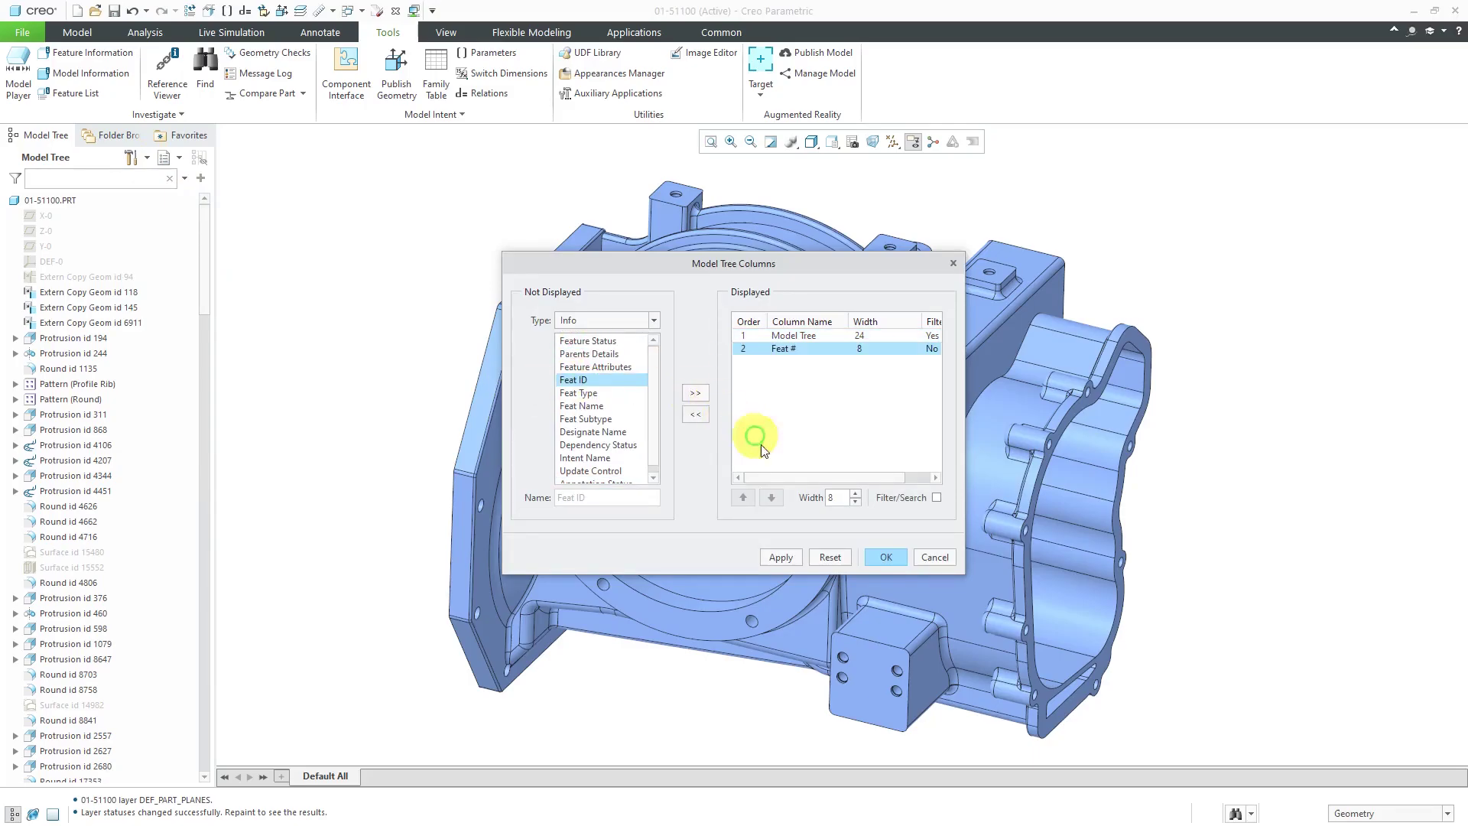
left_click(886, 557)
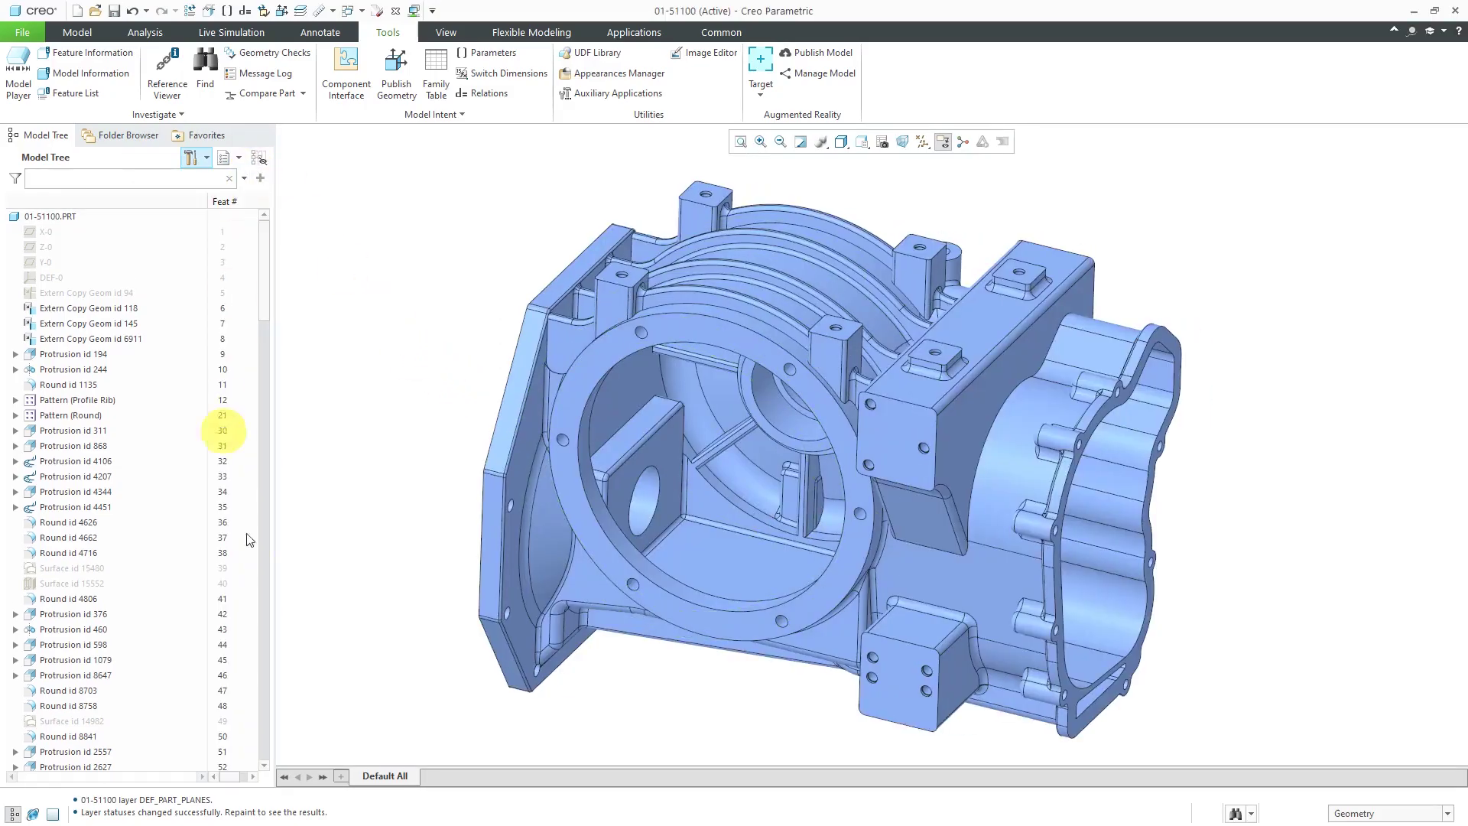
left_click(942, 141)
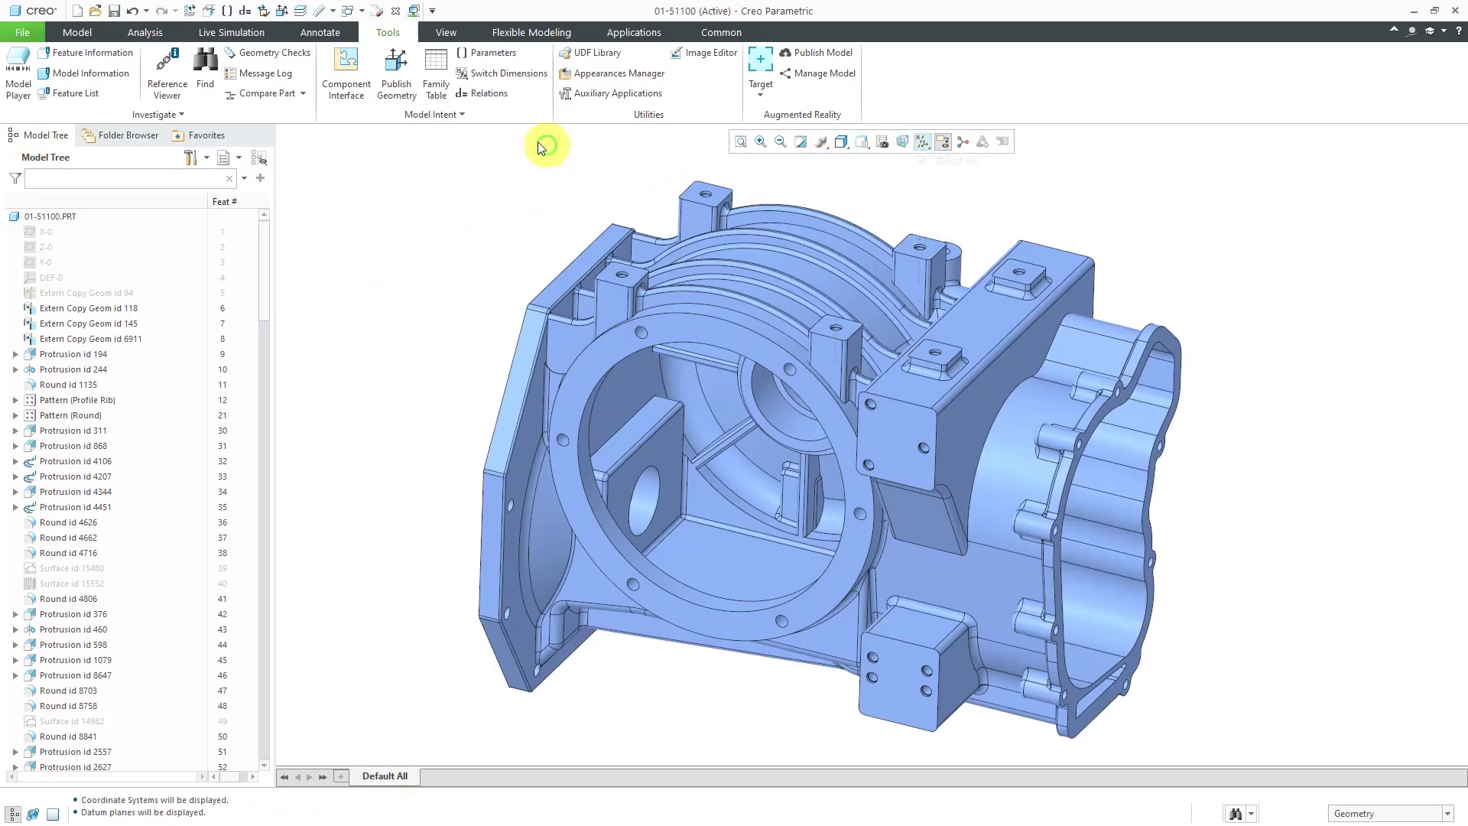
Step: Show all layers from the View tab's Layers, then return to Tools
left_click(445, 32)
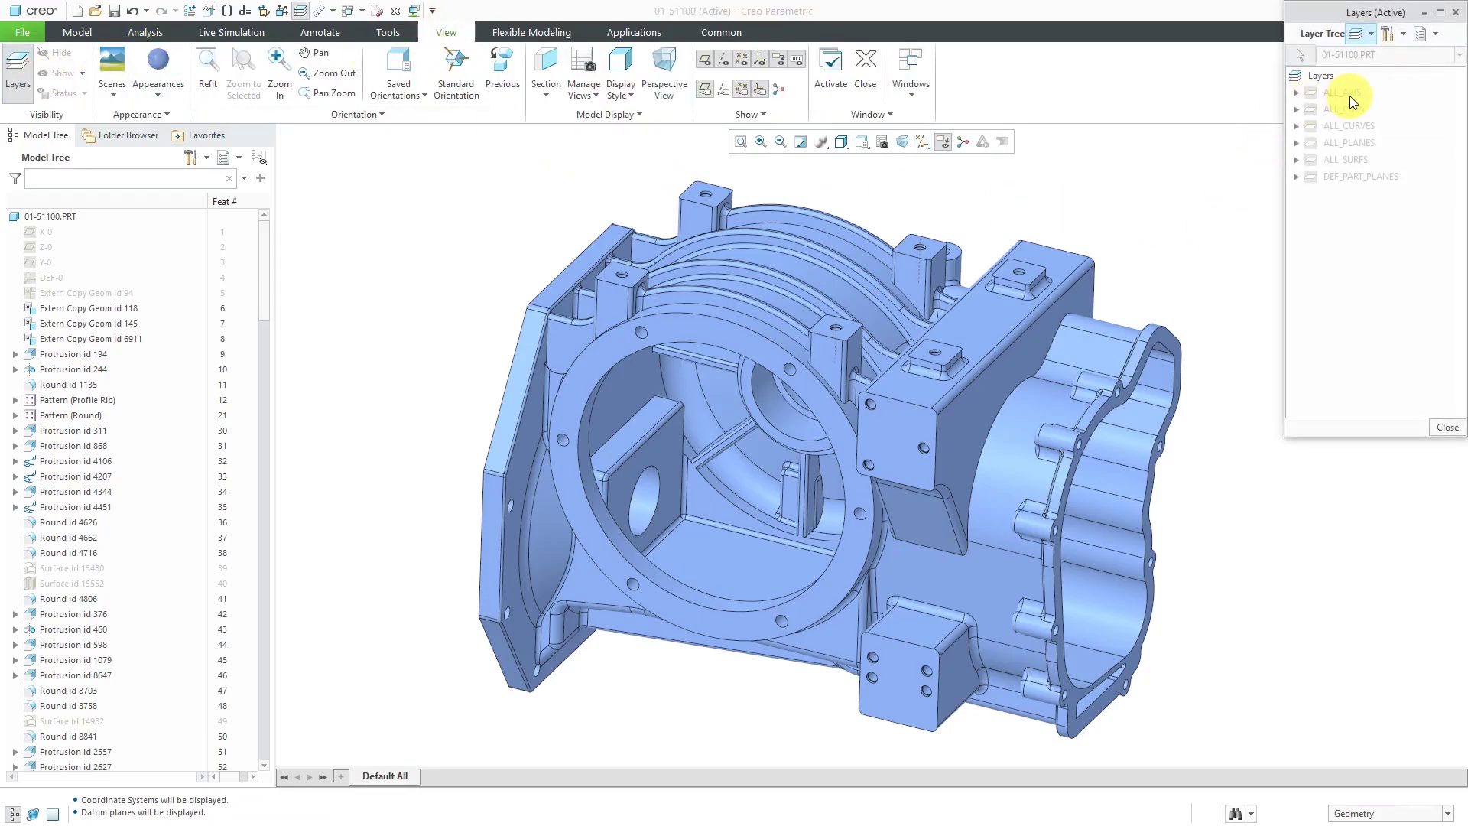
left_click(1340, 92)
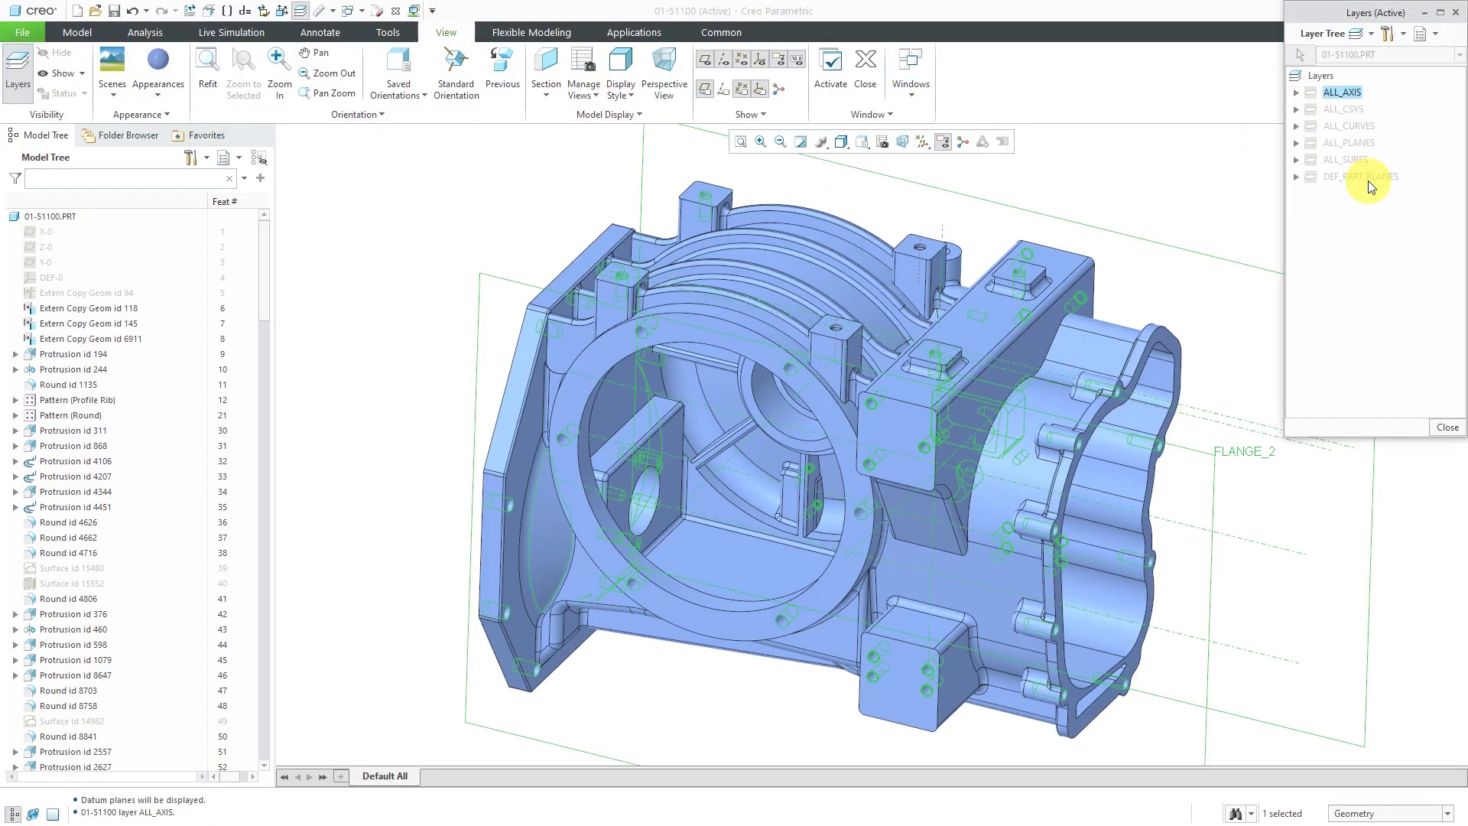
right_click(1361, 176)
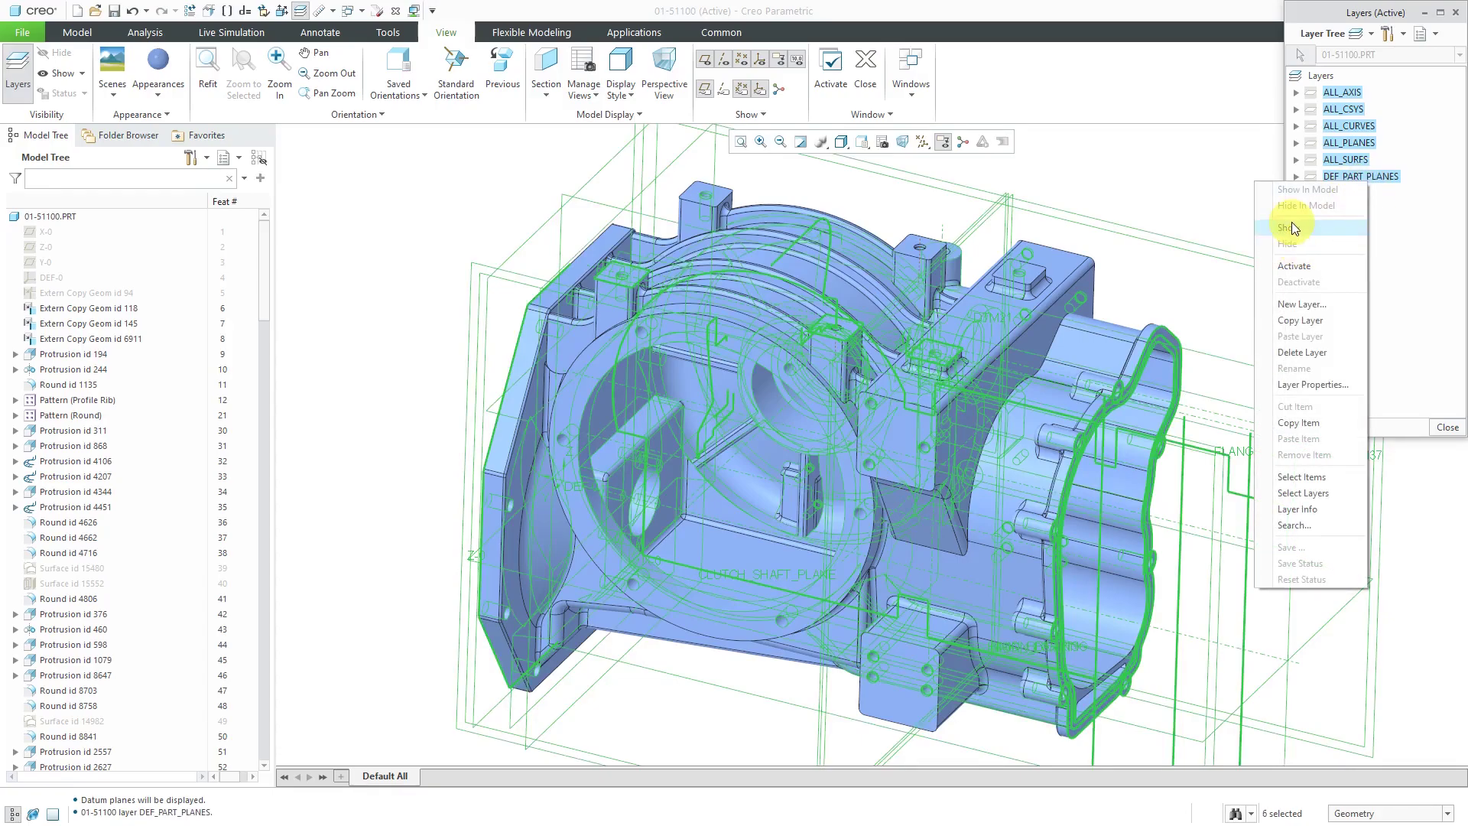
left_click(1291, 227)
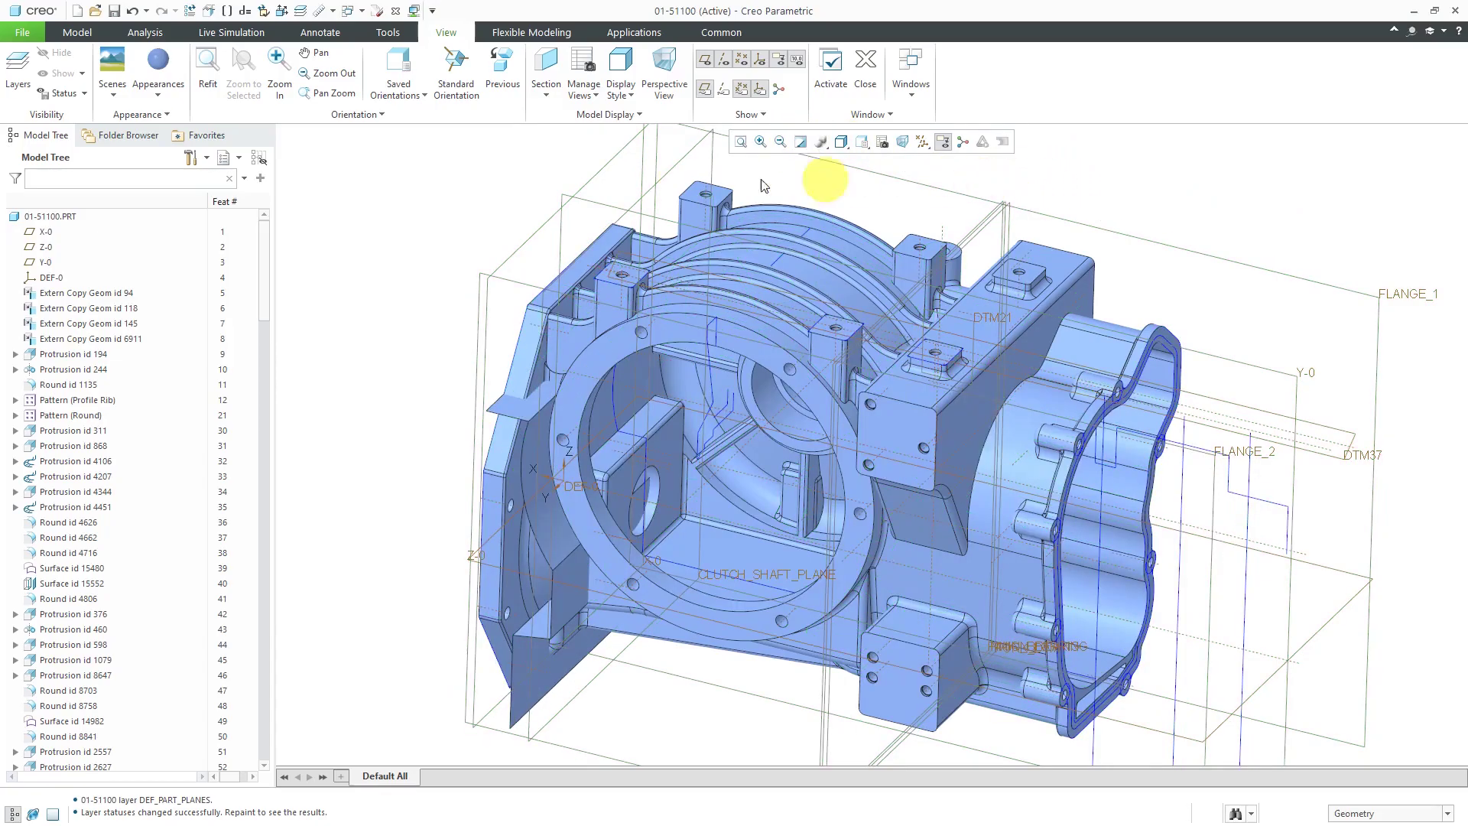
left_click(387, 32)
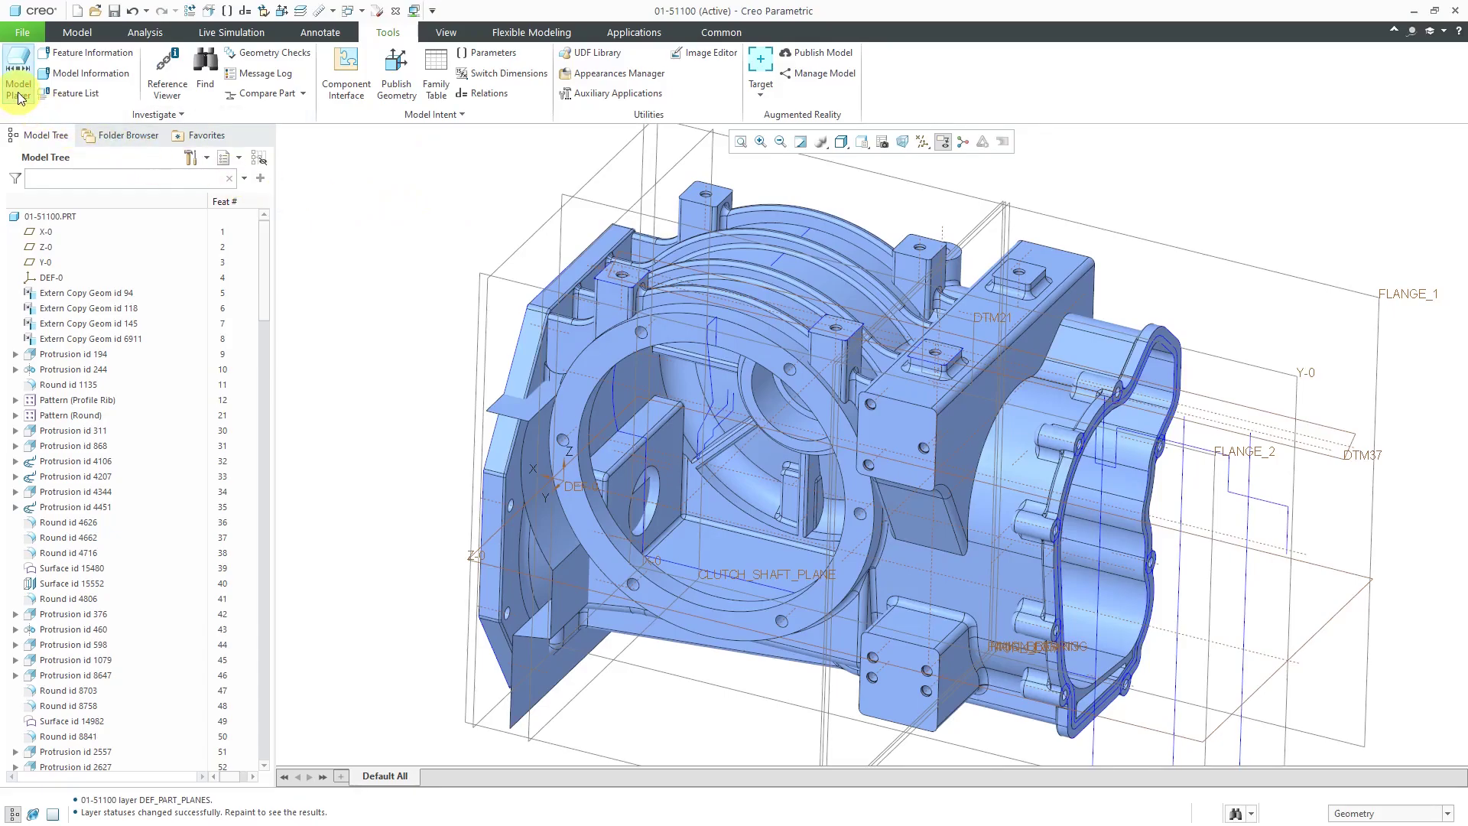
Step: Open Model Player and rewind housing 01-S1100 to its beginning
left_click(15, 55)
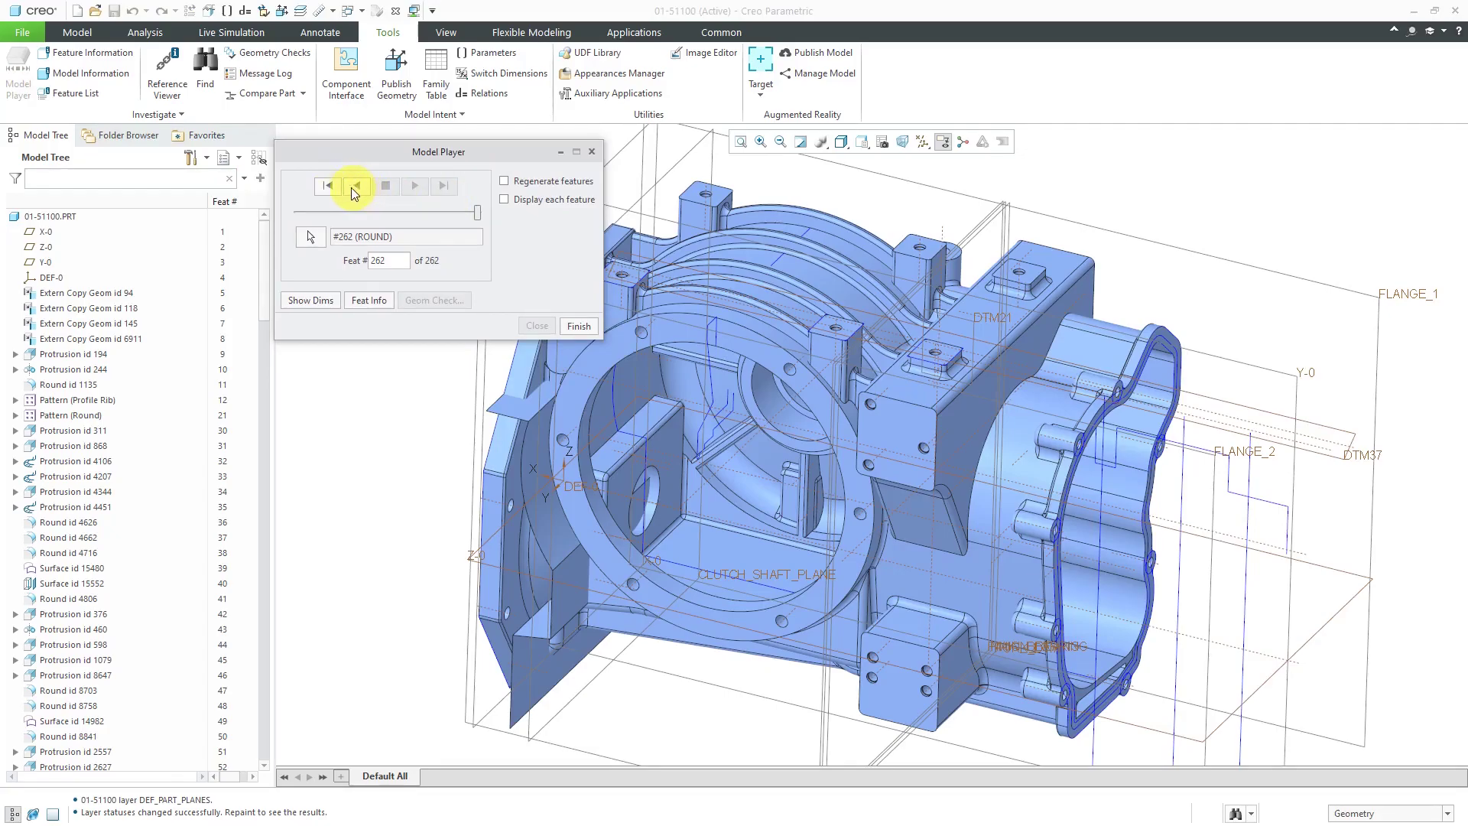
mouse_move(330, 187)
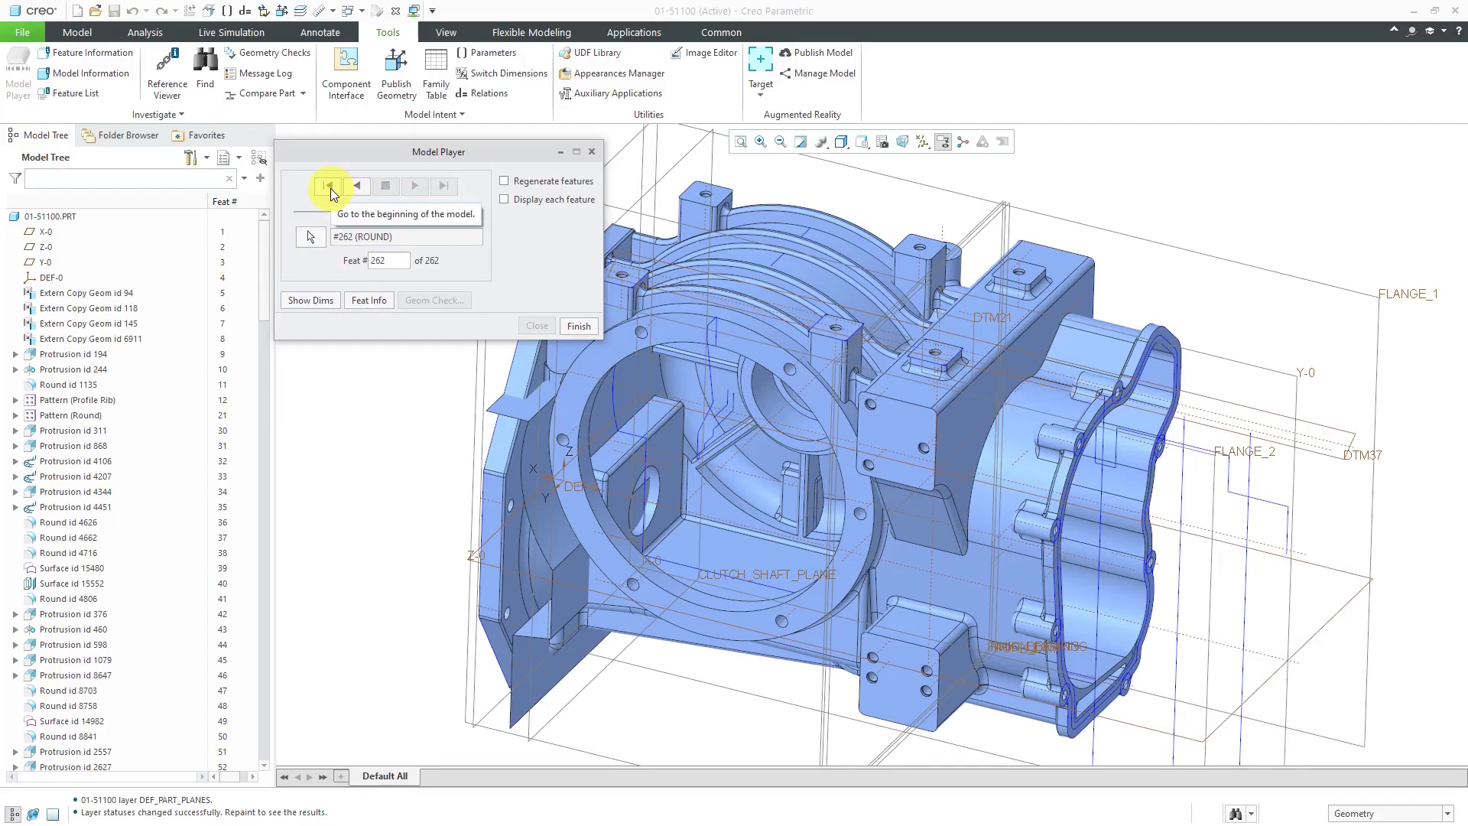
left_click(328, 186)
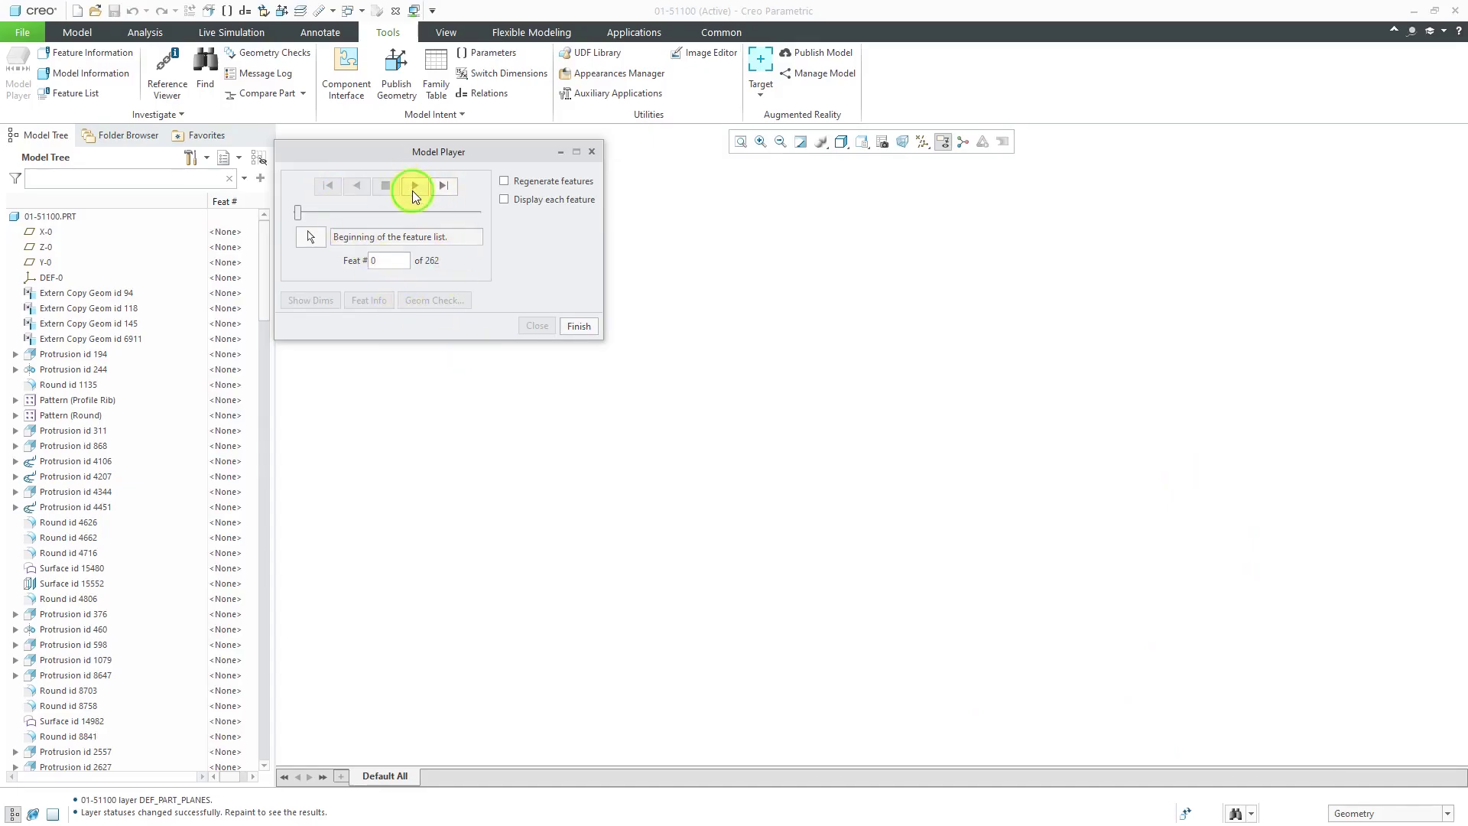
Step: Step forward through the first features, adding datum plane, flange and cylinder
left_click(410, 186)
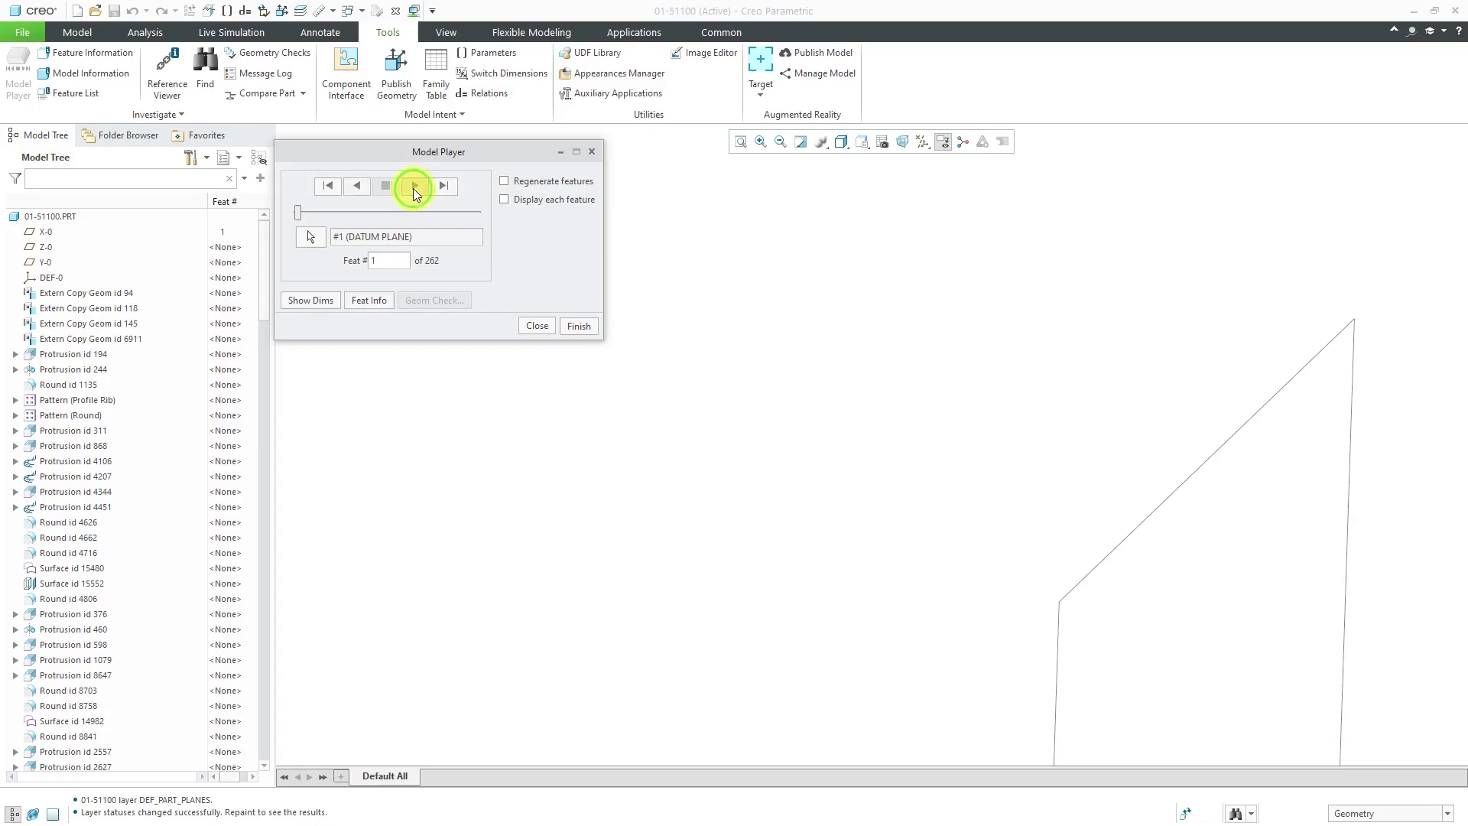
left_click(411, 186)
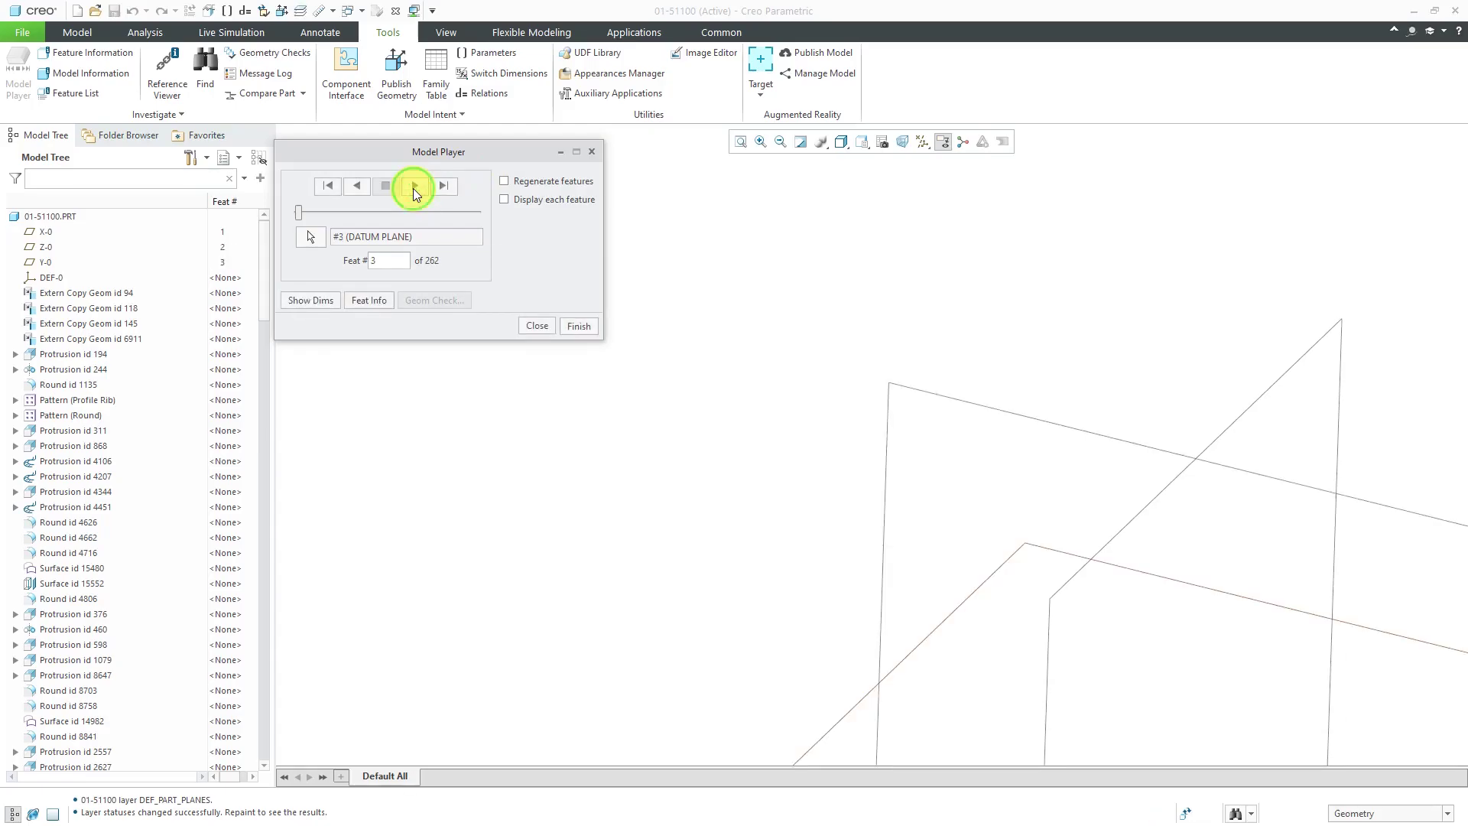
left_click(414, 186)
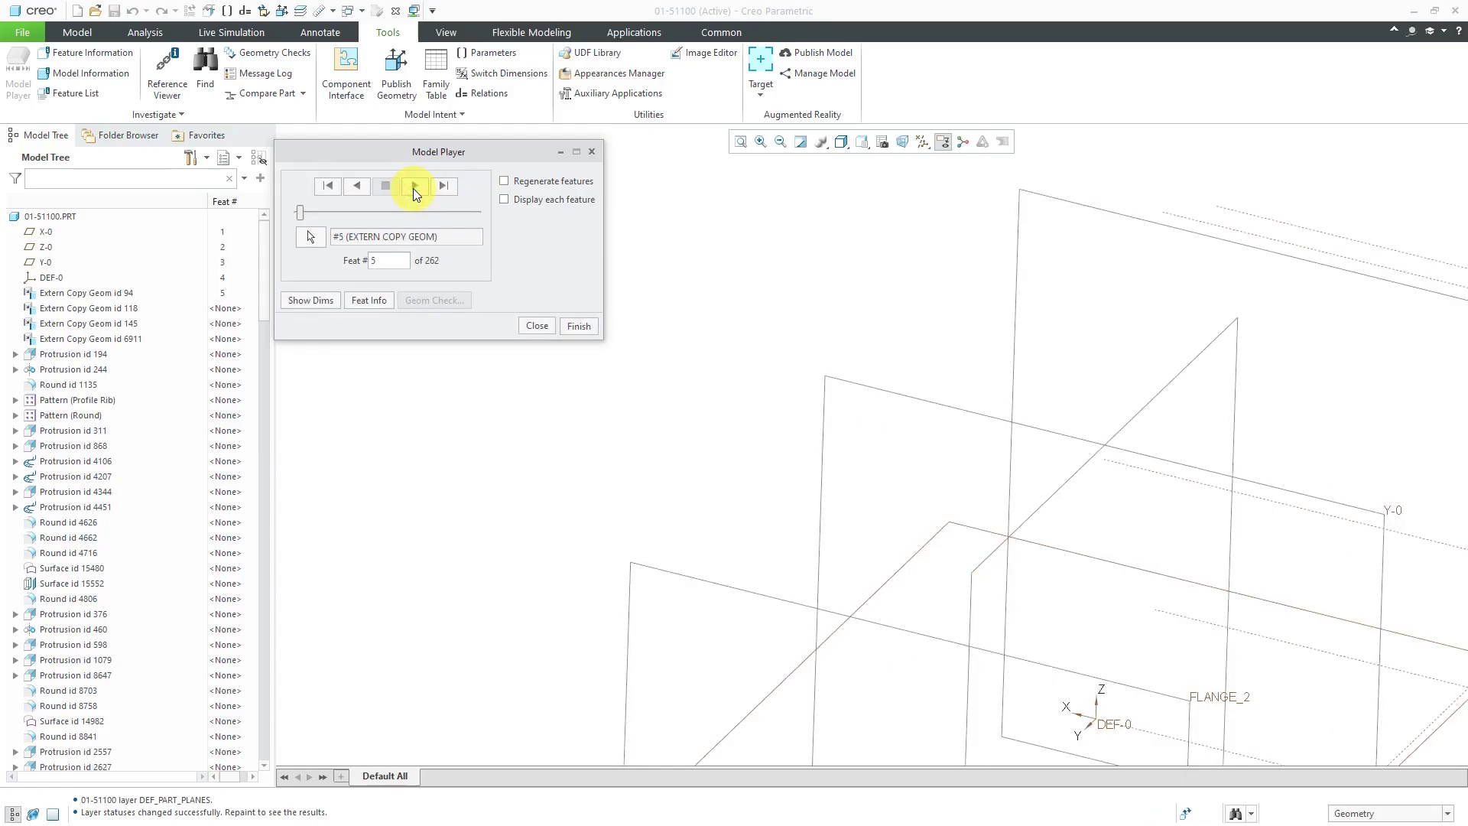
left_click(413, 185)
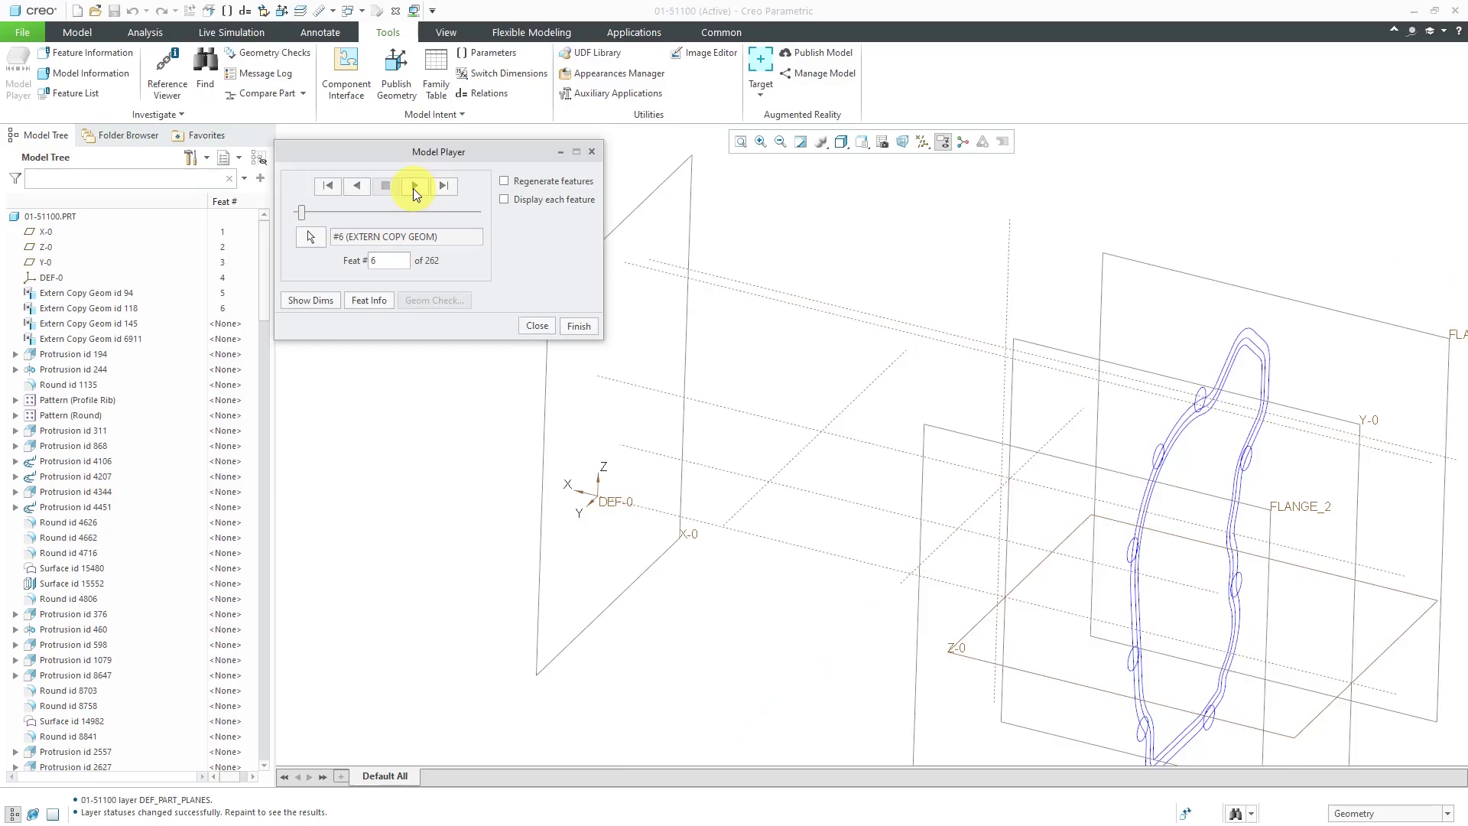
left_click(414, 186)
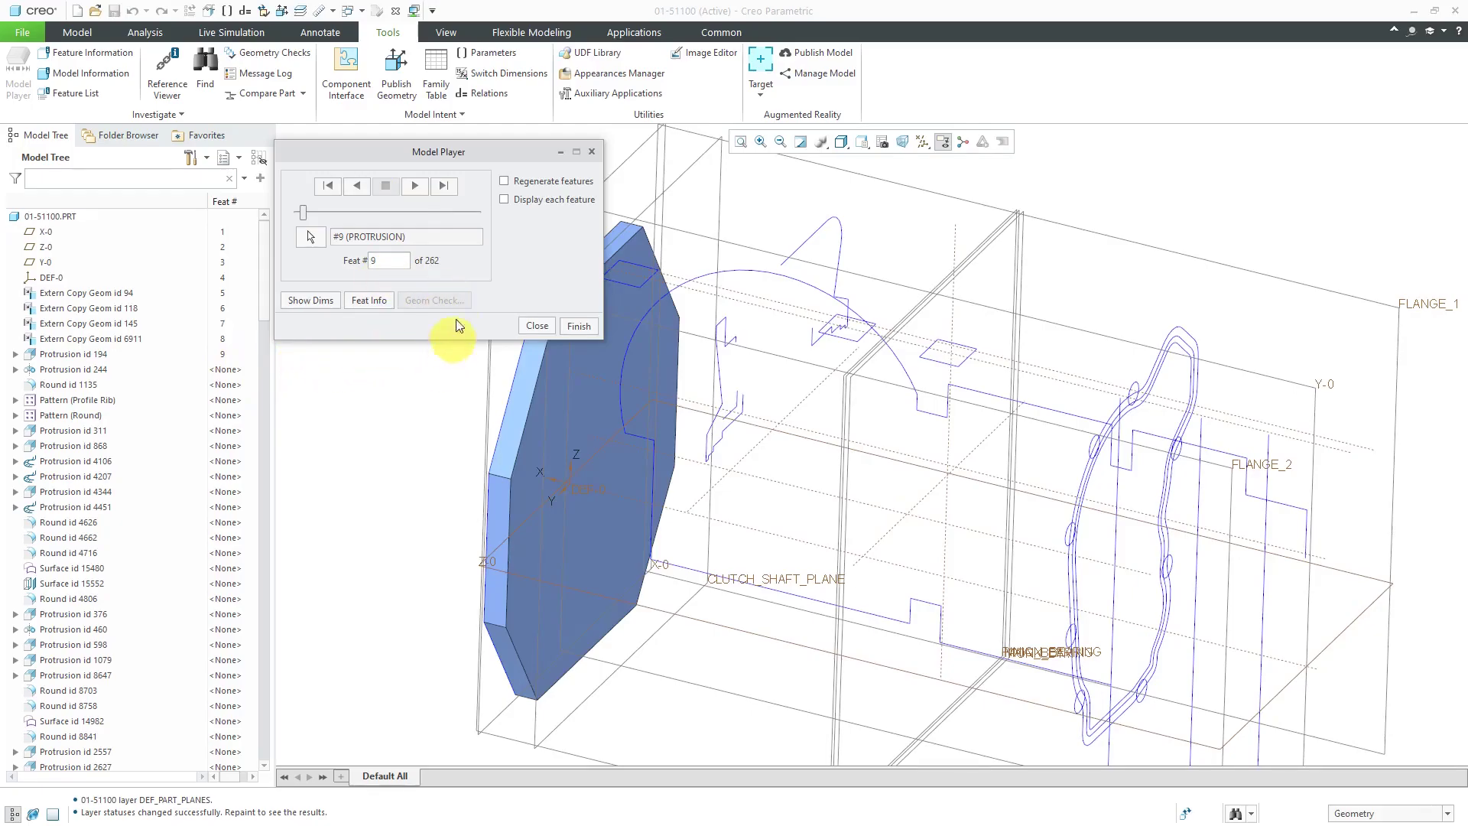
left_click(414, 186)
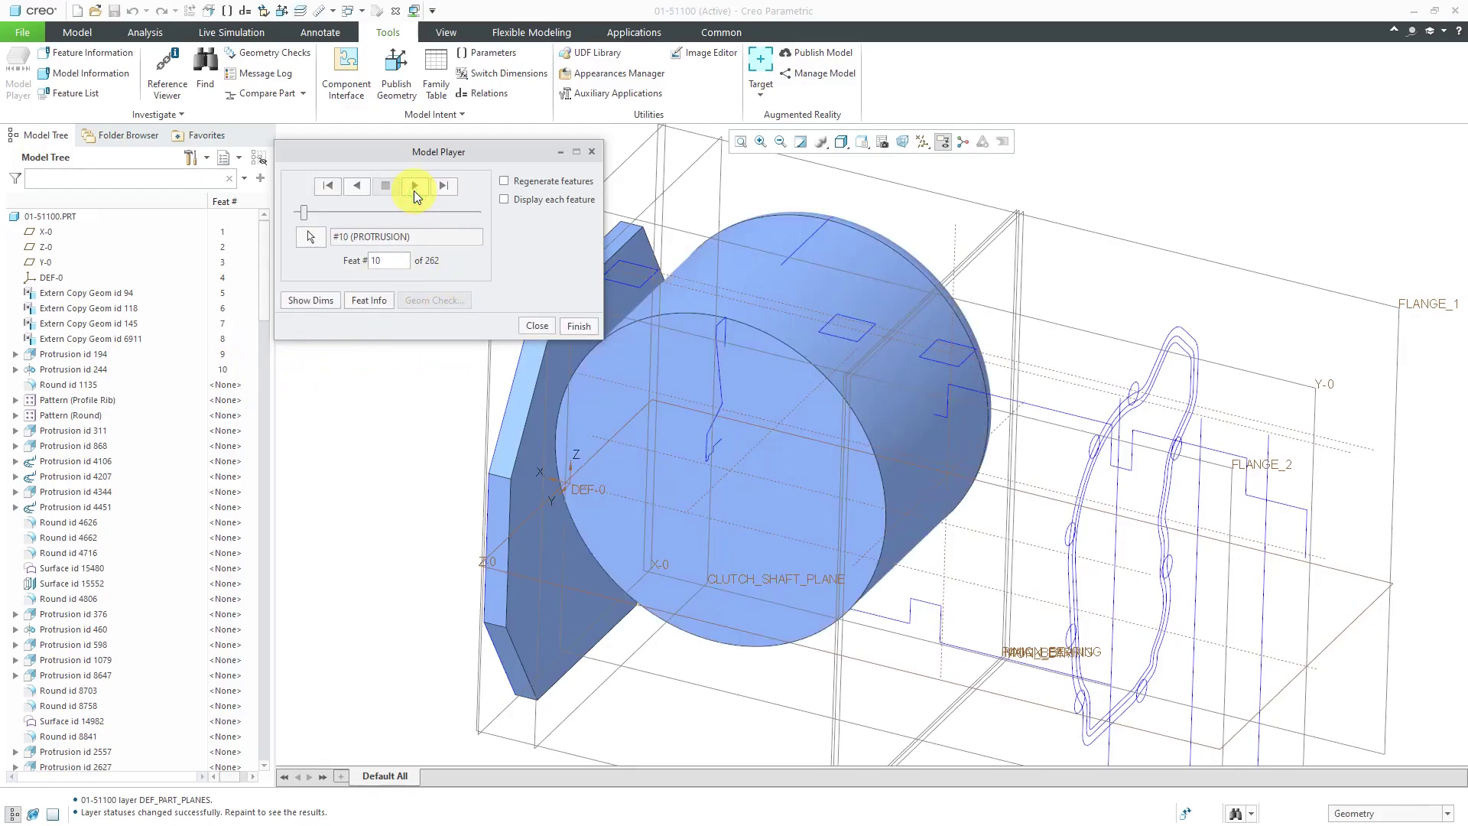
Step: Play, pause and resume playback to reach feature 50 of 262
left_click(414, 185)
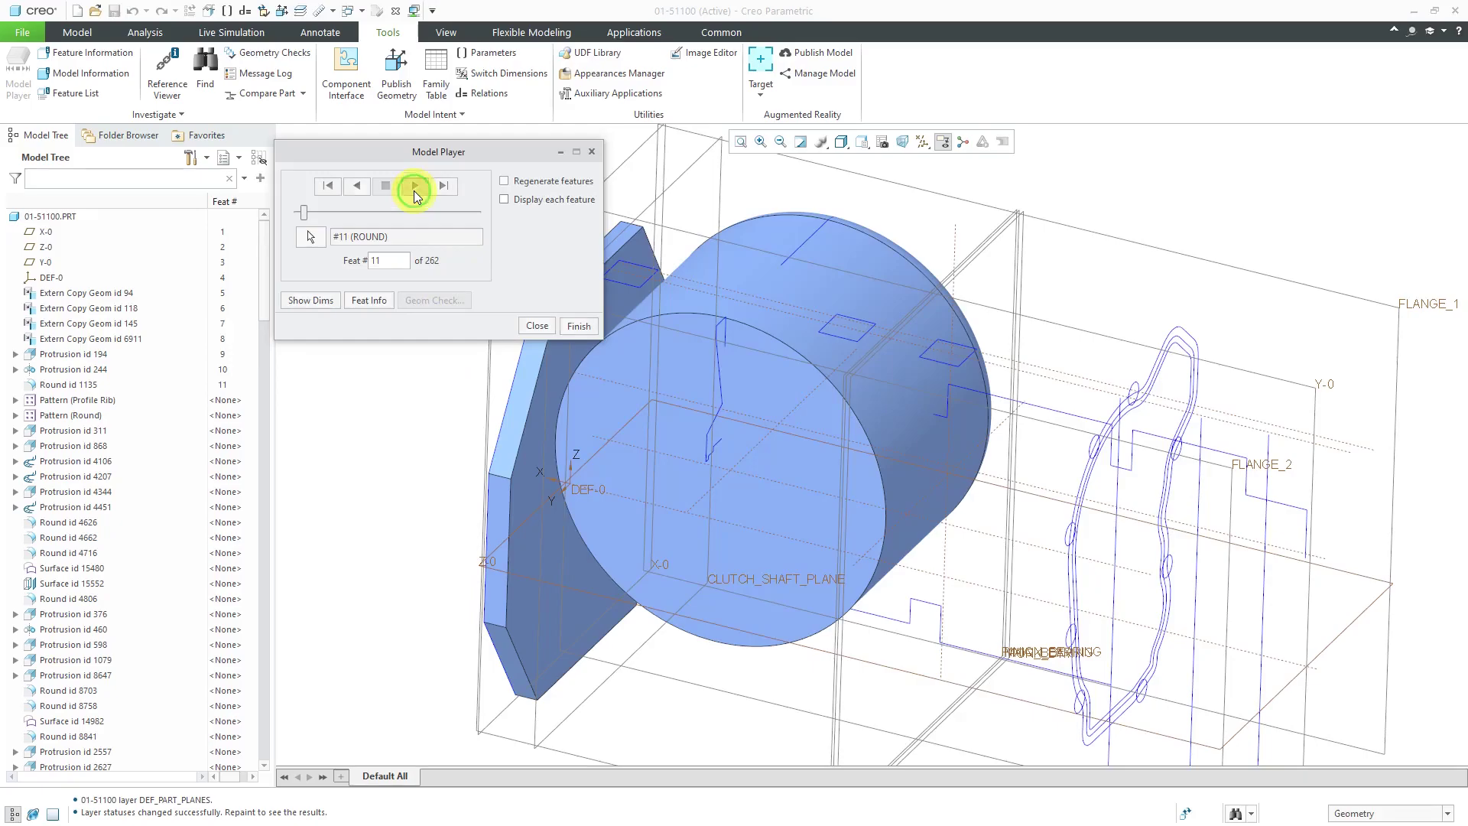
left_click(414, 186)
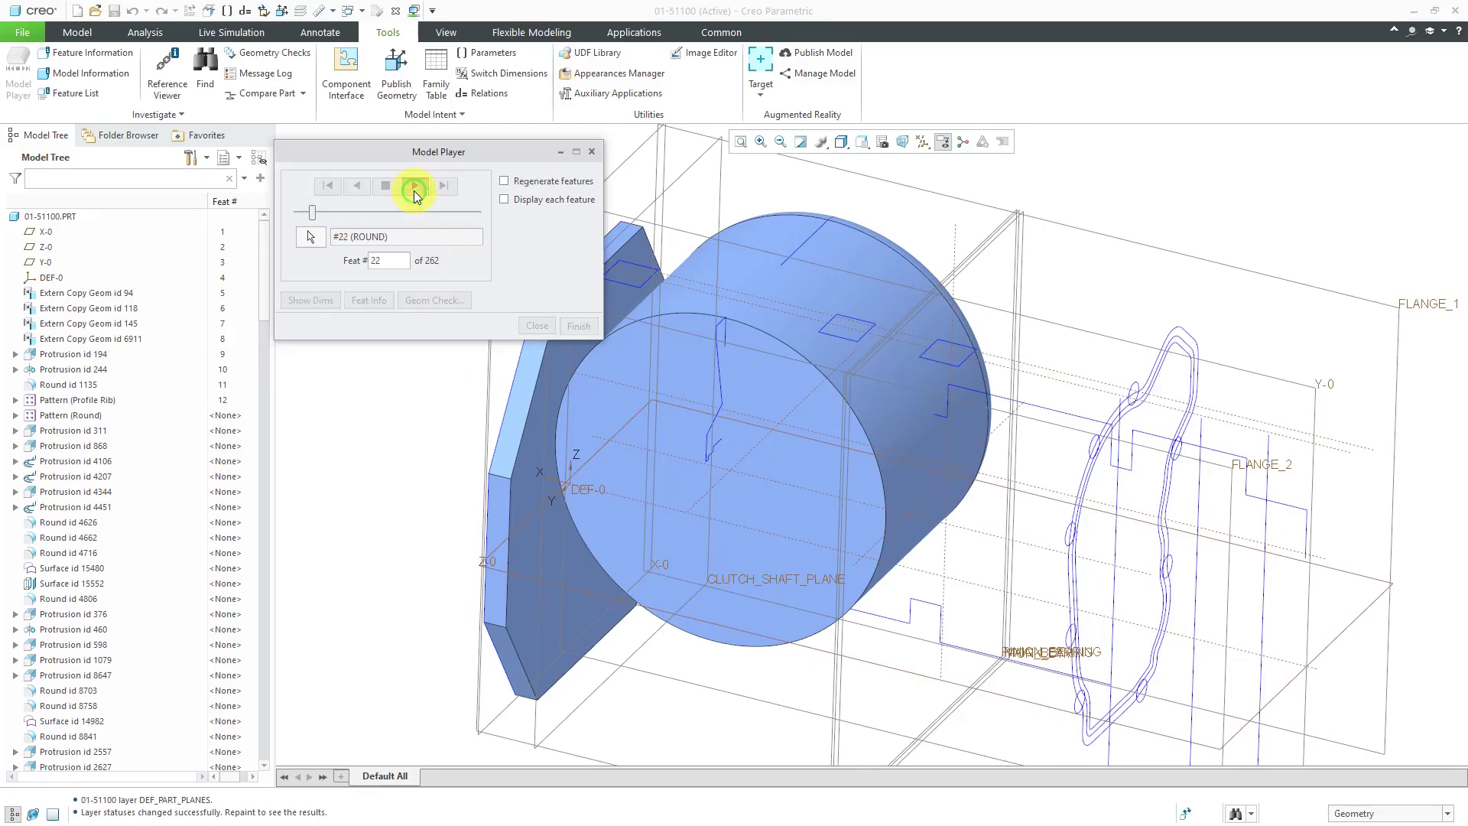
left_click(412, 186)
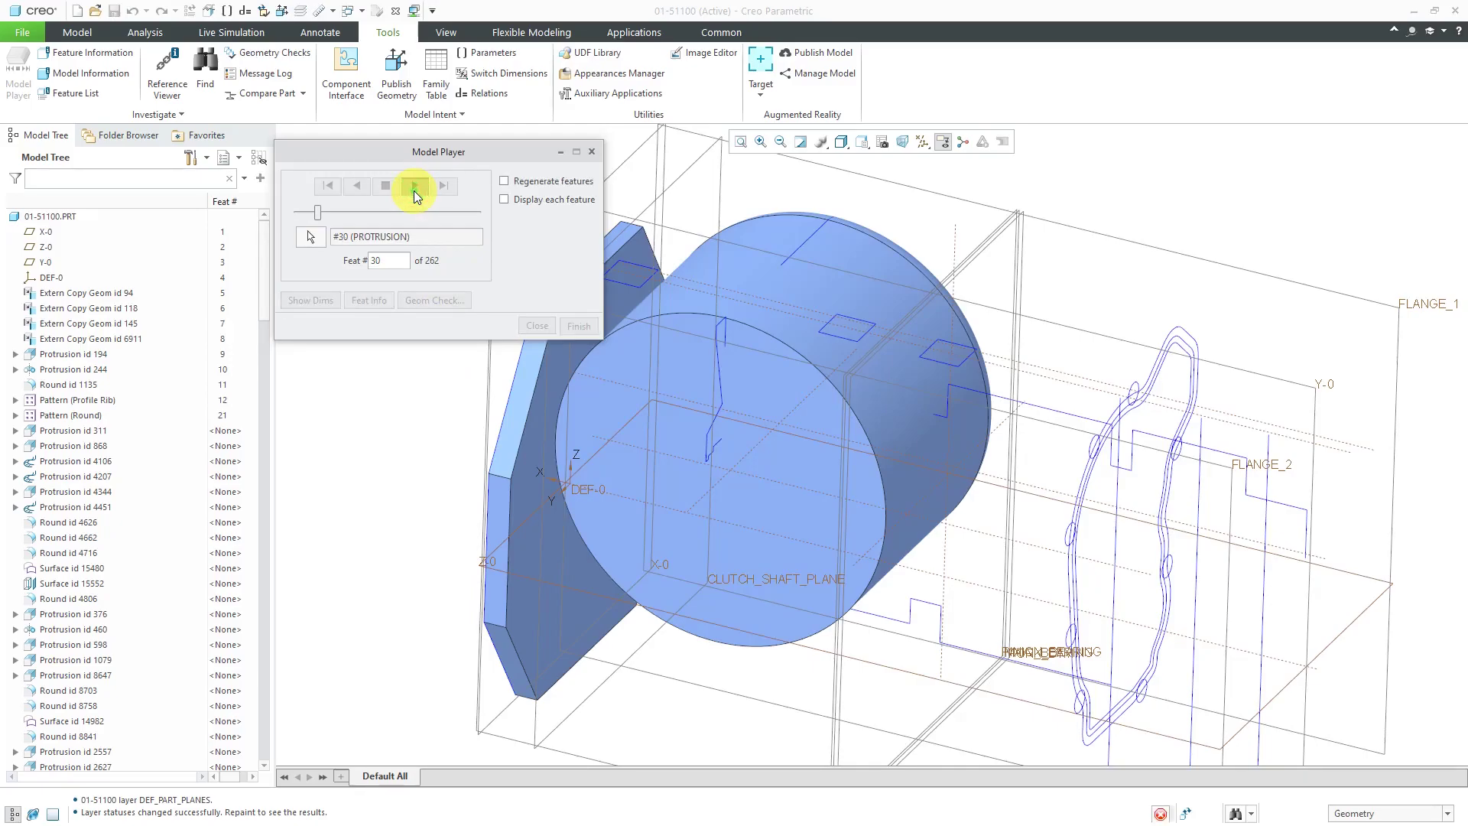
left_click(413, 186)
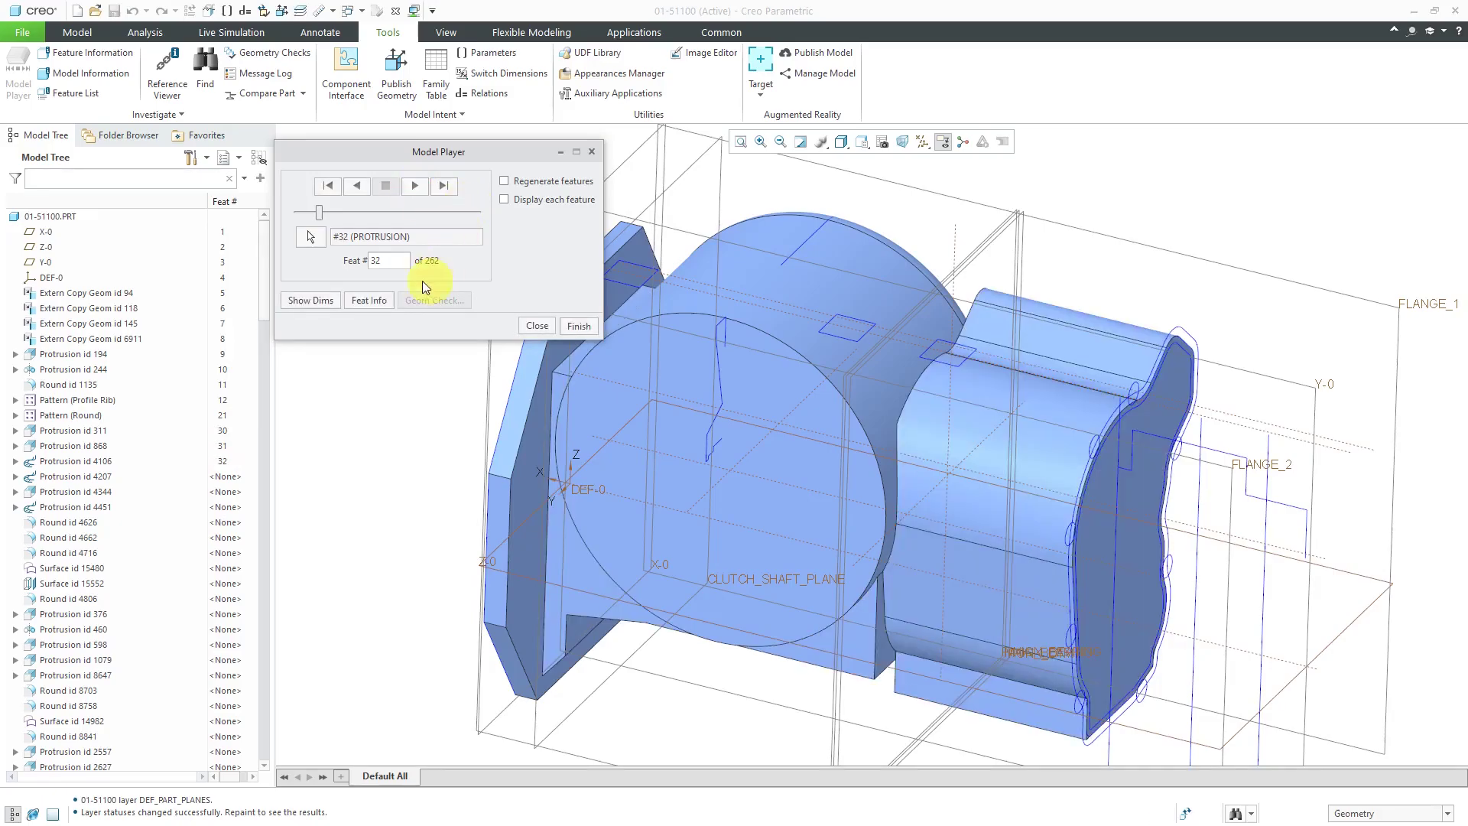
left_click(415, 186)
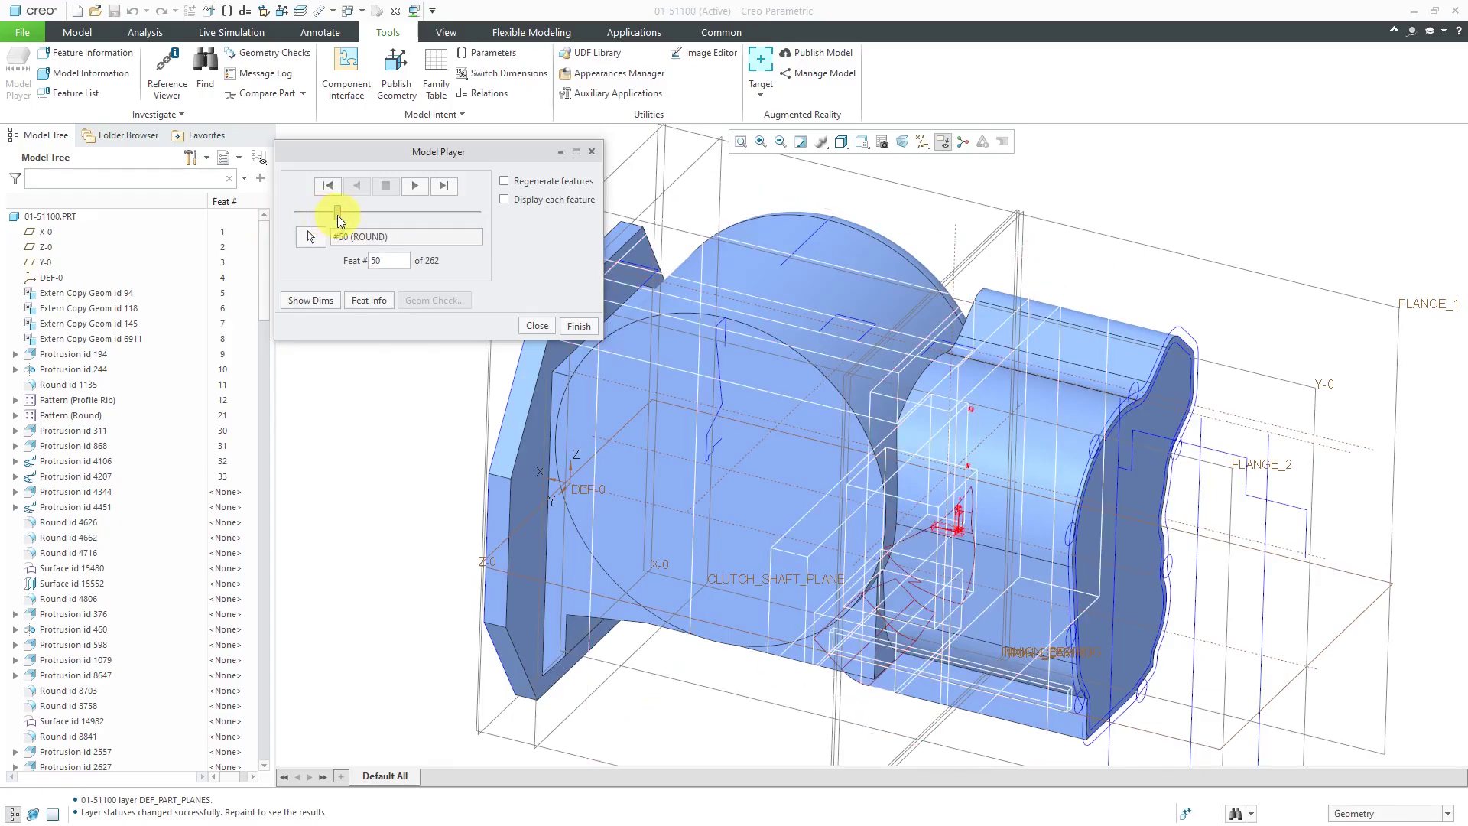
Step: Drag the Model Player slider forward to feature 174 of 262
left_click_drag(337, 211, 385, 211)
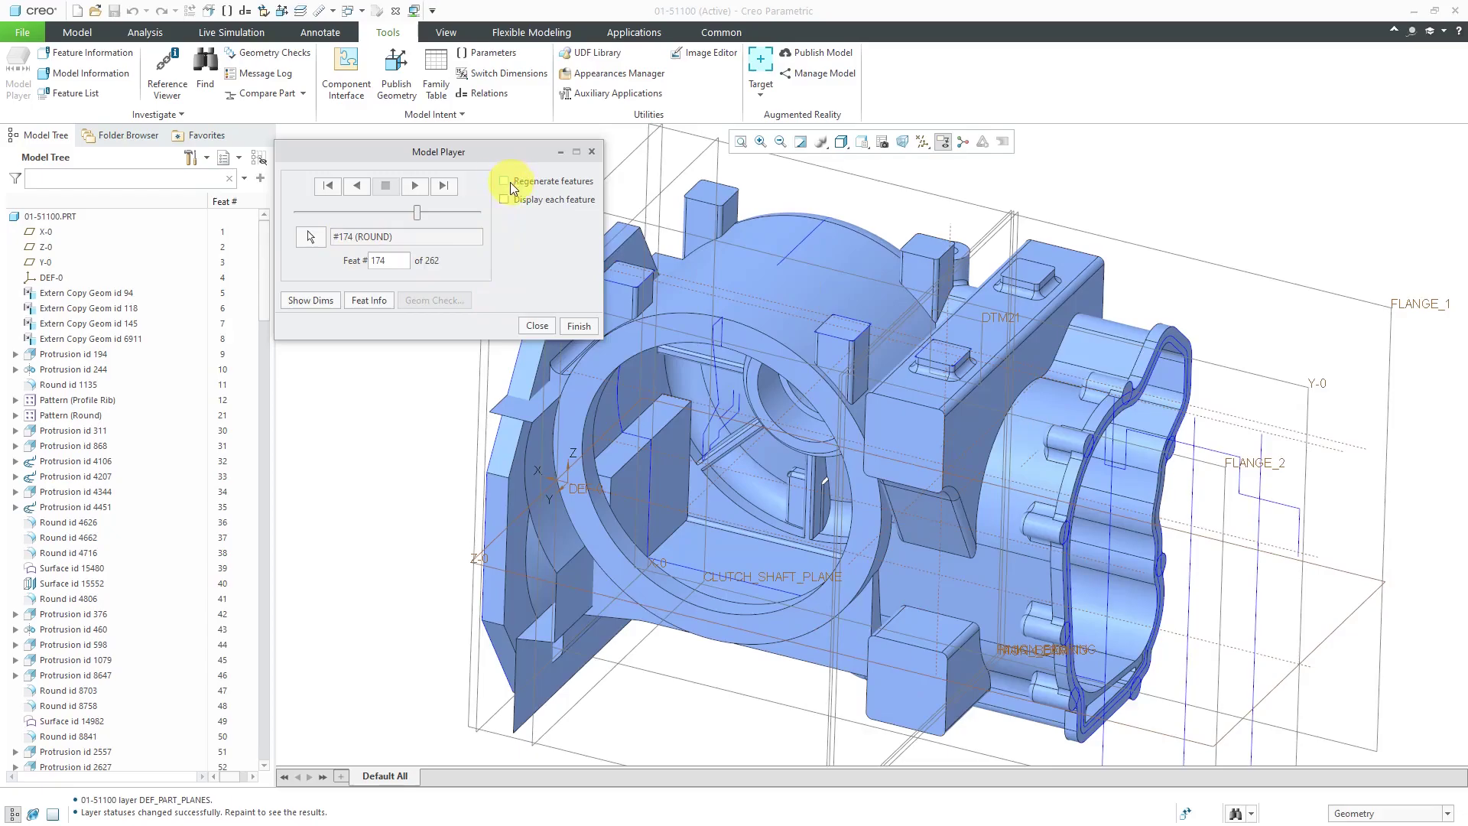
mouse_move(507, 184)
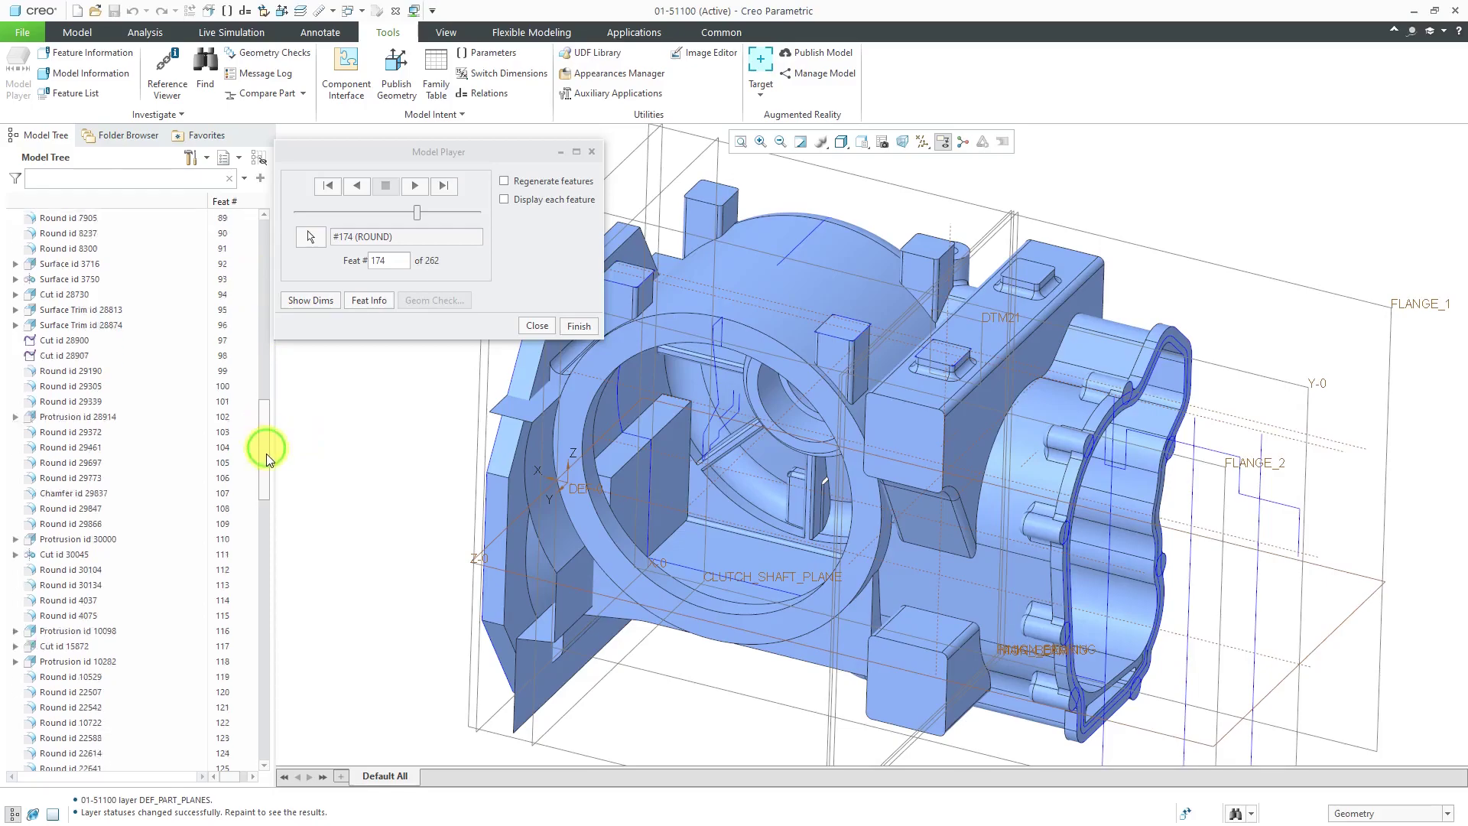
Step: Play housing 01-S1100 forward to feature 184, Protrusion id 16469
scroll("down", 3)
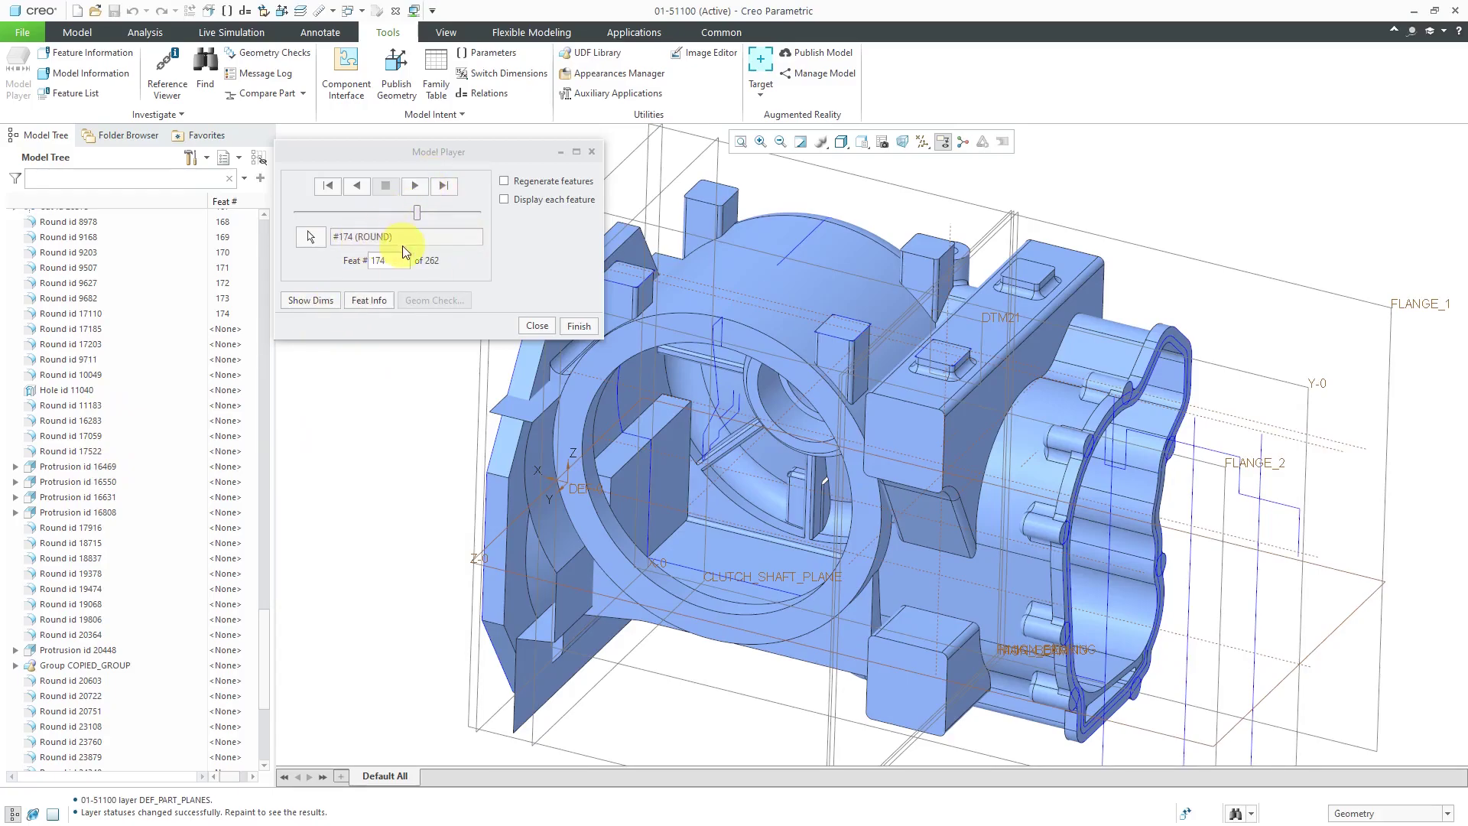
left_click(414, 186)
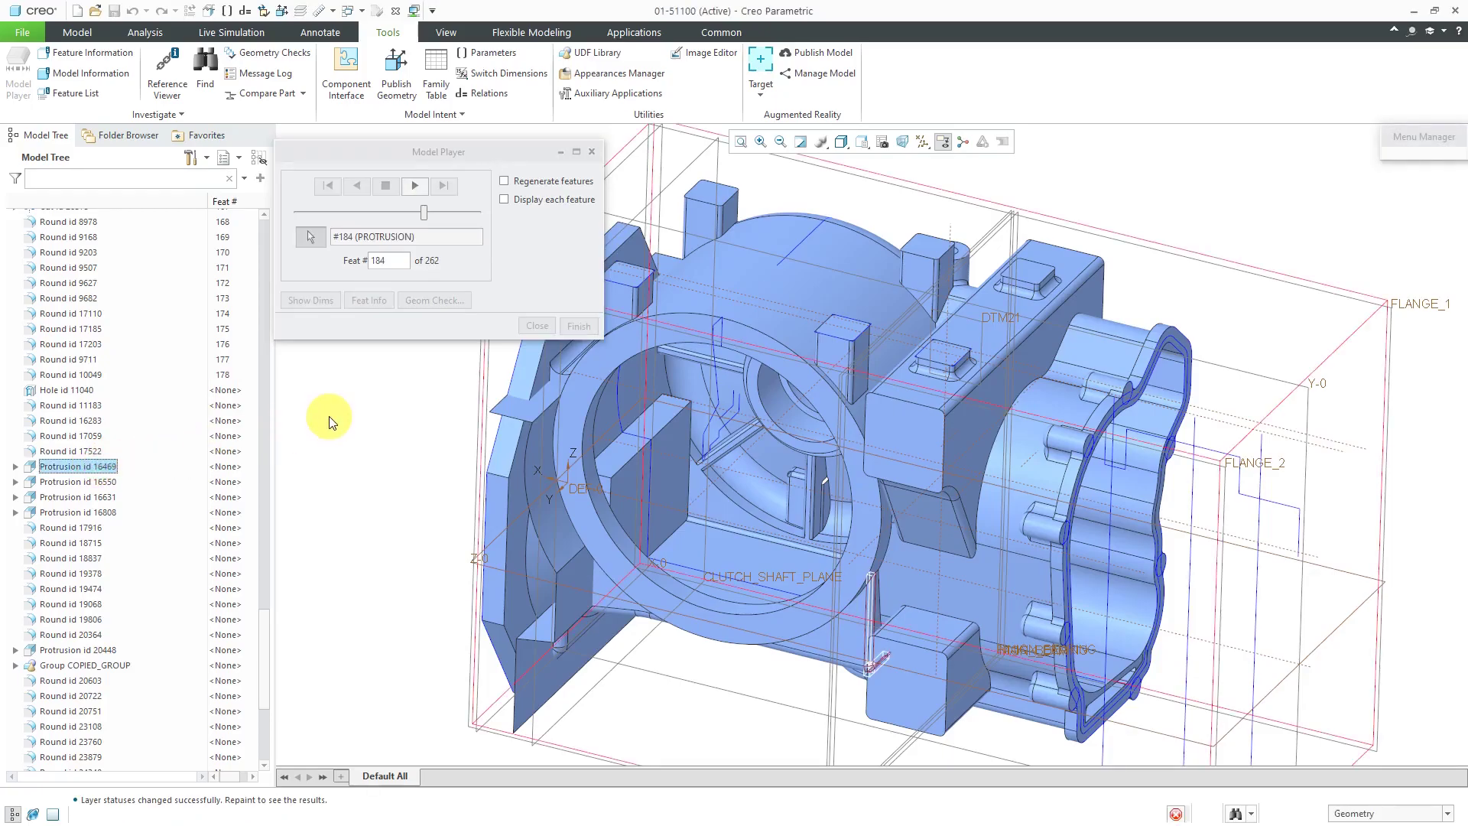
mouse_move(351, 397)
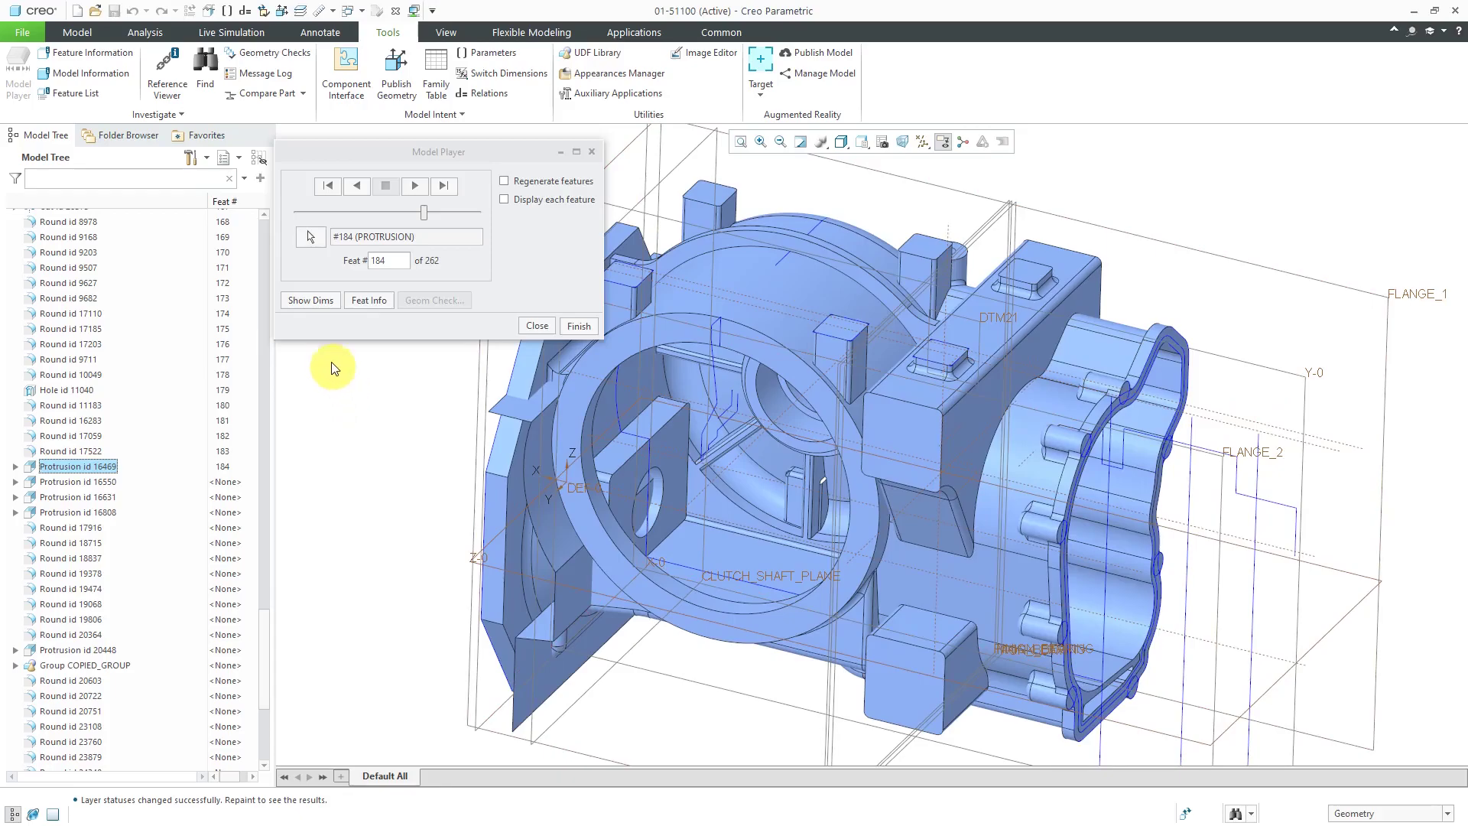
left_click(310, 300)
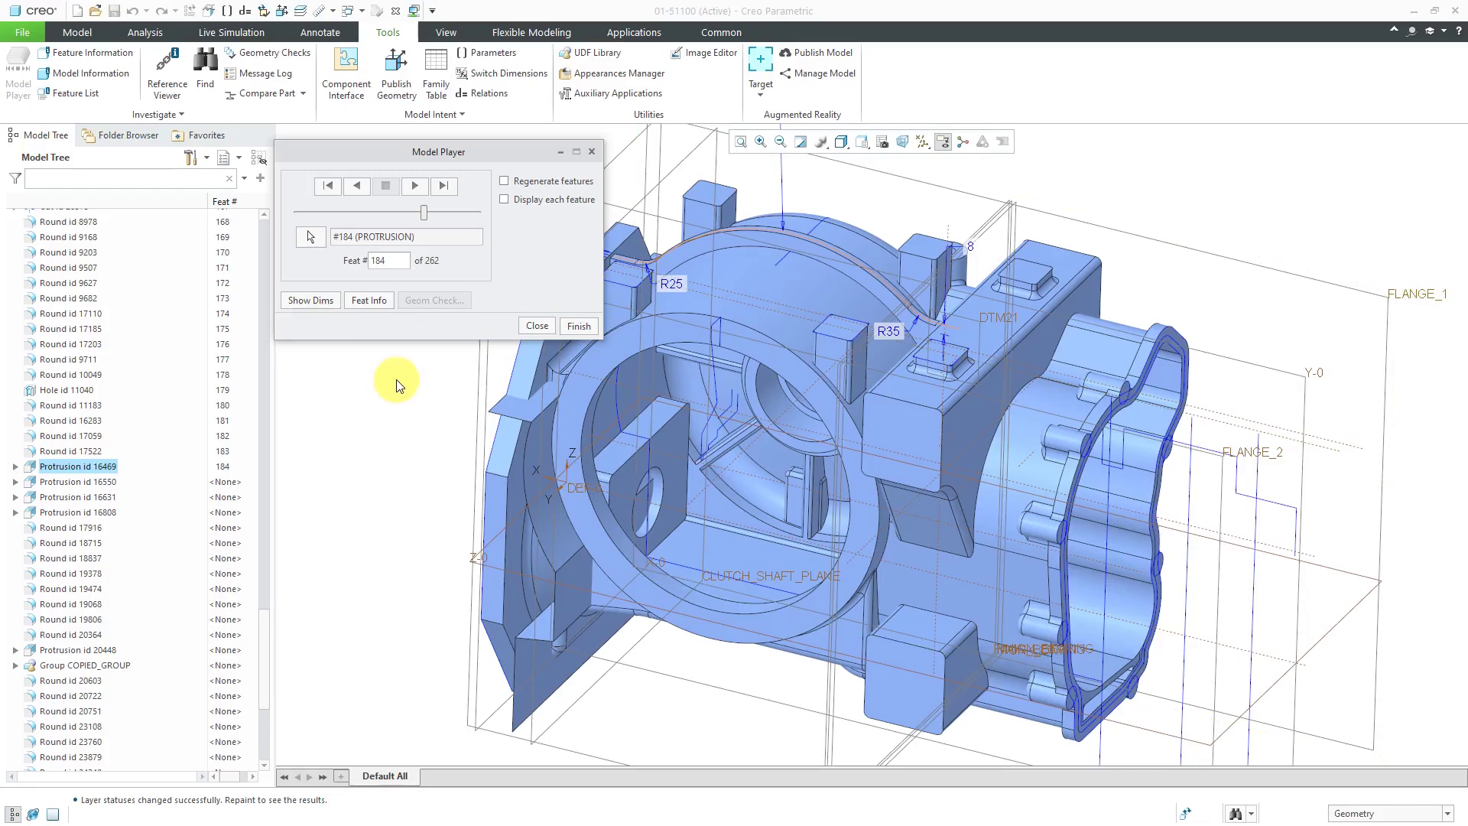
Step: Open and scroll Feat Info for feature 184, reviewing parents and children
left_click(369, 300)
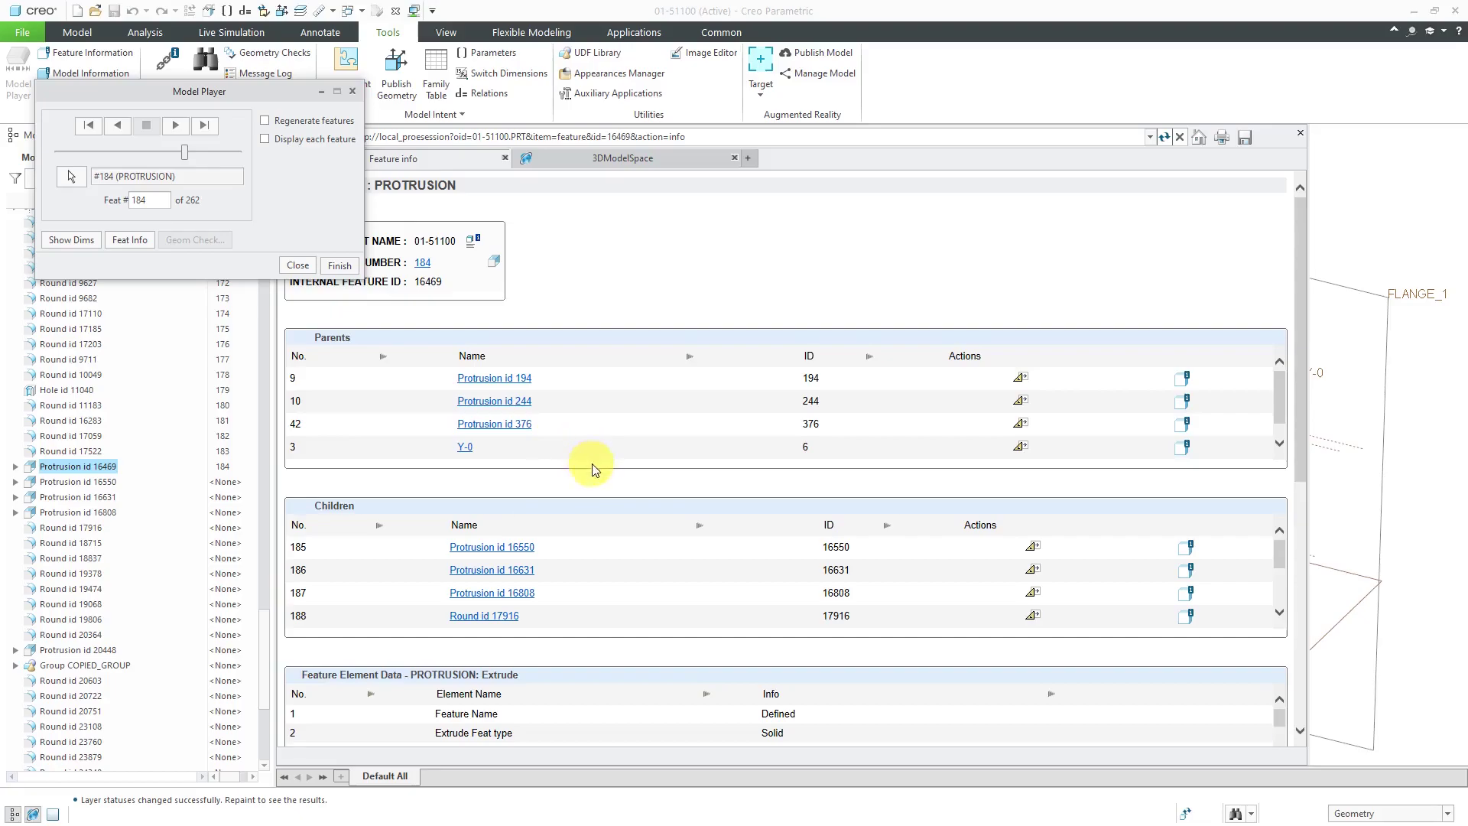
scroll("down", 3)
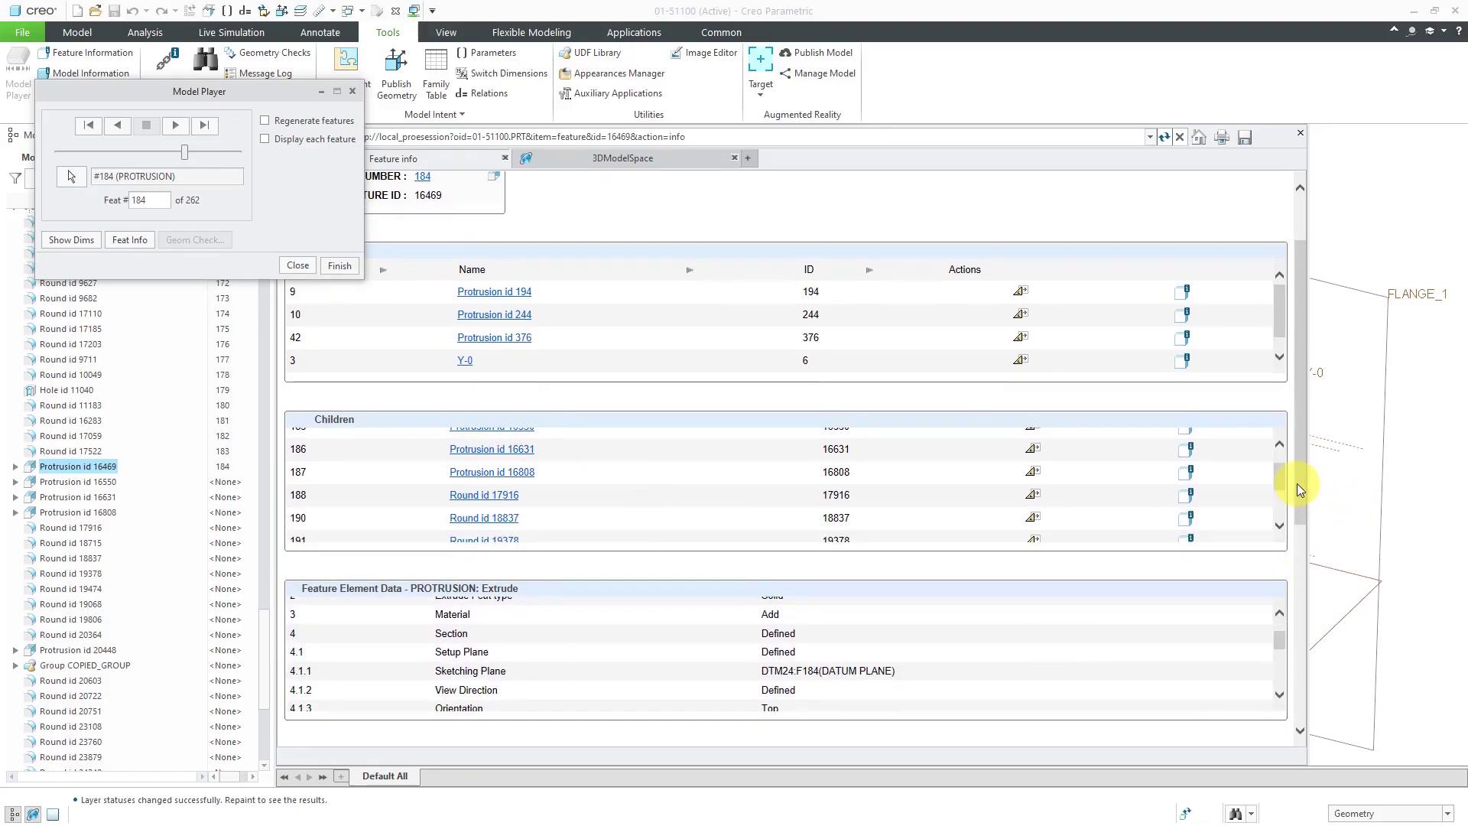
scroll("down", 3)
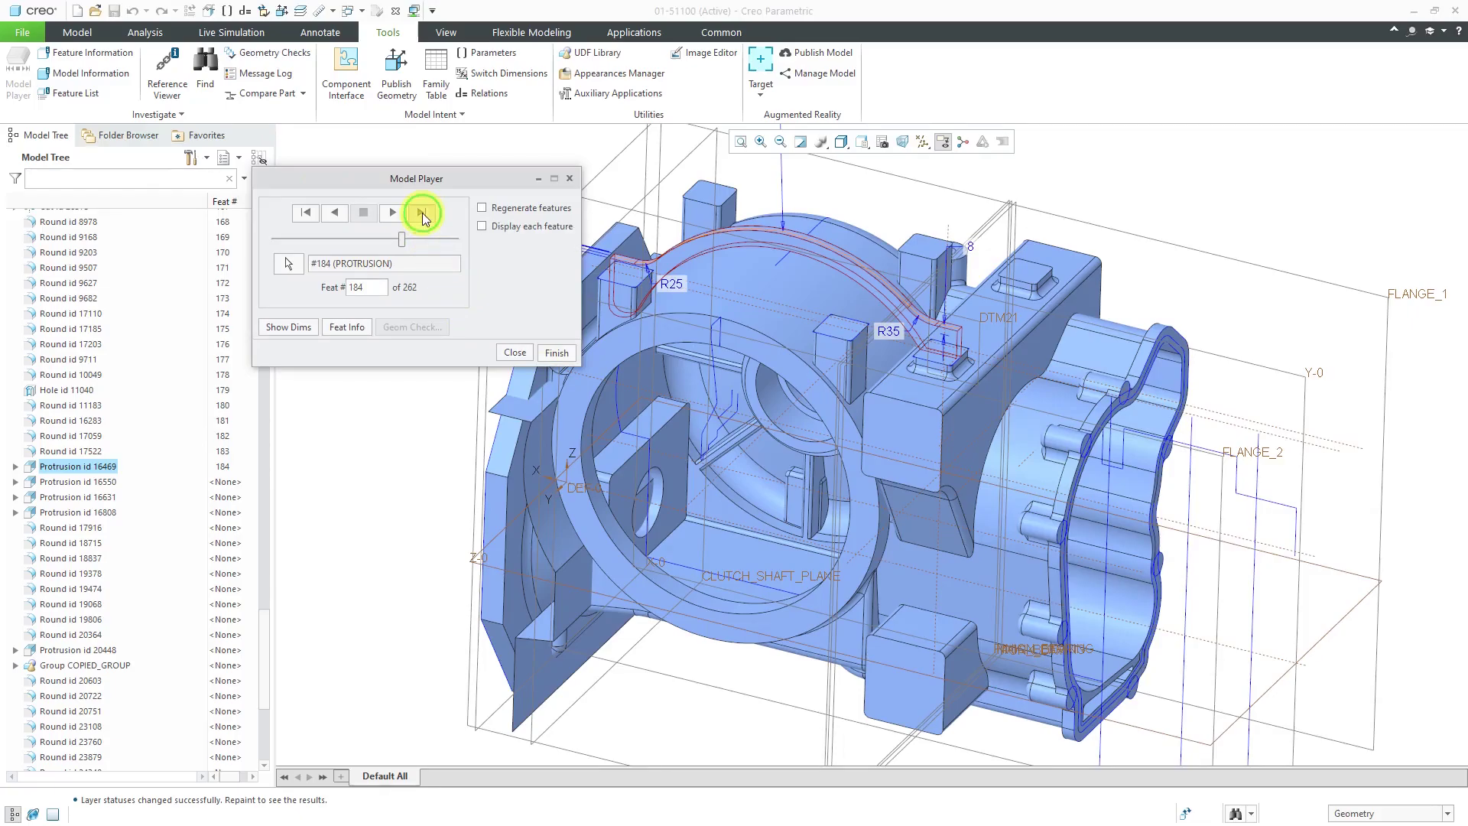
Step: Jump to feature 262 of 262 and finish Model Player
left_click(419, 213)
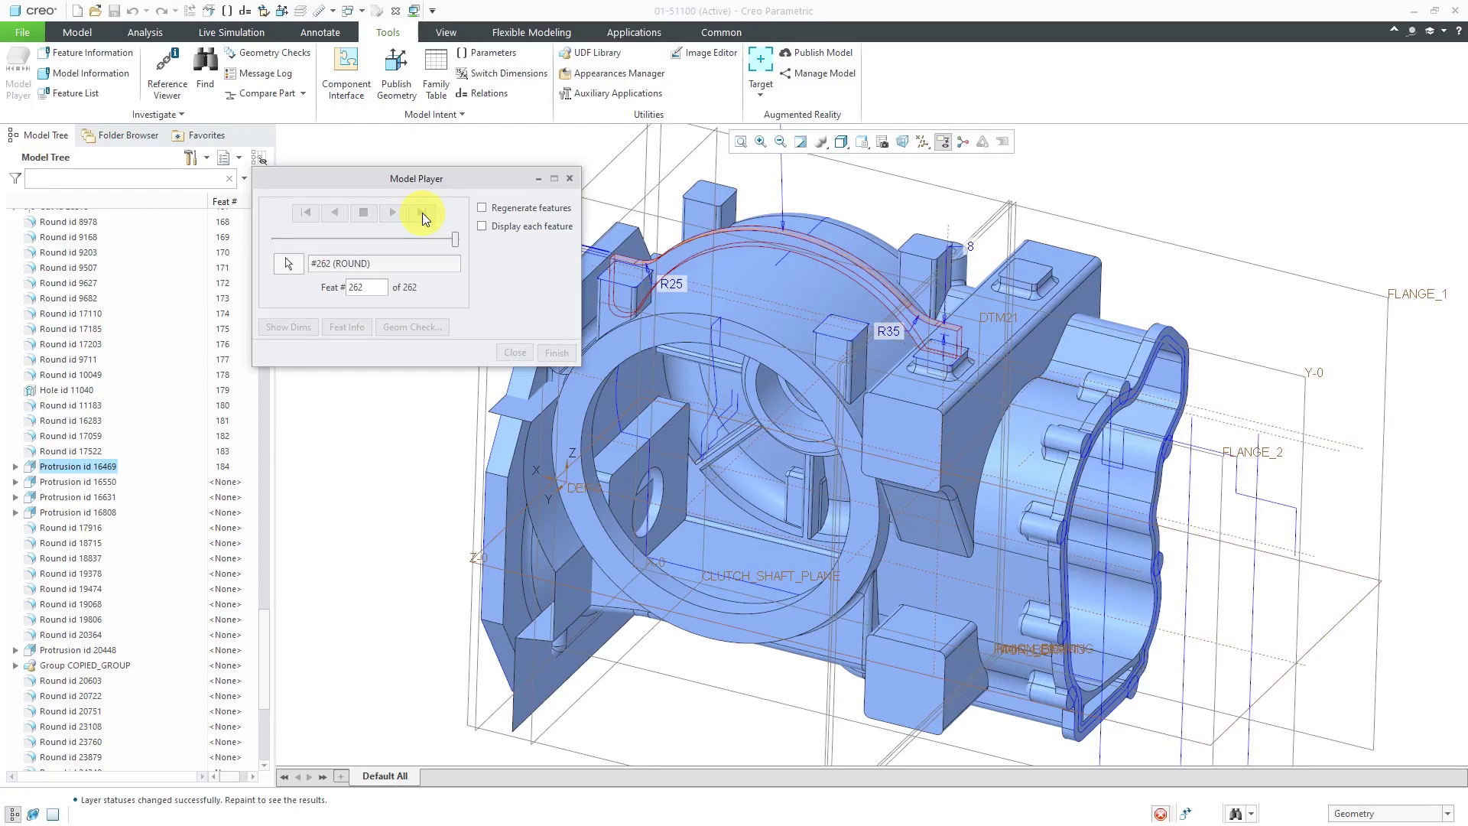
left_click(419, 212)
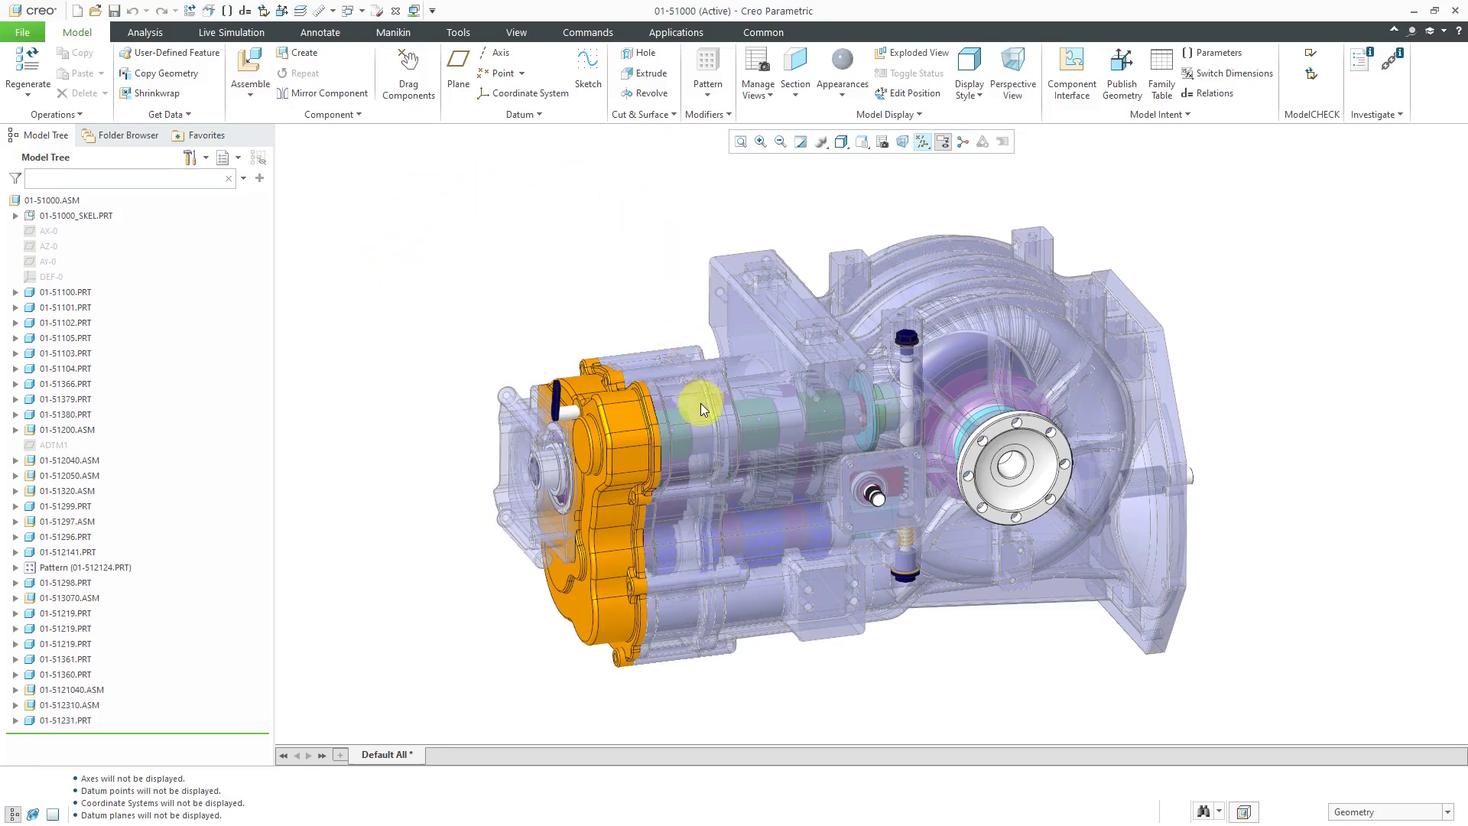
Step: Display housing parts 01-S1100, 01-S1101 and 01-S1102 as wireframe
left_click(686, 425)
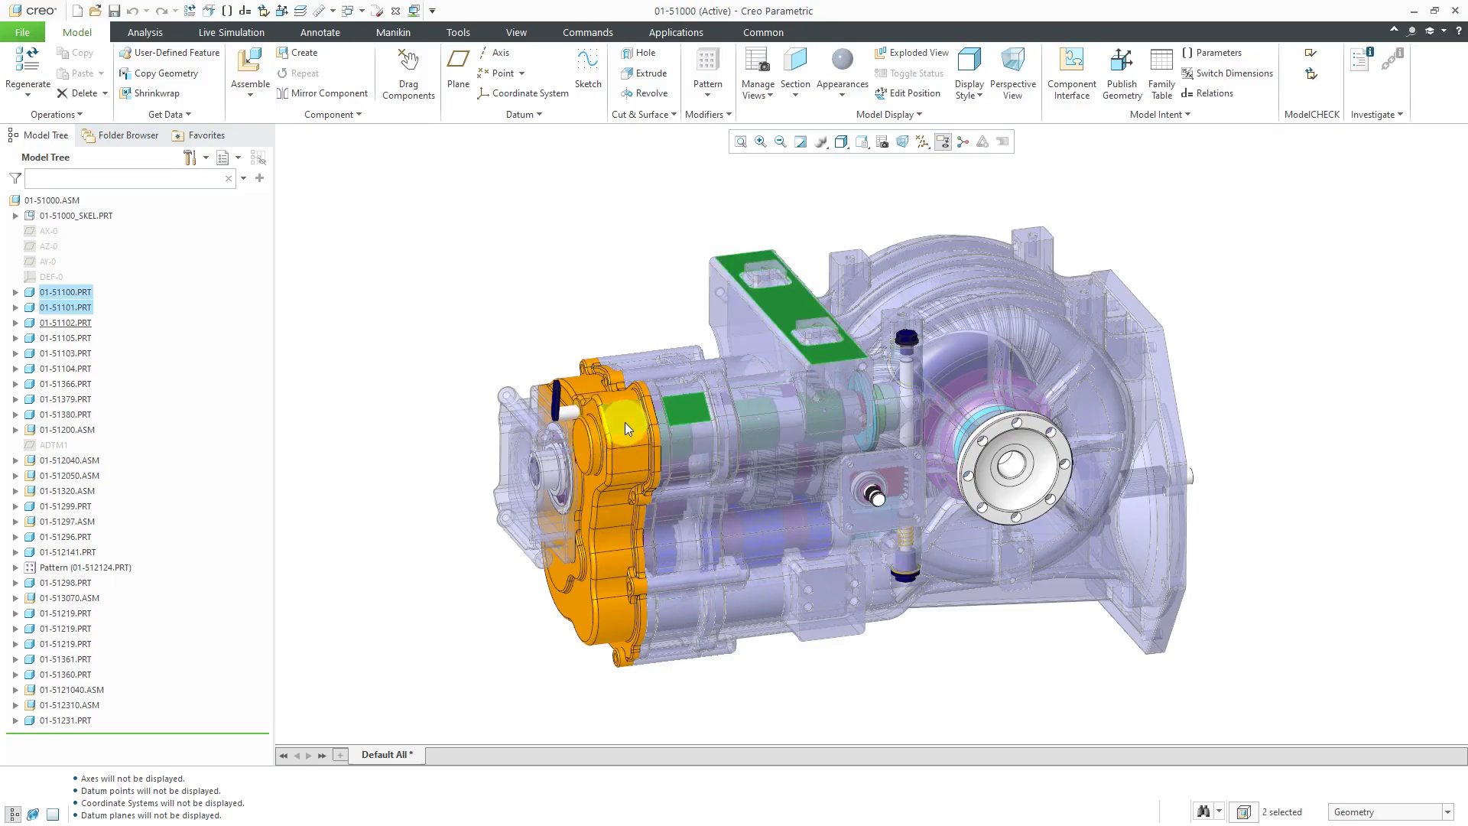
left_click(887, 114)
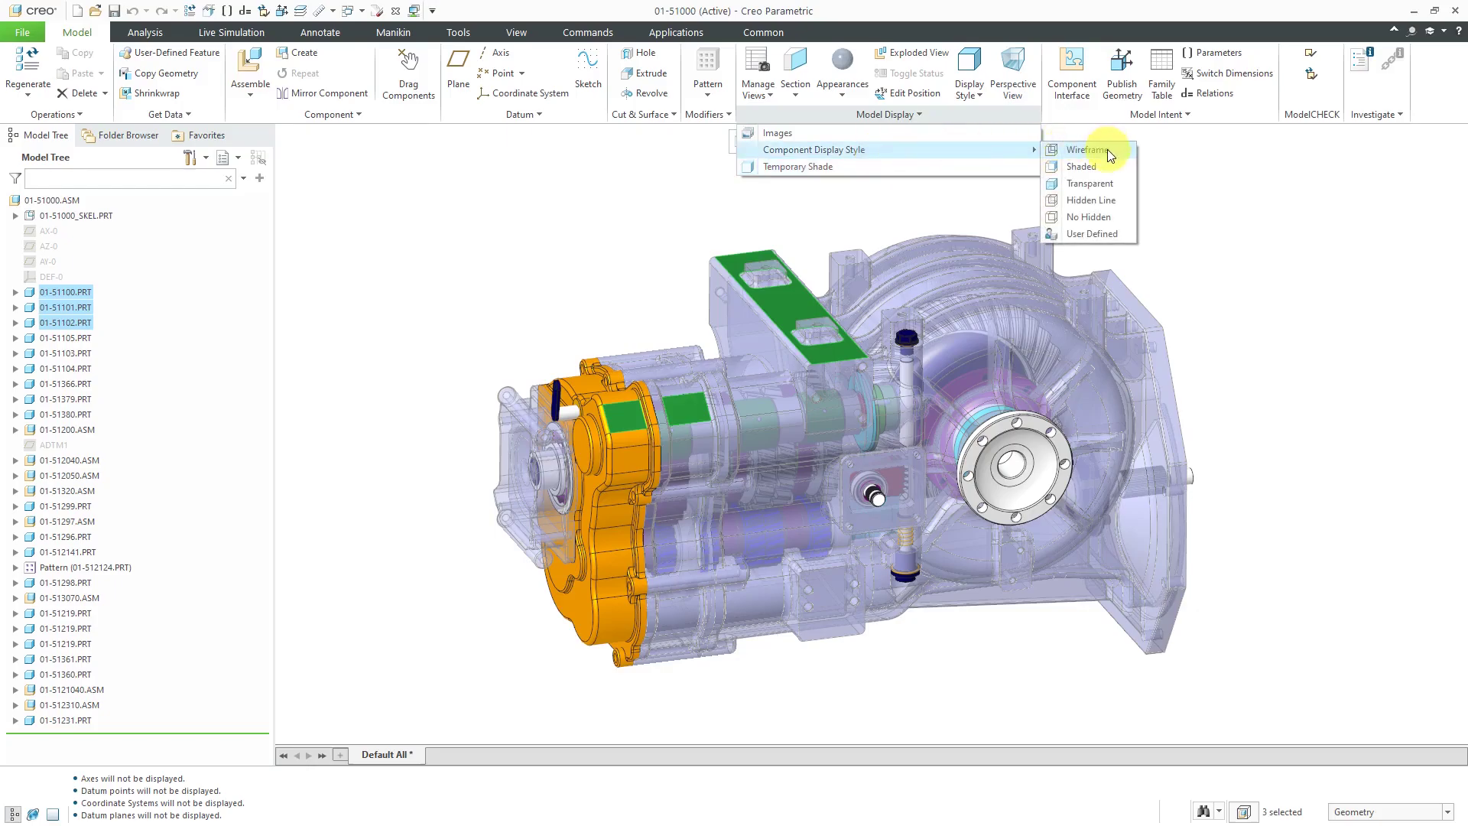
left_click(1084, 149)
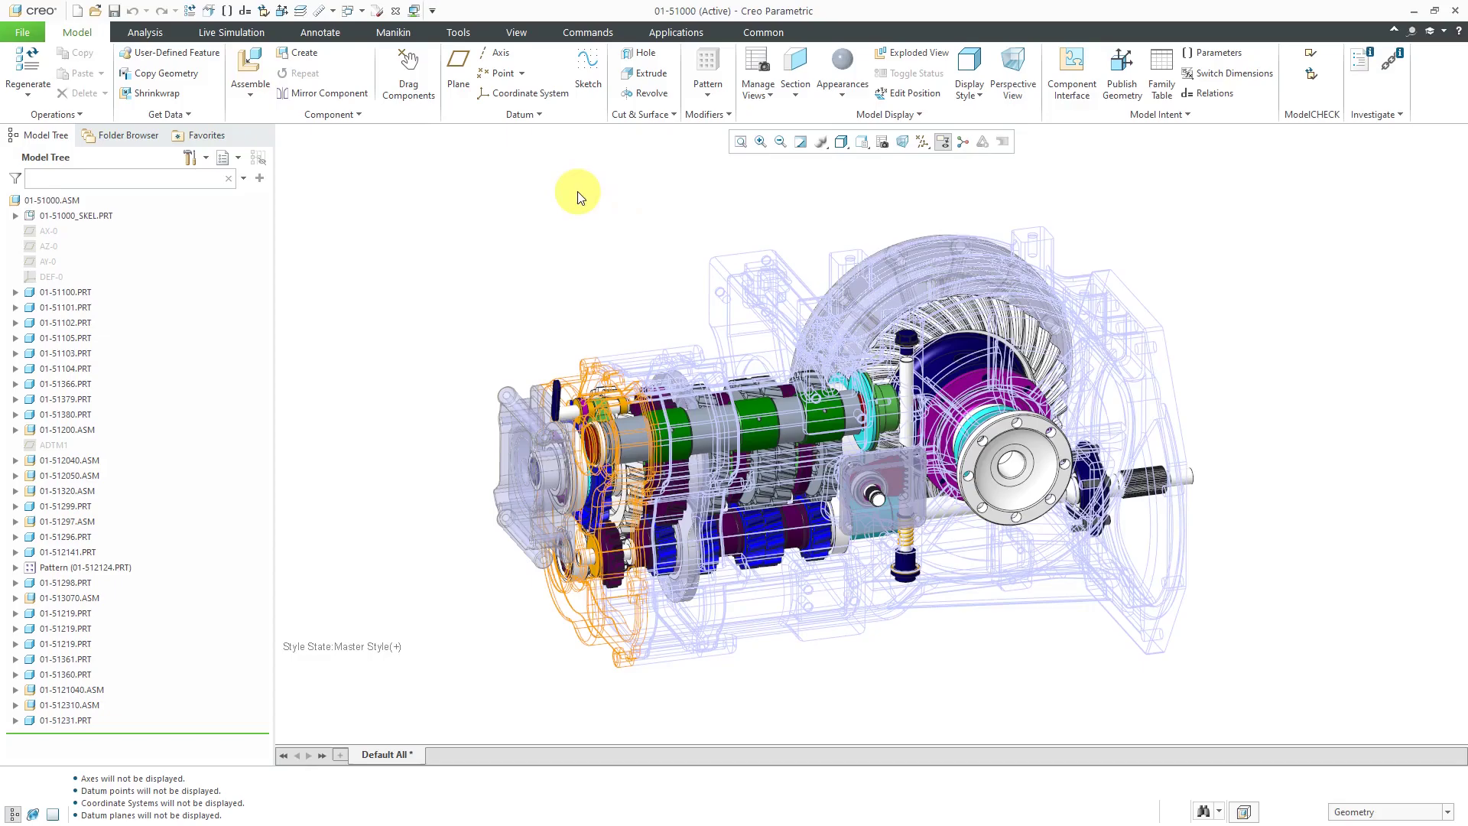
mouse_move(569, 191)
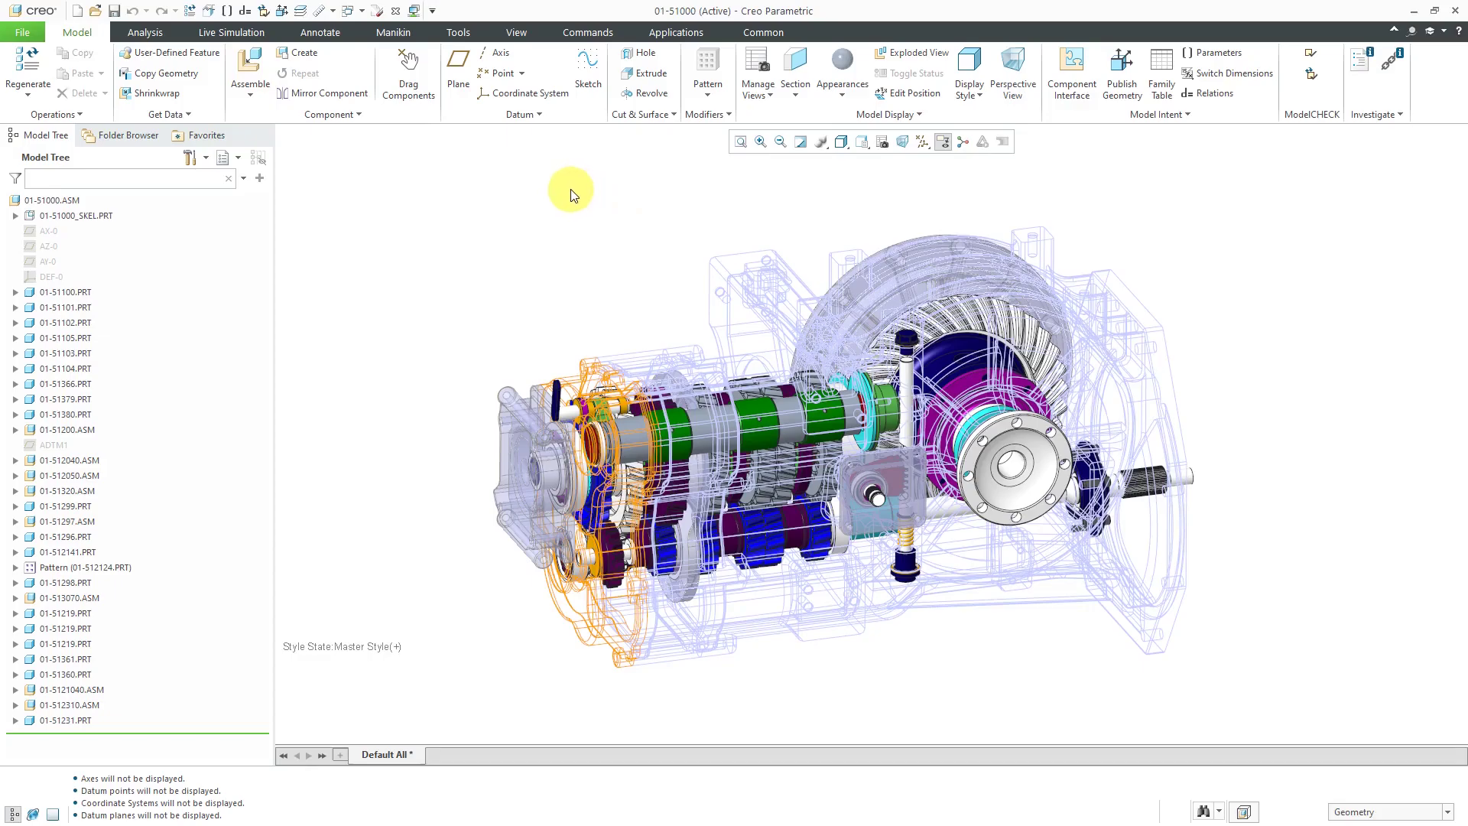
Step: Launch Model Player on assembly 01-S1000 at item 40 of 40, dismissing the assembly warning
left_click(458, 33)
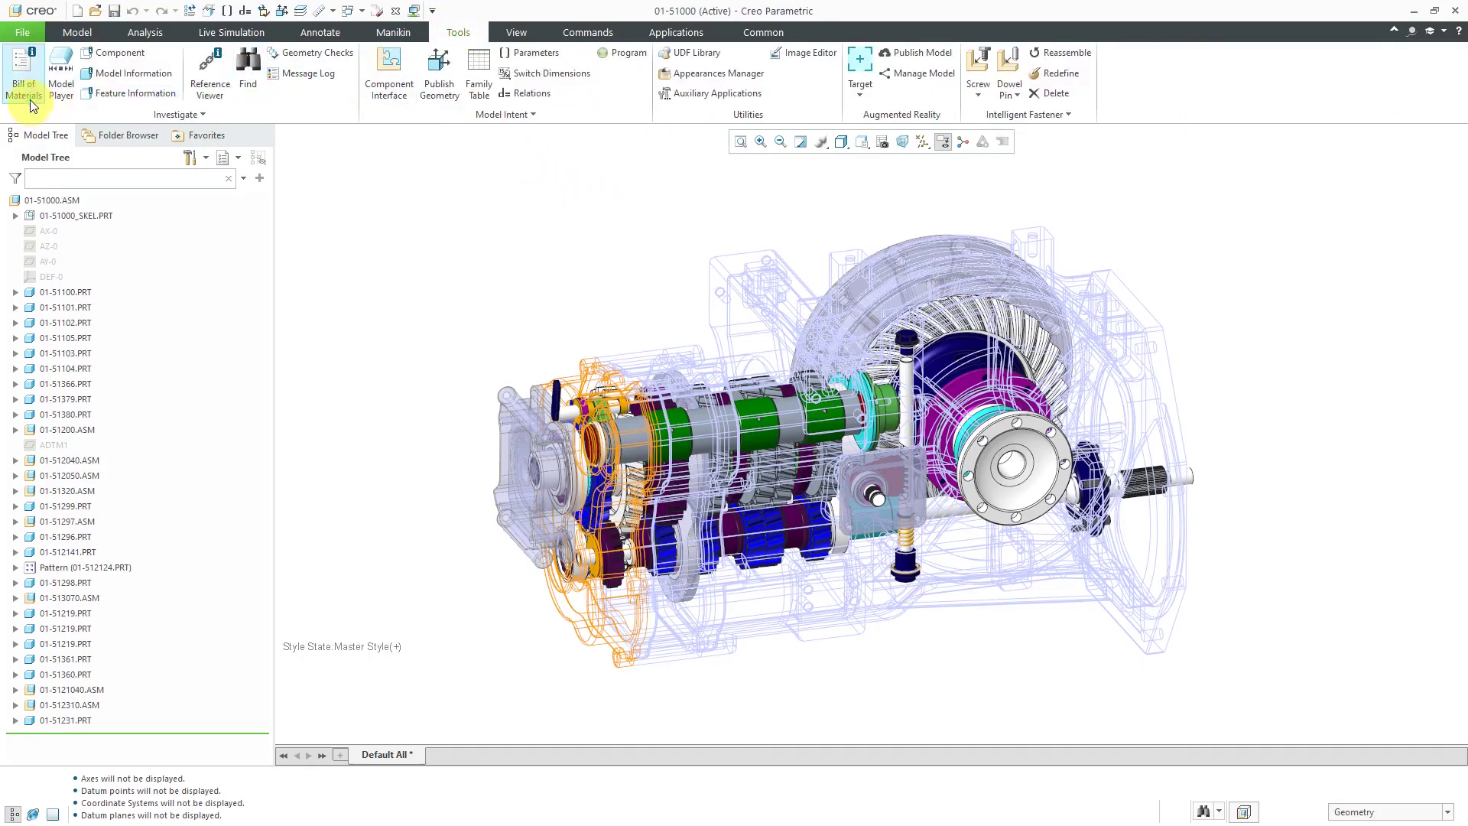
left_click(48, 65)
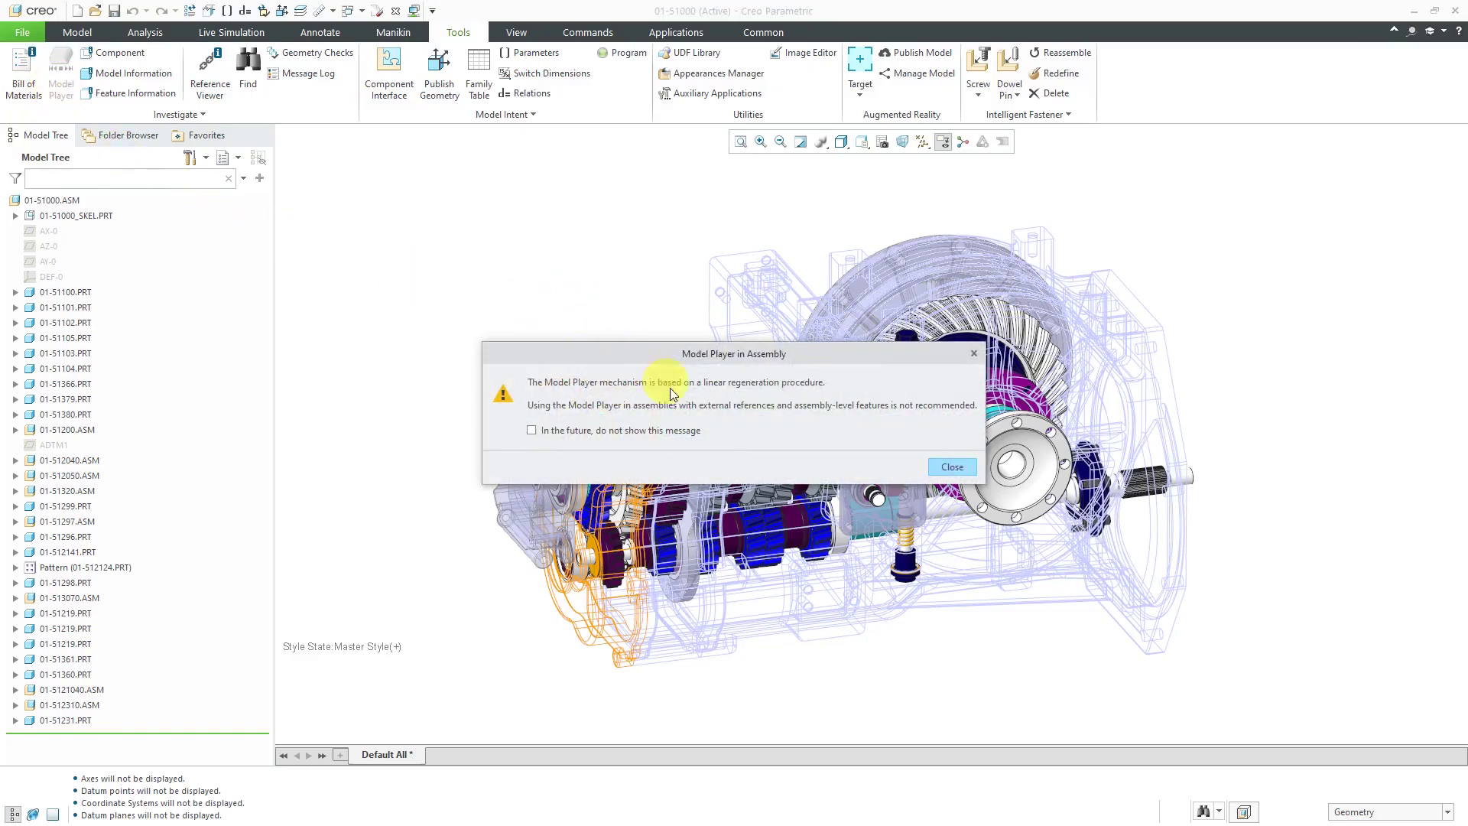
mouse_move(708, 430)
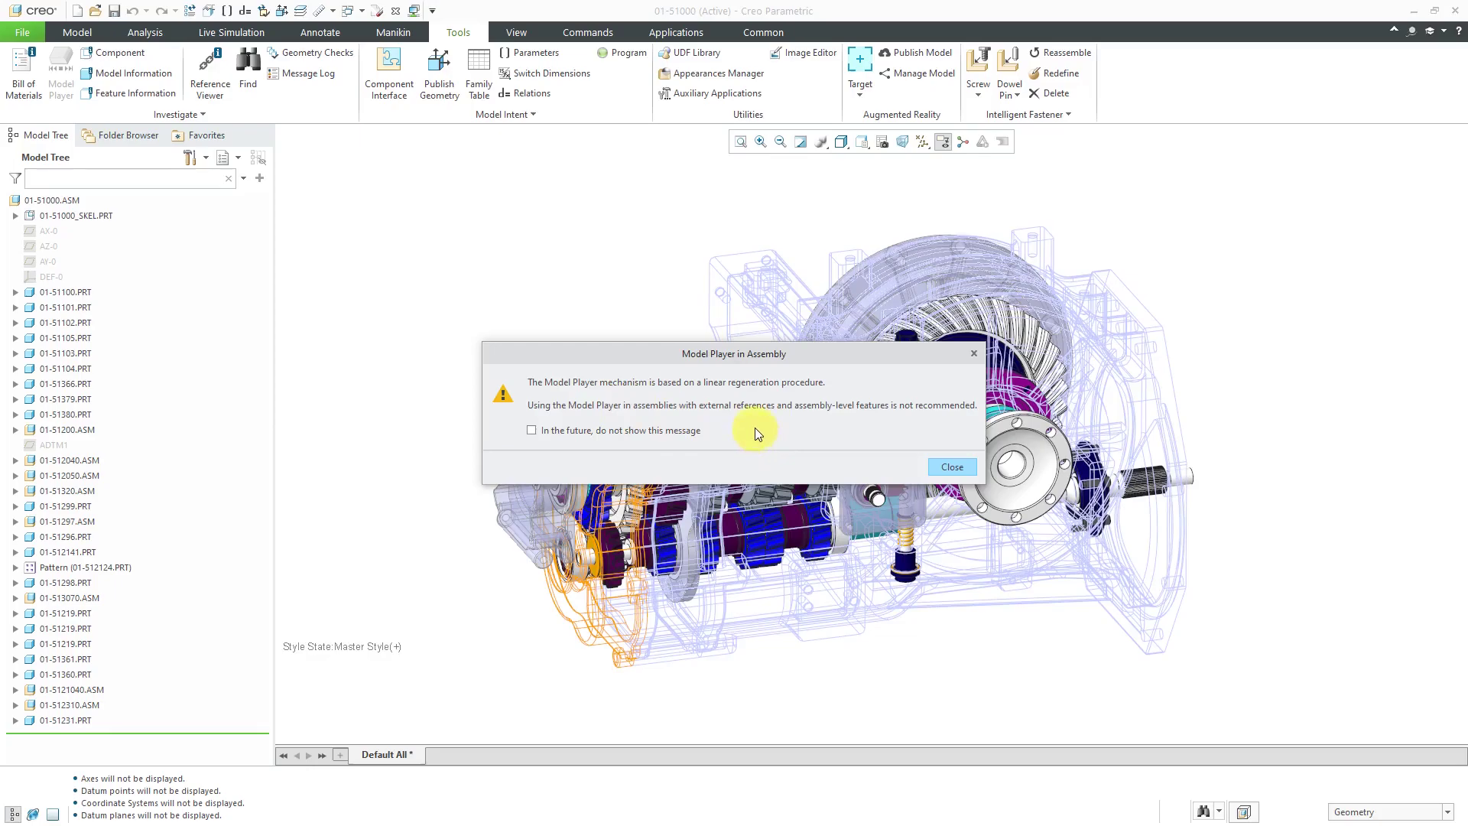
mouse_move(717, 432)
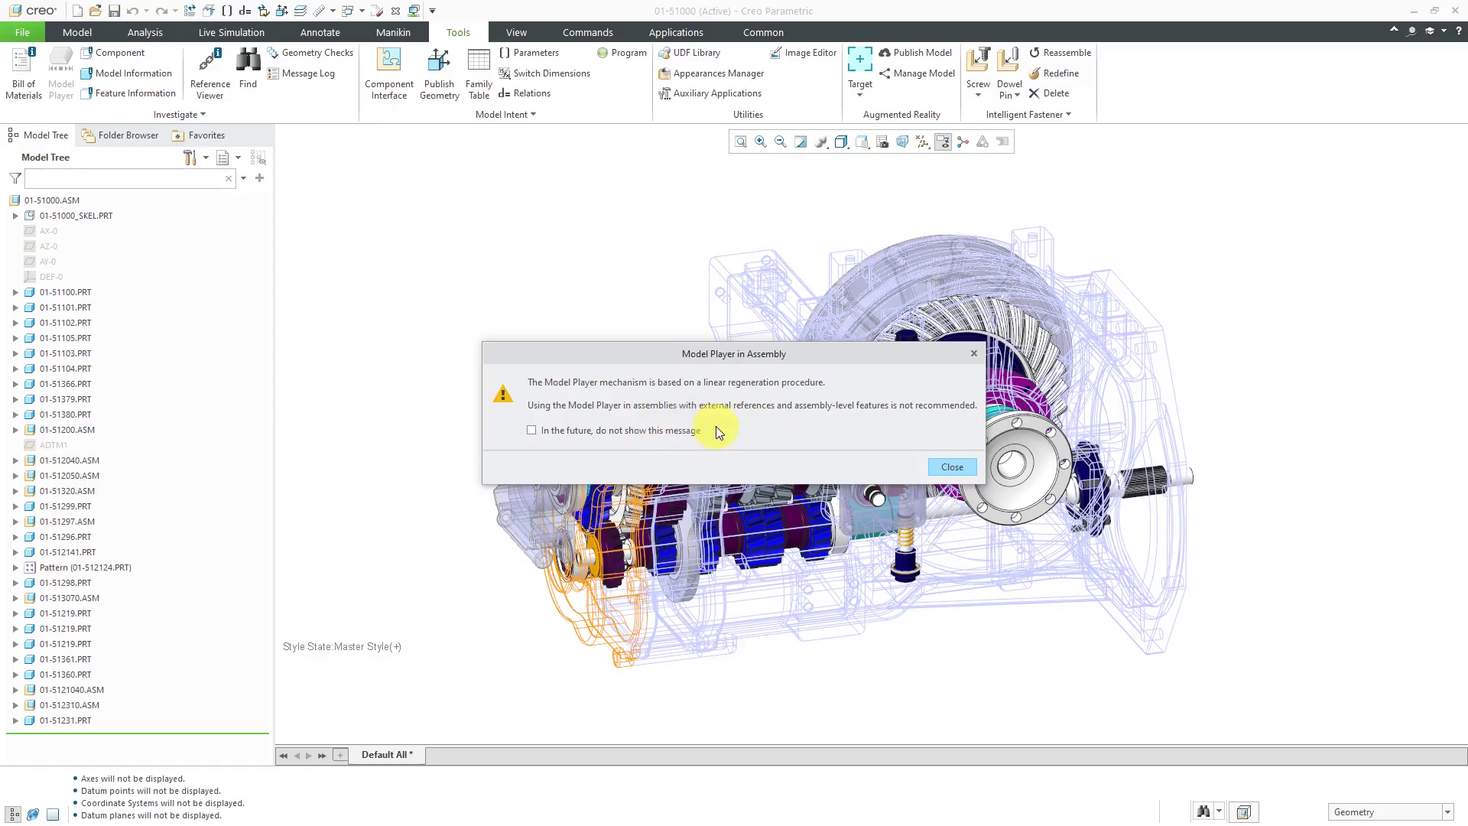
mouse_move(759, 430)
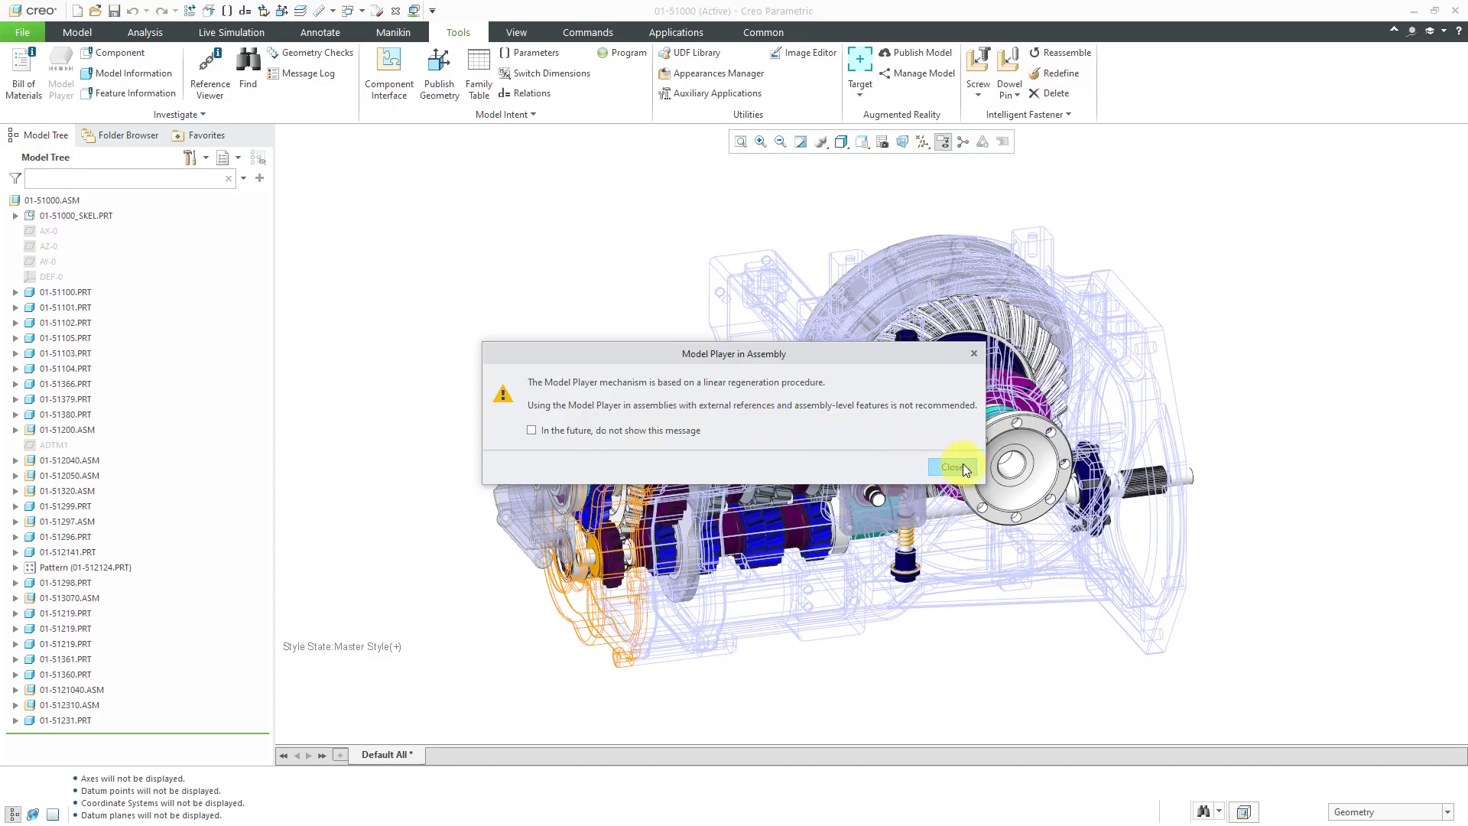
left_click(953, 467)
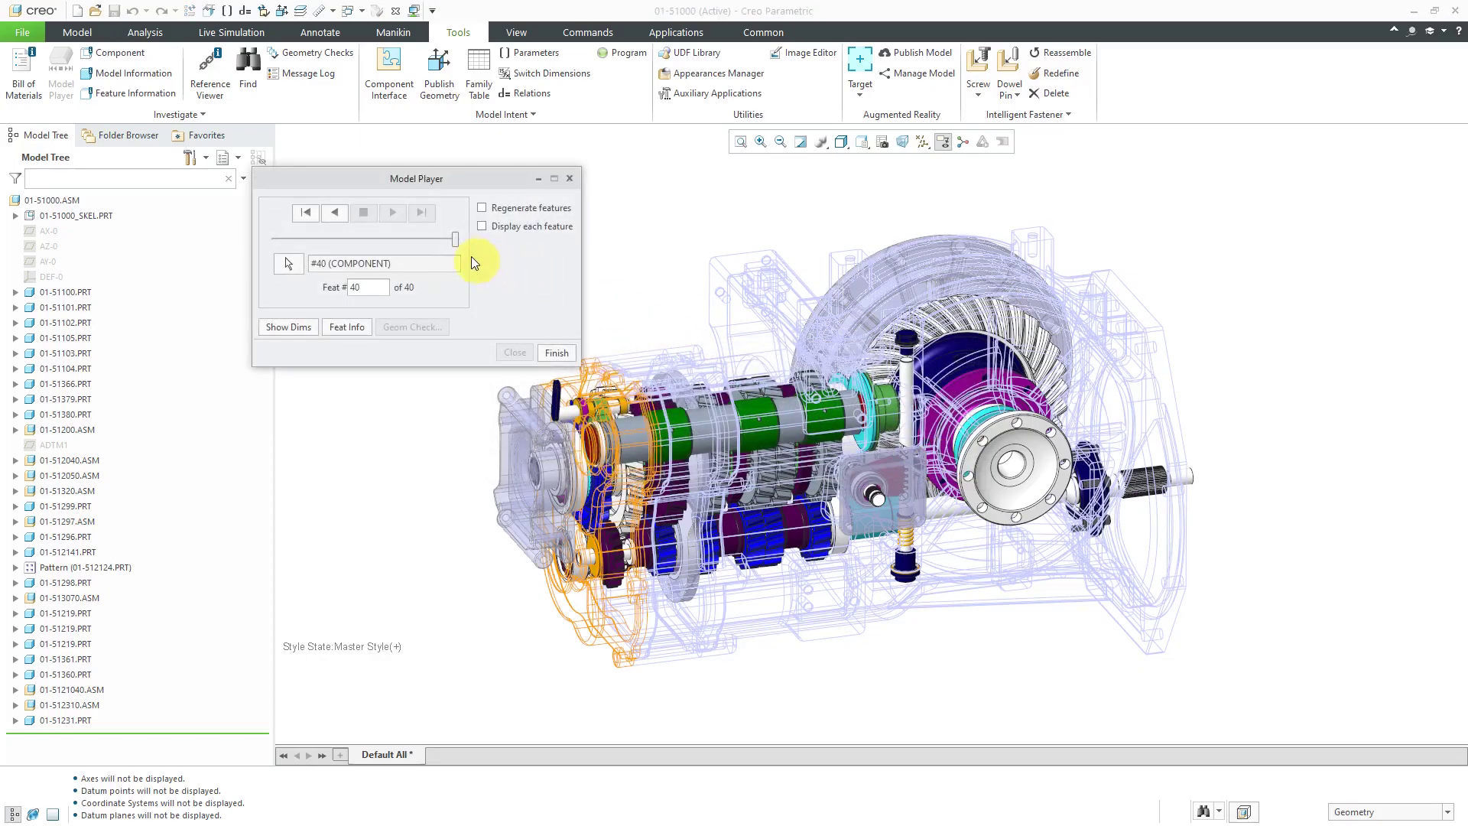
Step: Rewind the assembly and step through datum planes, housing, orange cover and bearing housing
left_click(305, 213)
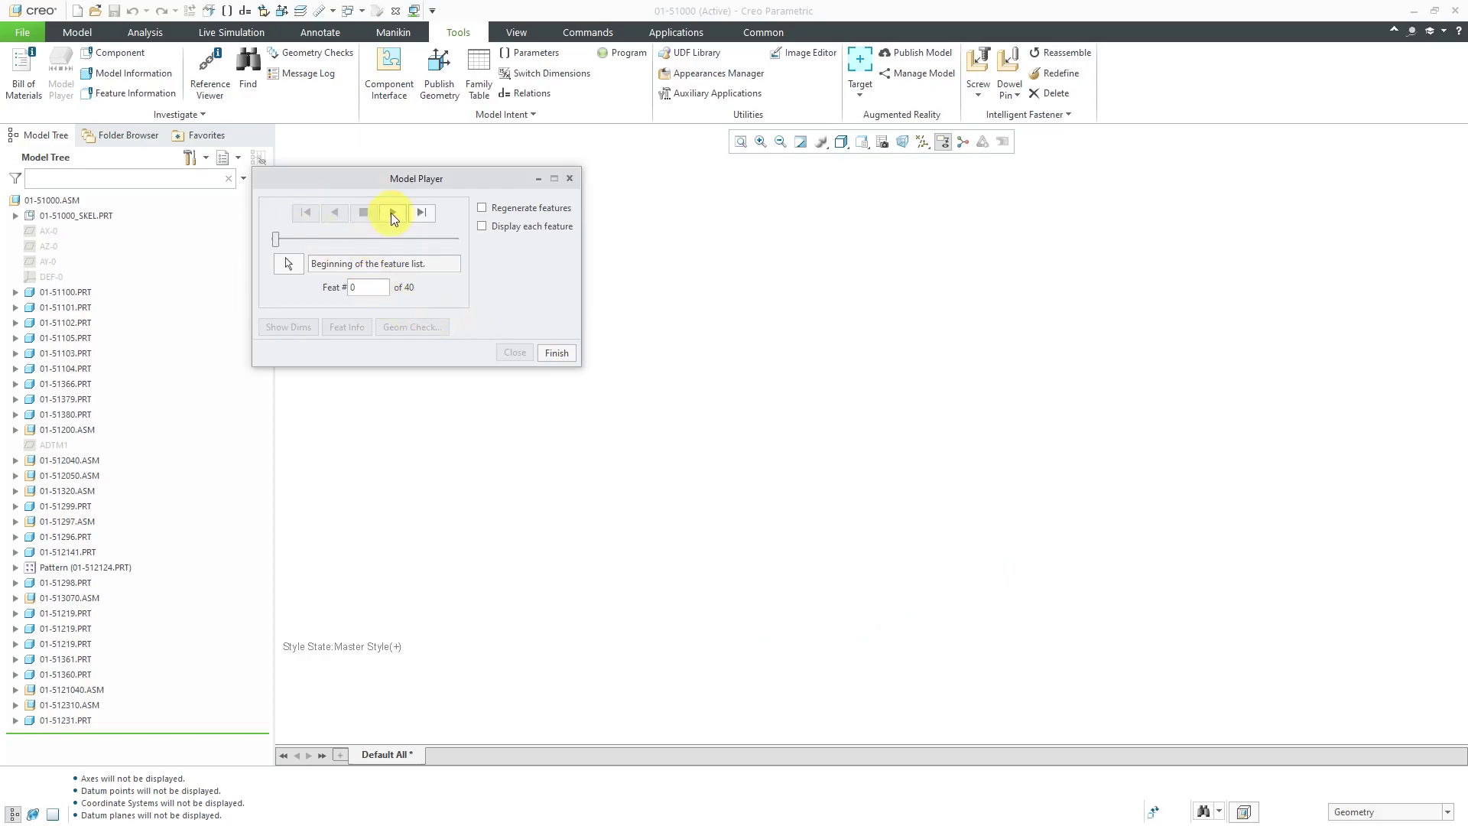
left_click(392, 212)
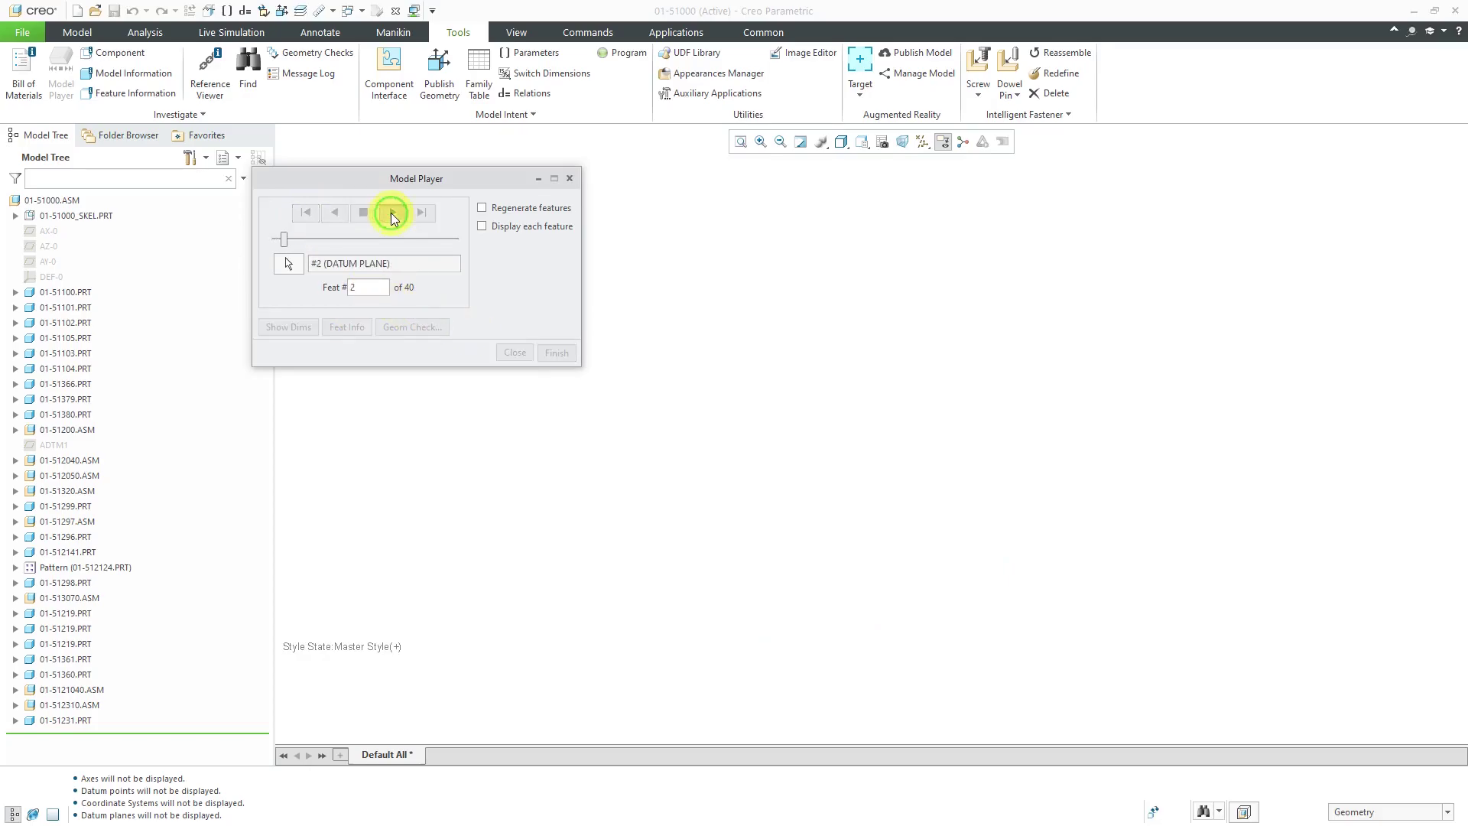
left_click(392, 212)
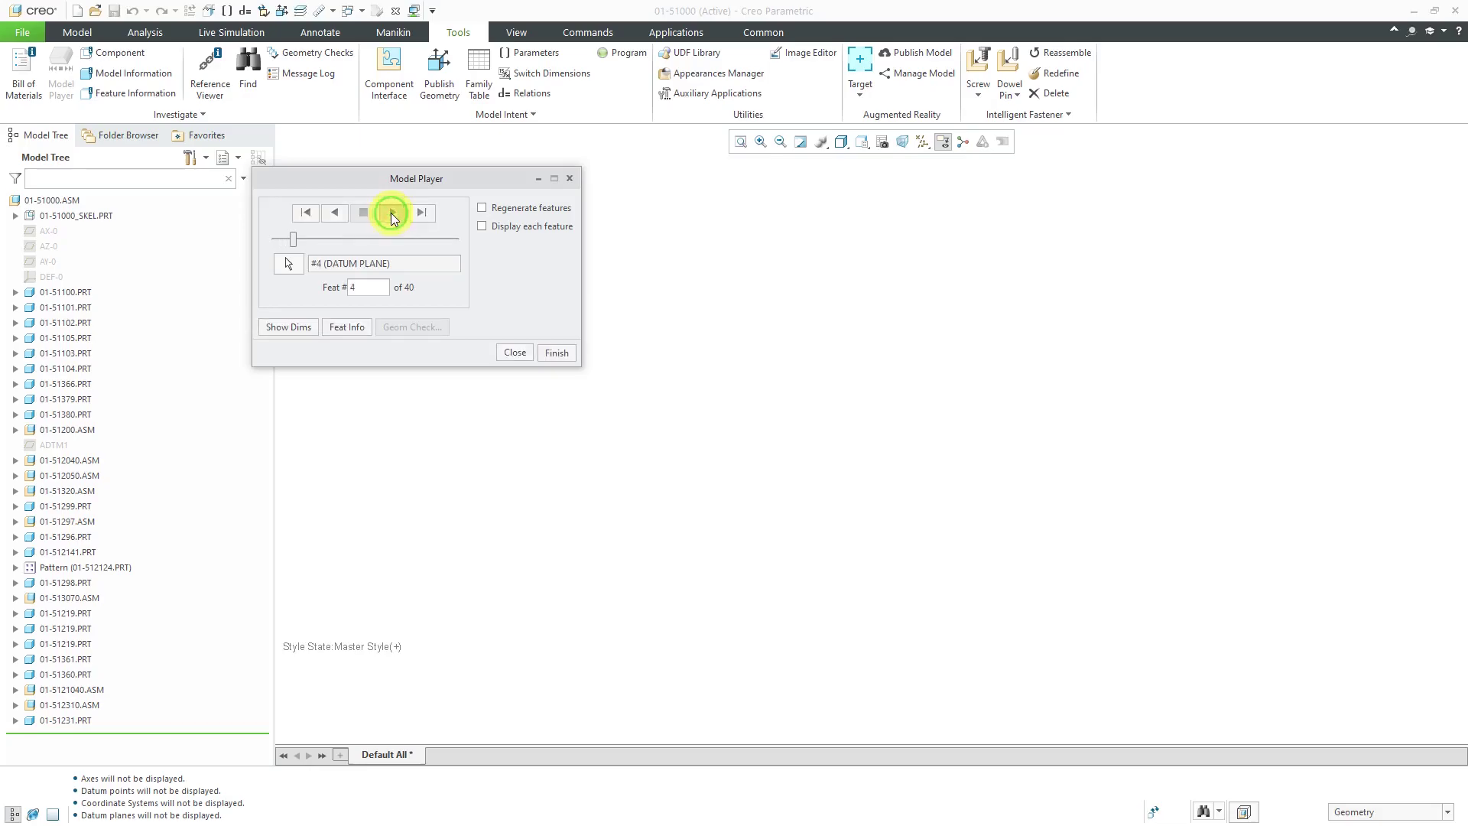
left_click(392, 213)
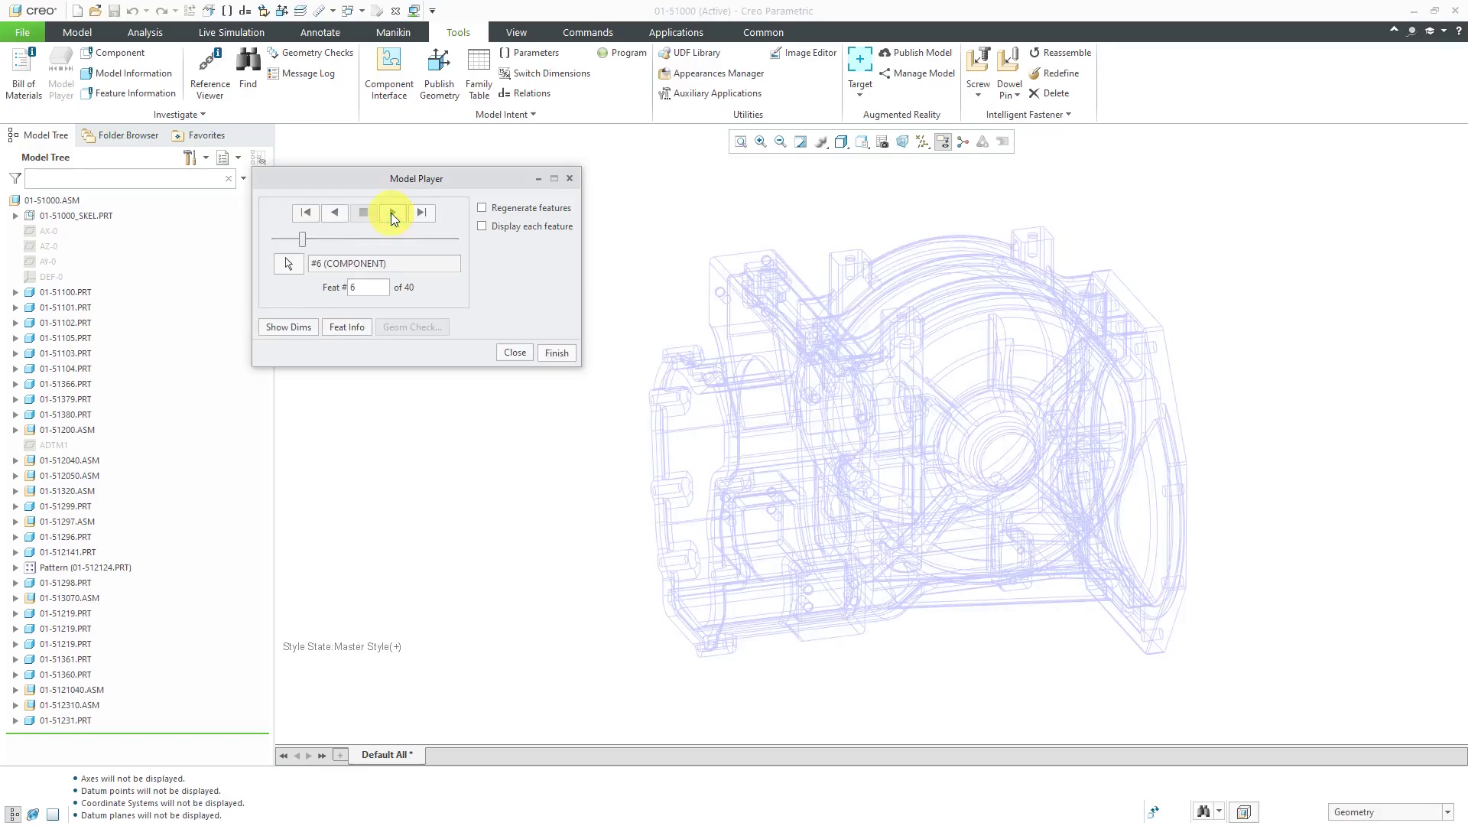
left_click(390, 213)
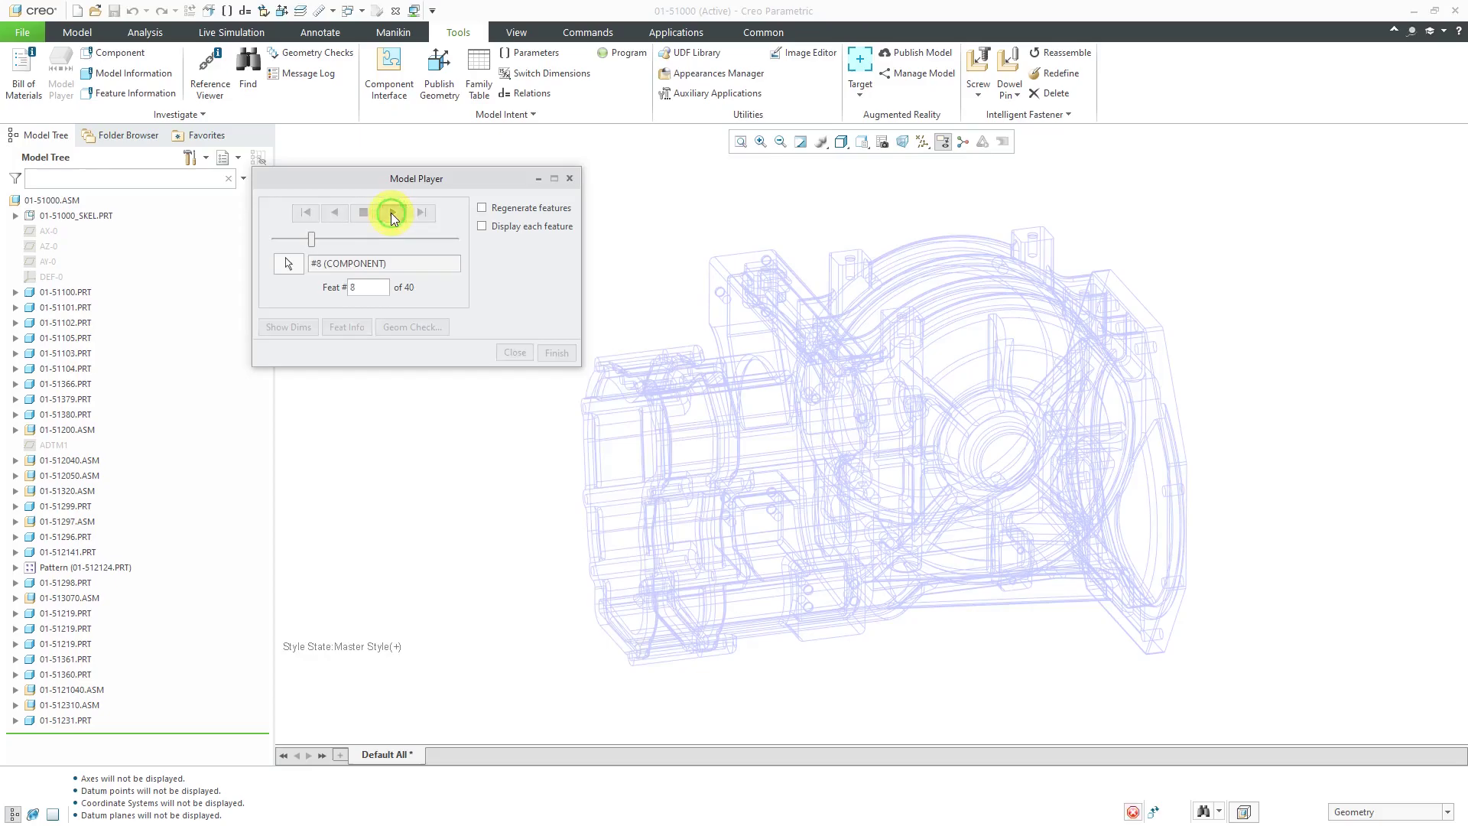
left_click(392, 213)
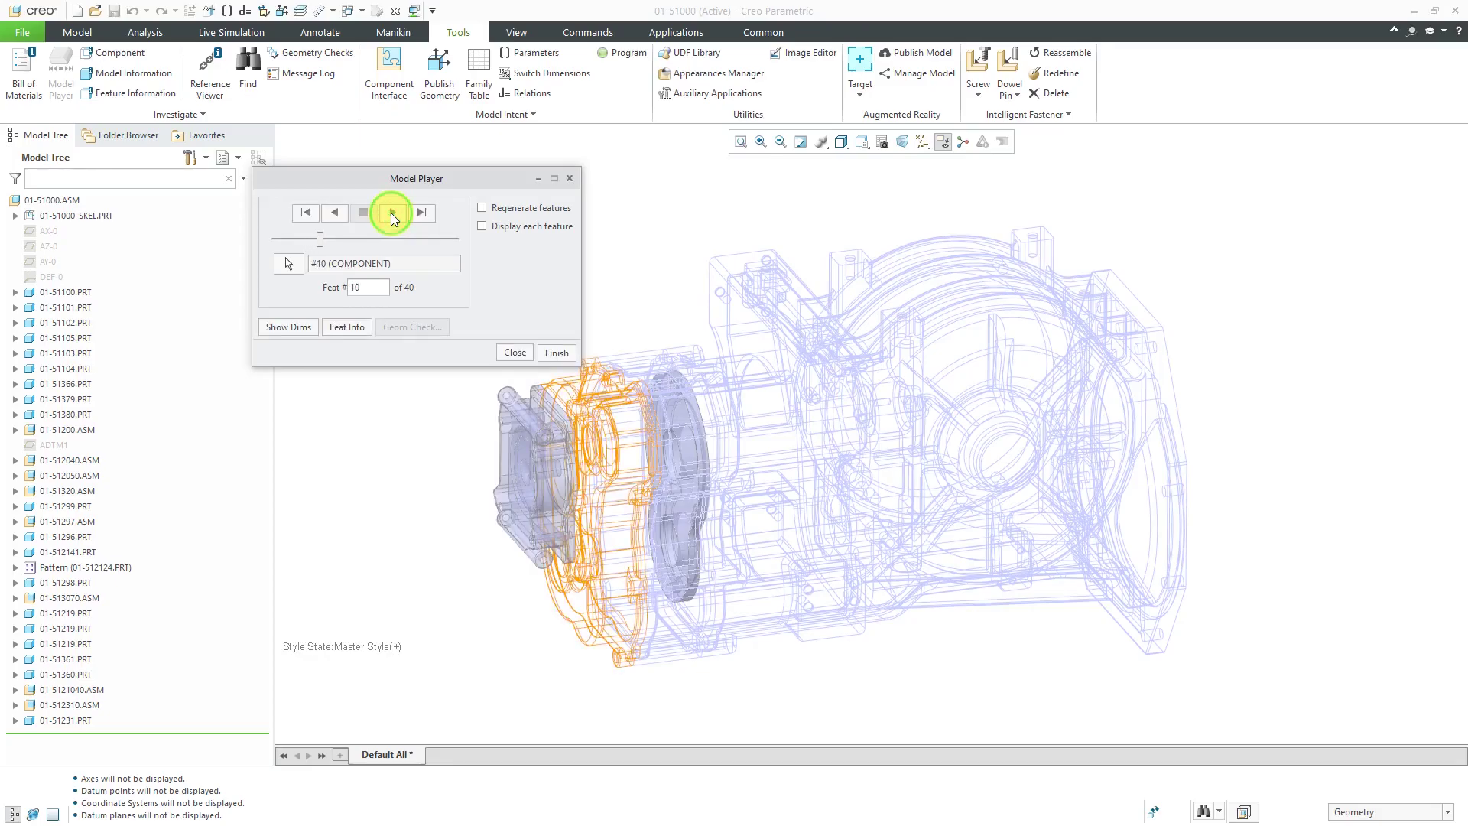
left_click(391, 213)
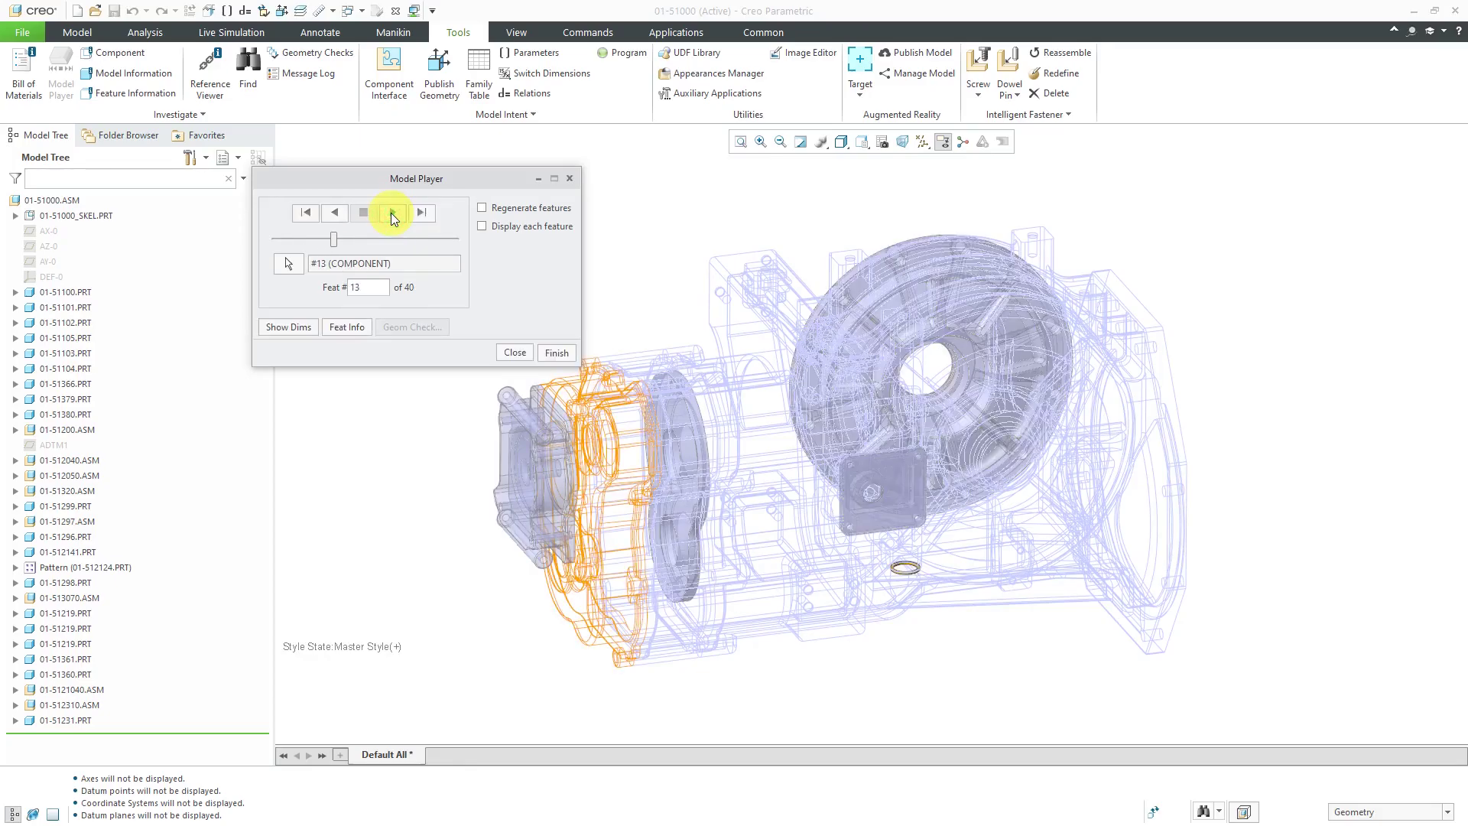
Step: Step forward adding the ring gear, shaft gears and further components, then jump to item 40
left_click(392, 212)
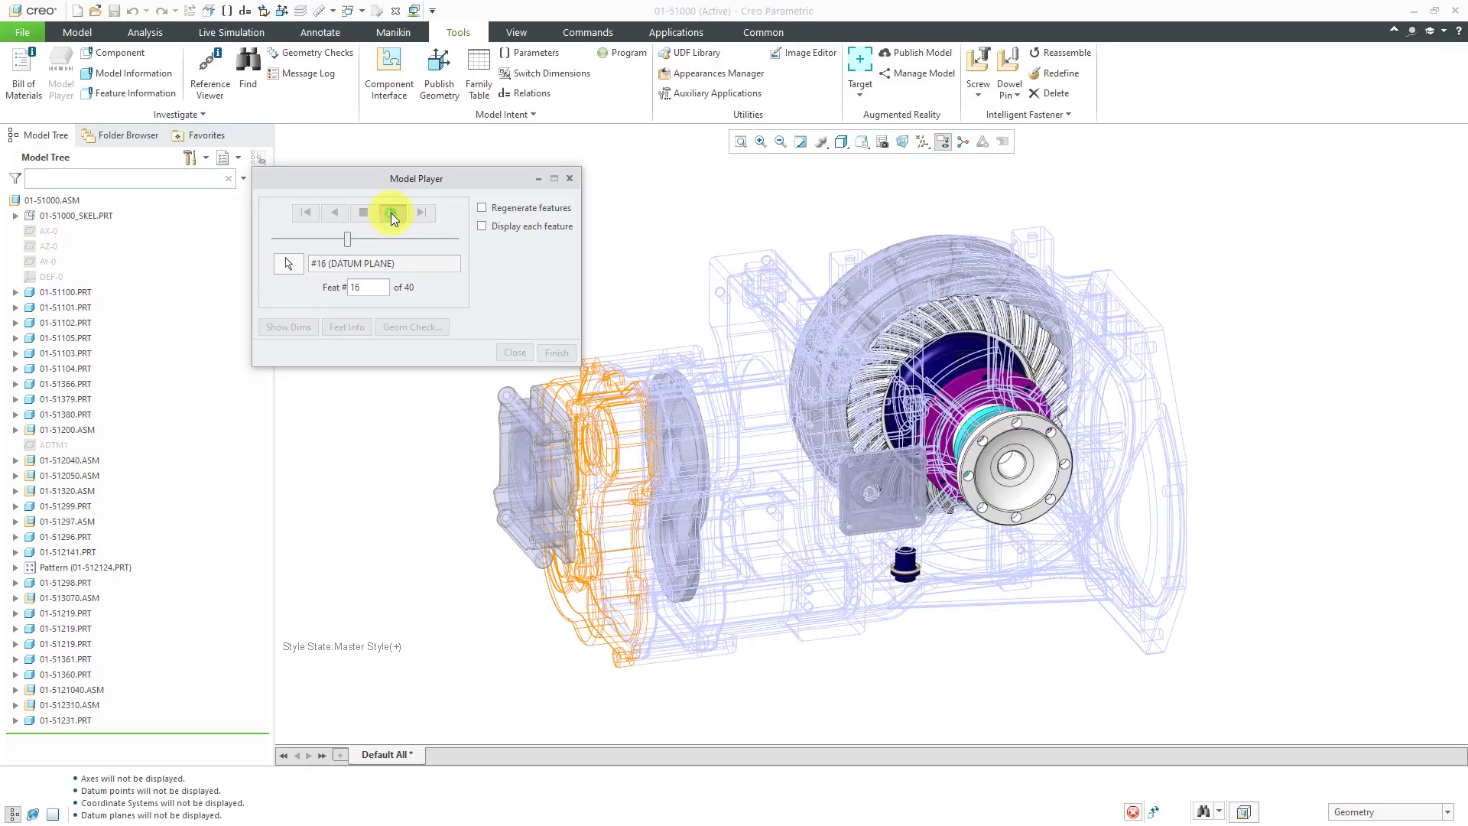
left_click(392, 212)
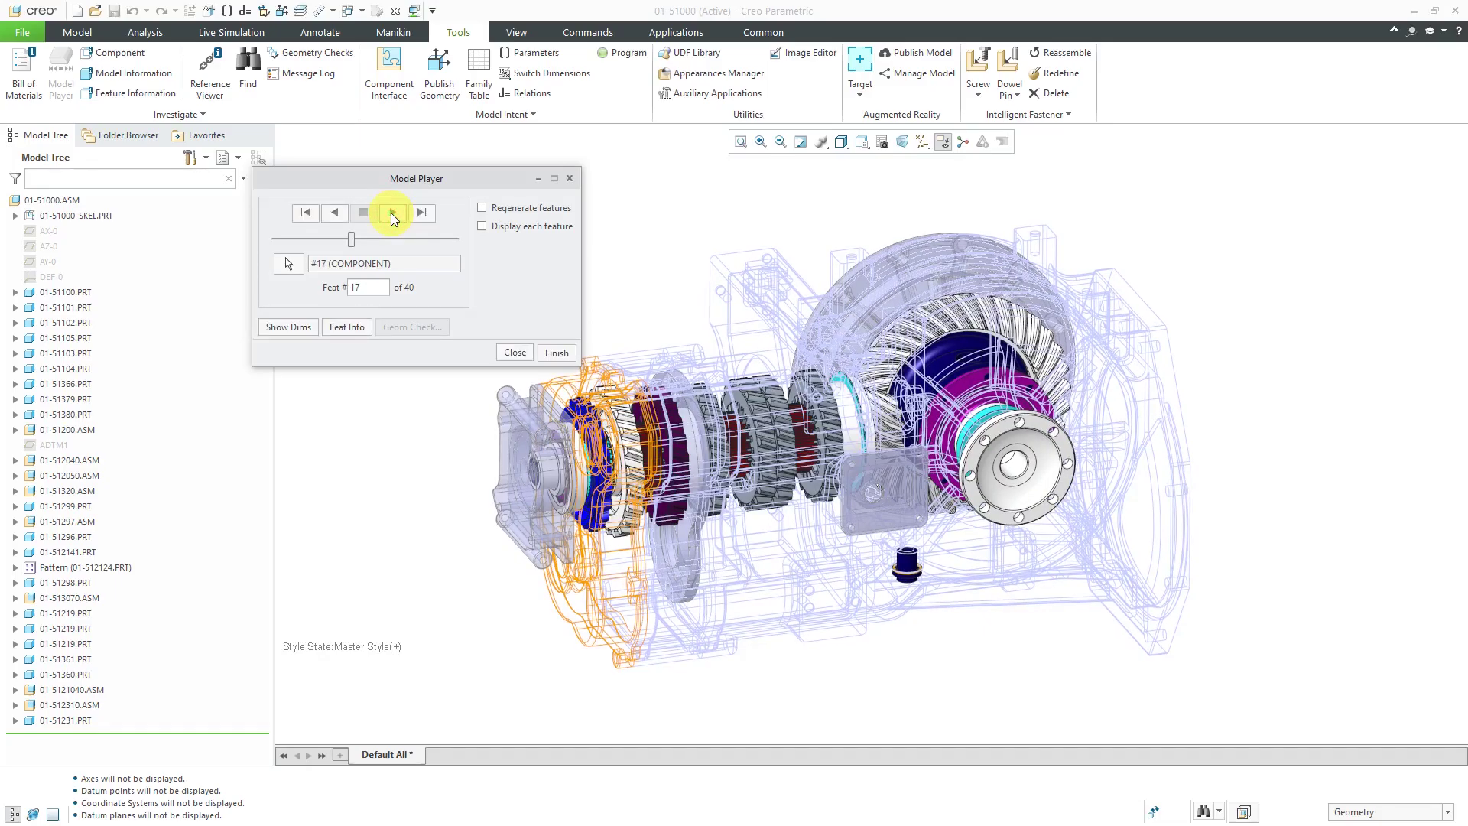
left_click(392, 213)
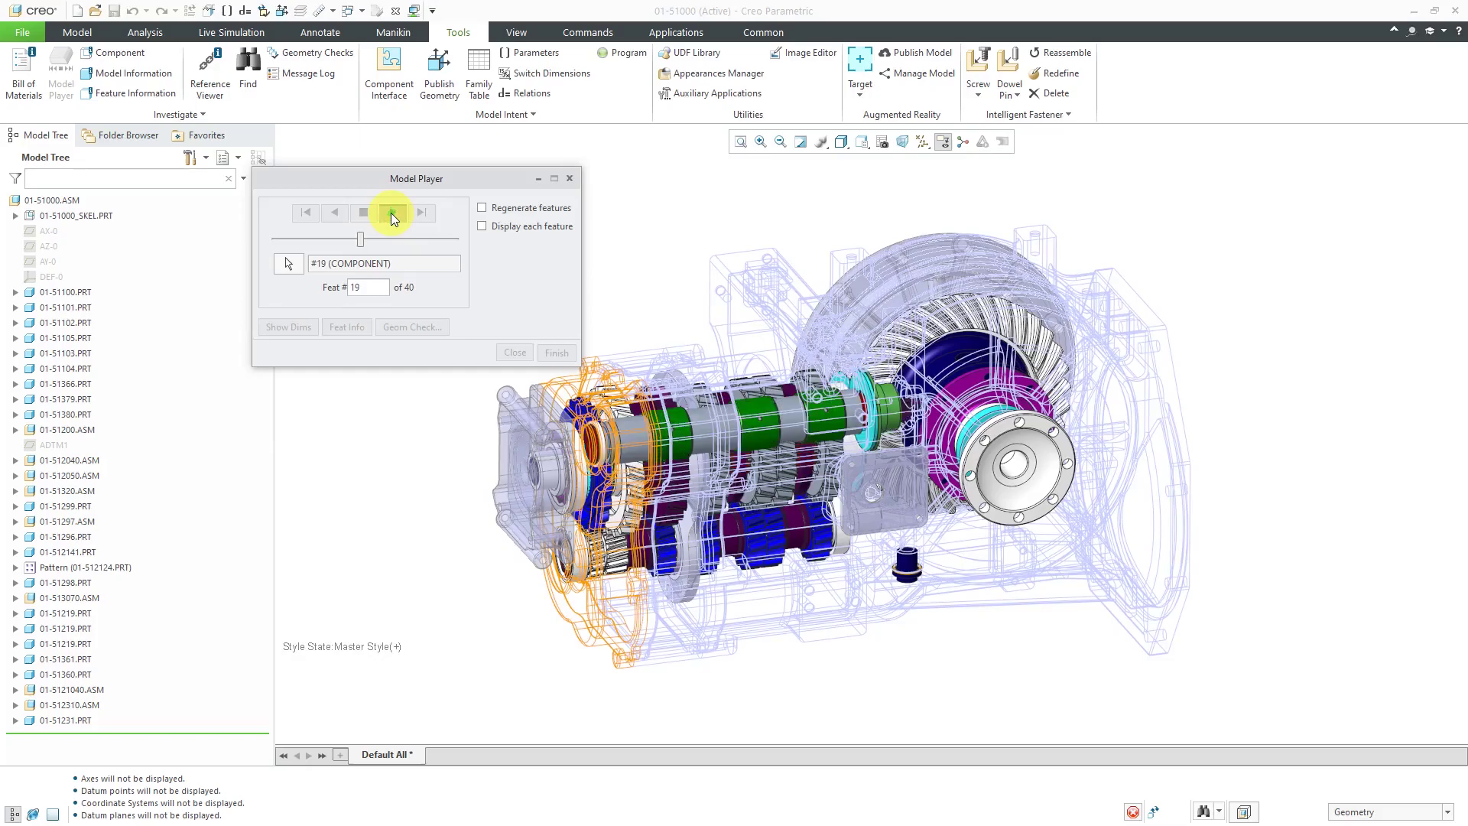
left_click(391, 212)
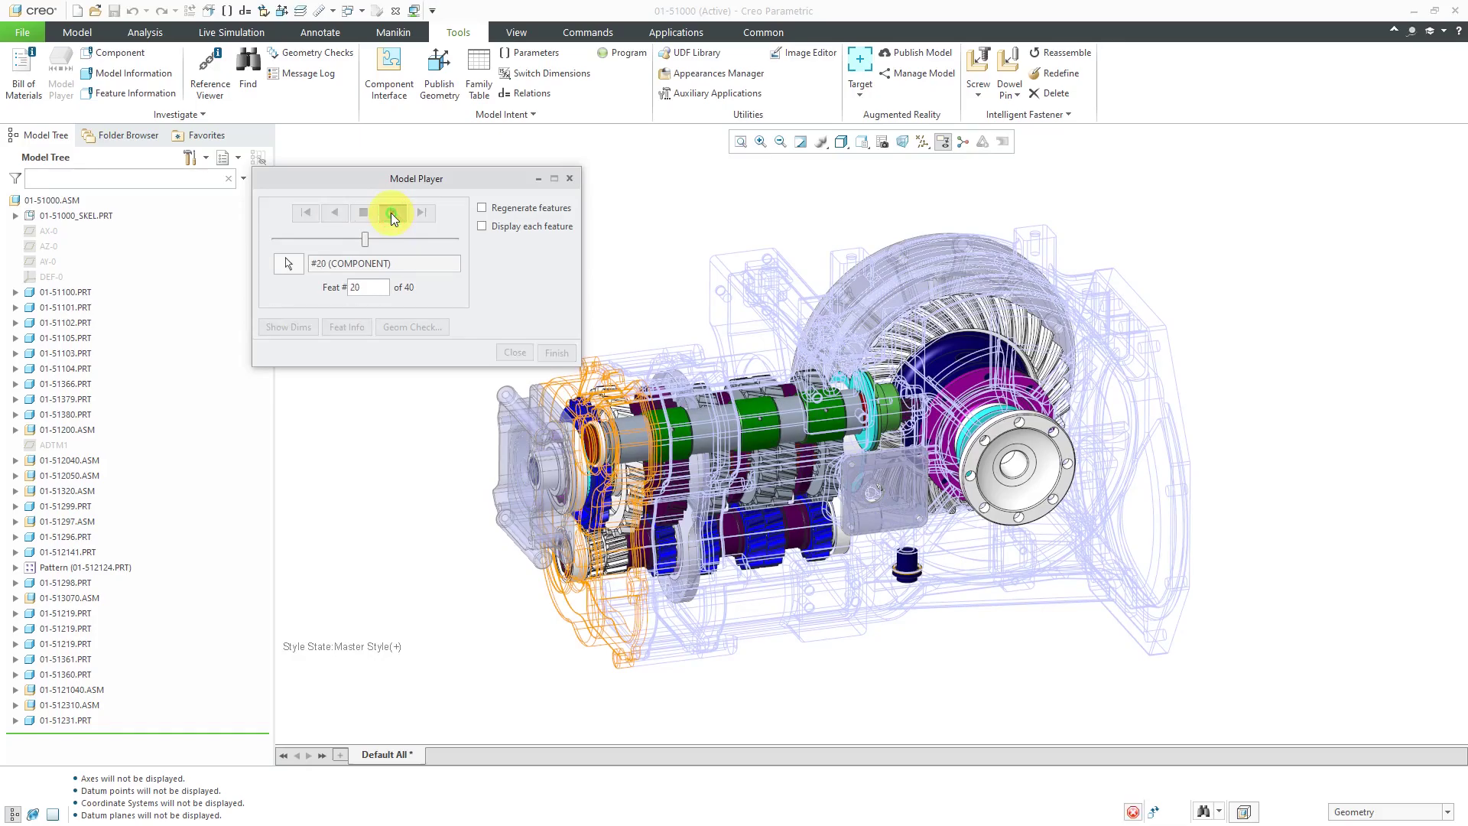
left_click(389, 213)
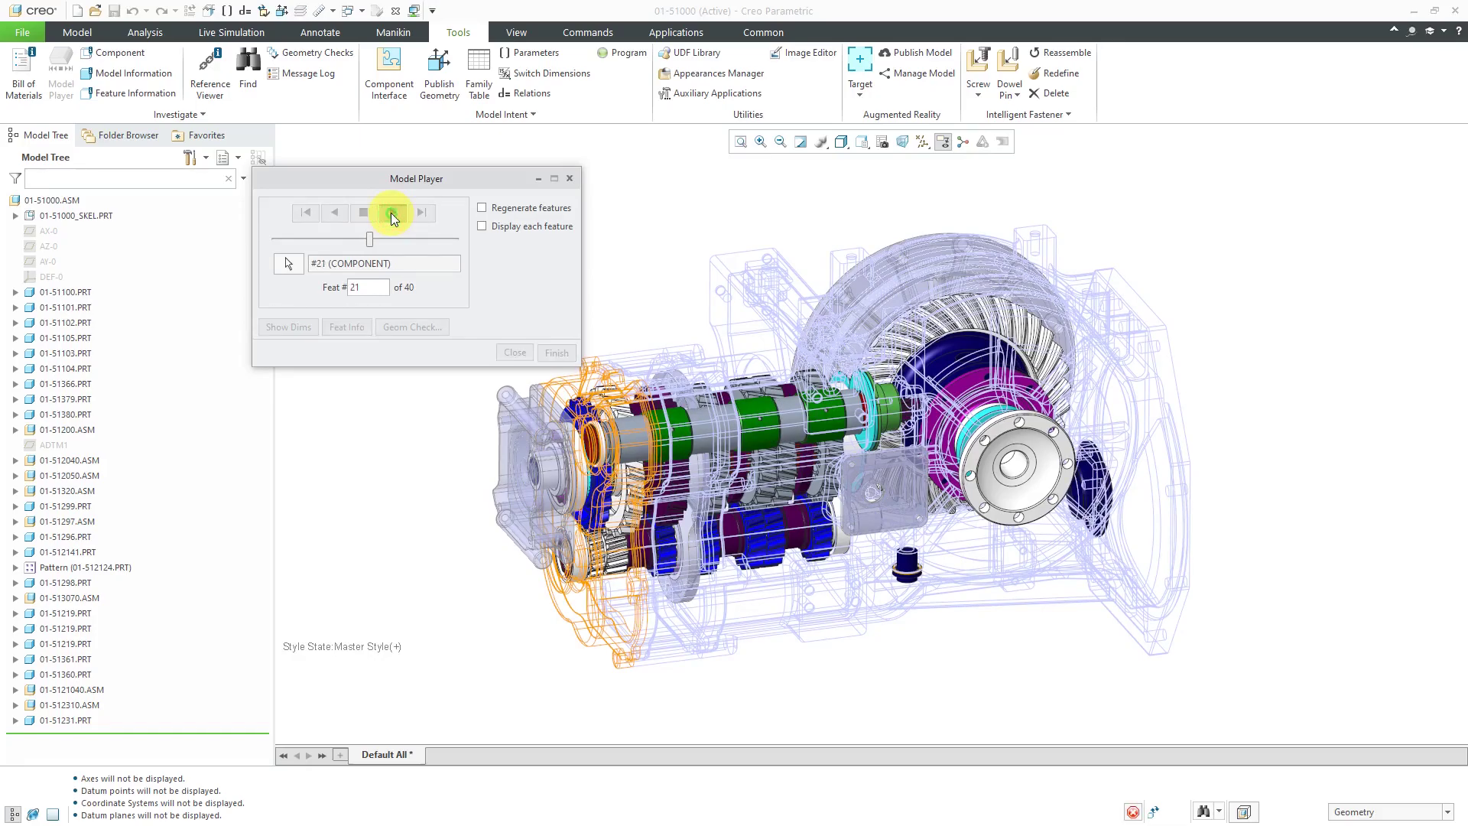
left_click(389, 212)
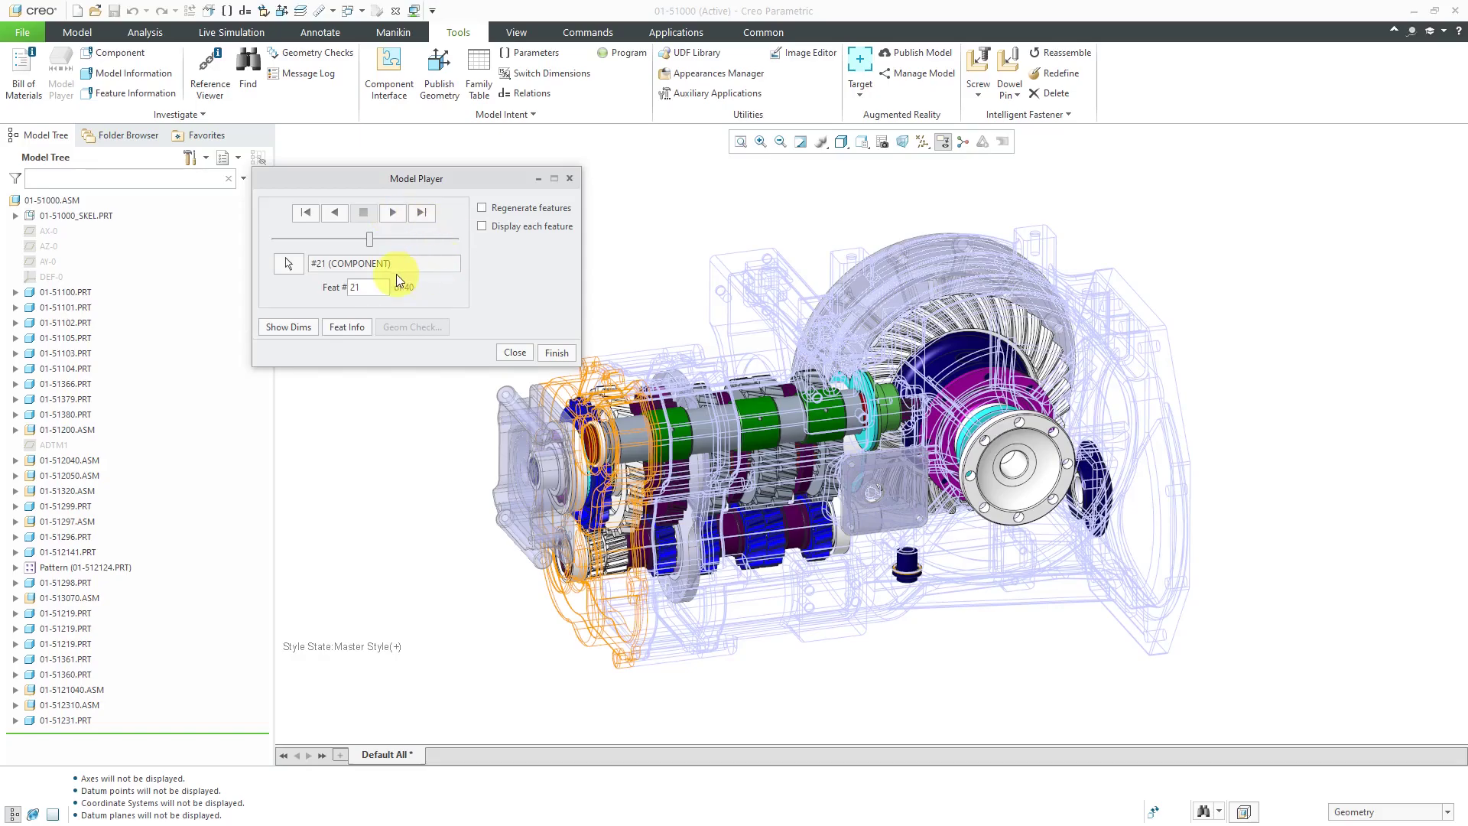
left_click(422, 213)
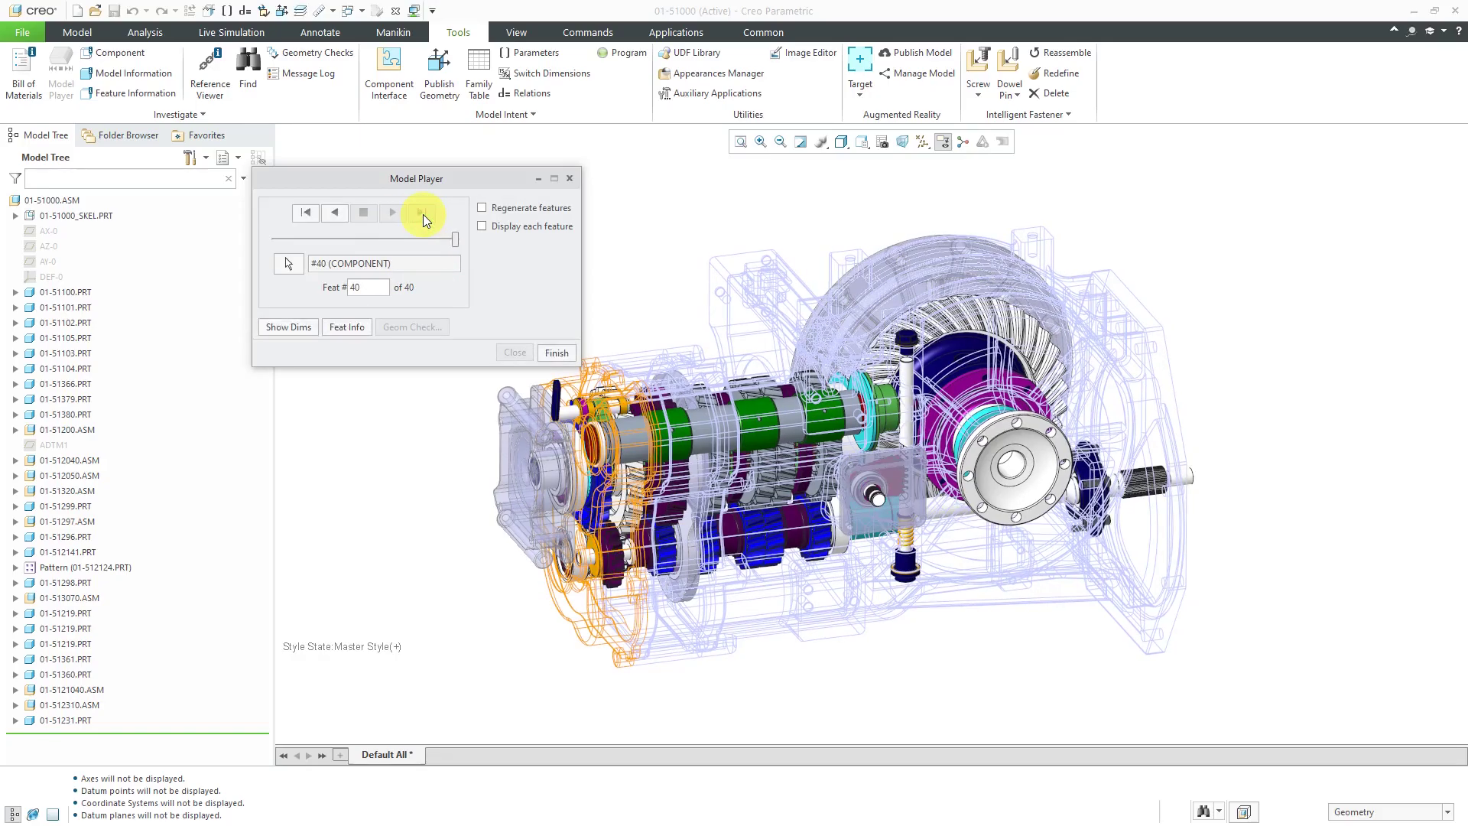